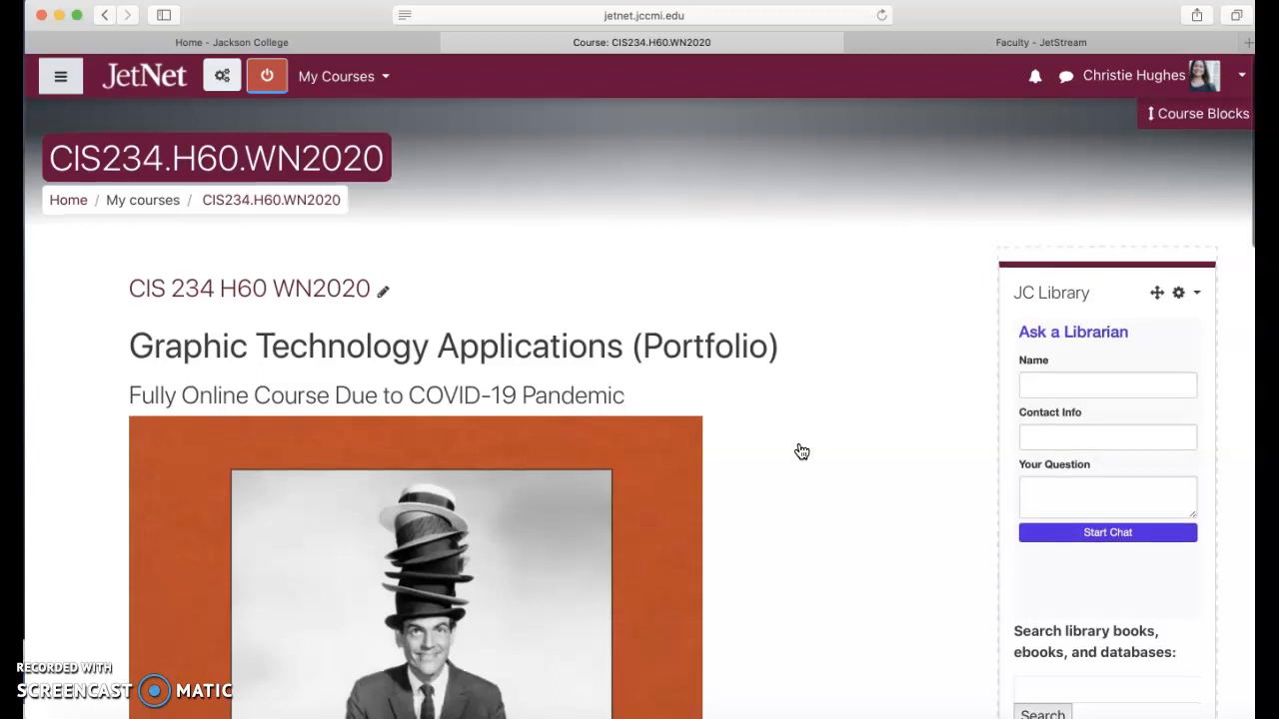
# Scroll down the course page and open the 'Adobe Creative Cloud - Discounted for Students!' resource
pyautogui.scroll(-3)
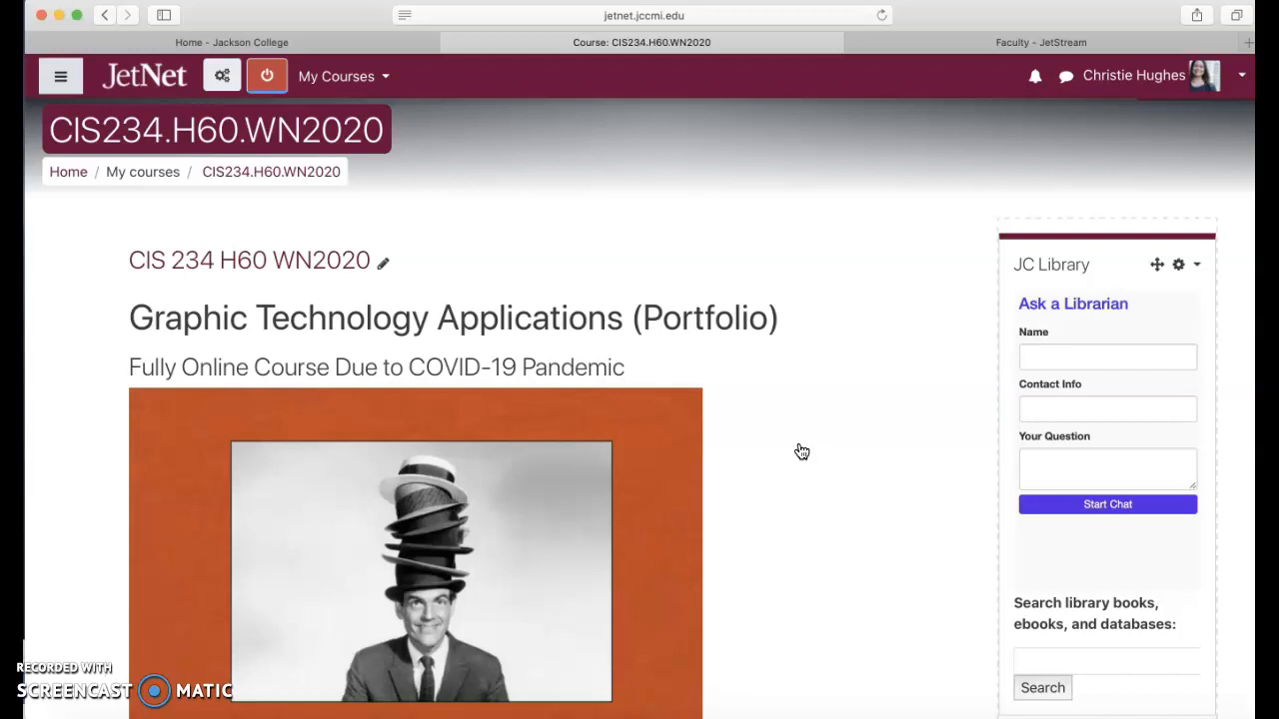
pyautogui.scroll(-3)
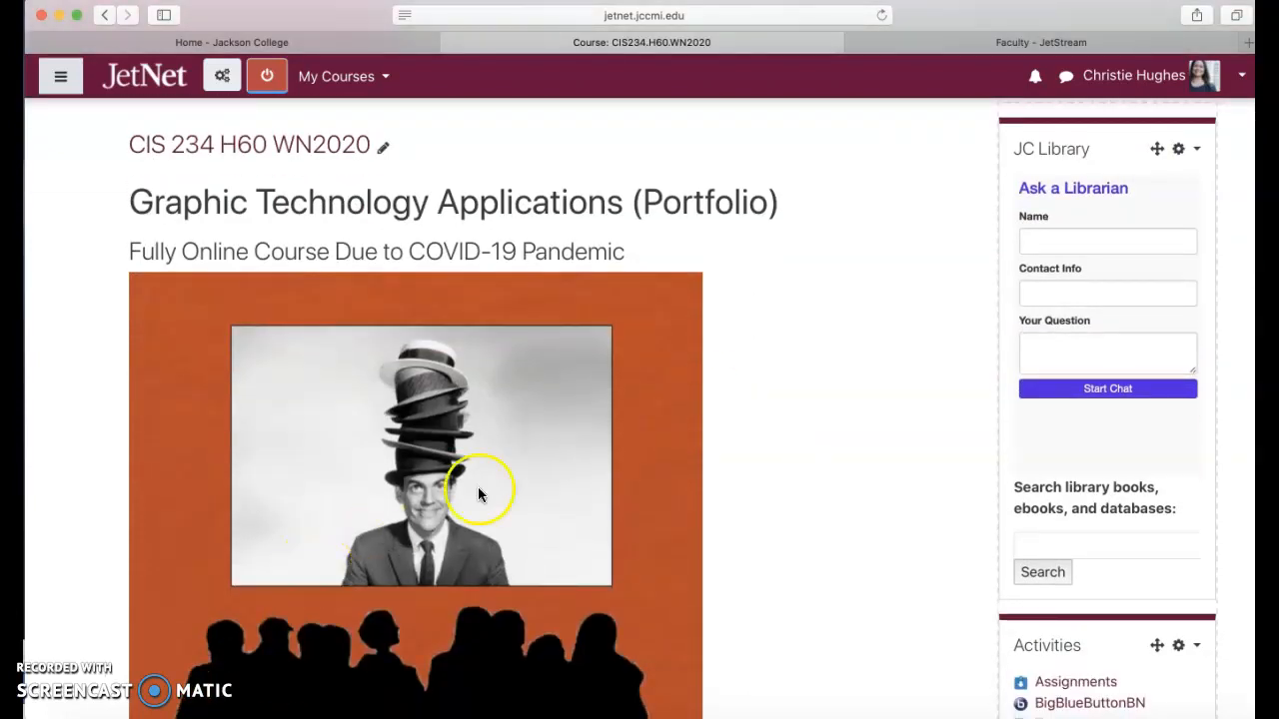
pyautogui.moveTo(863, 432)
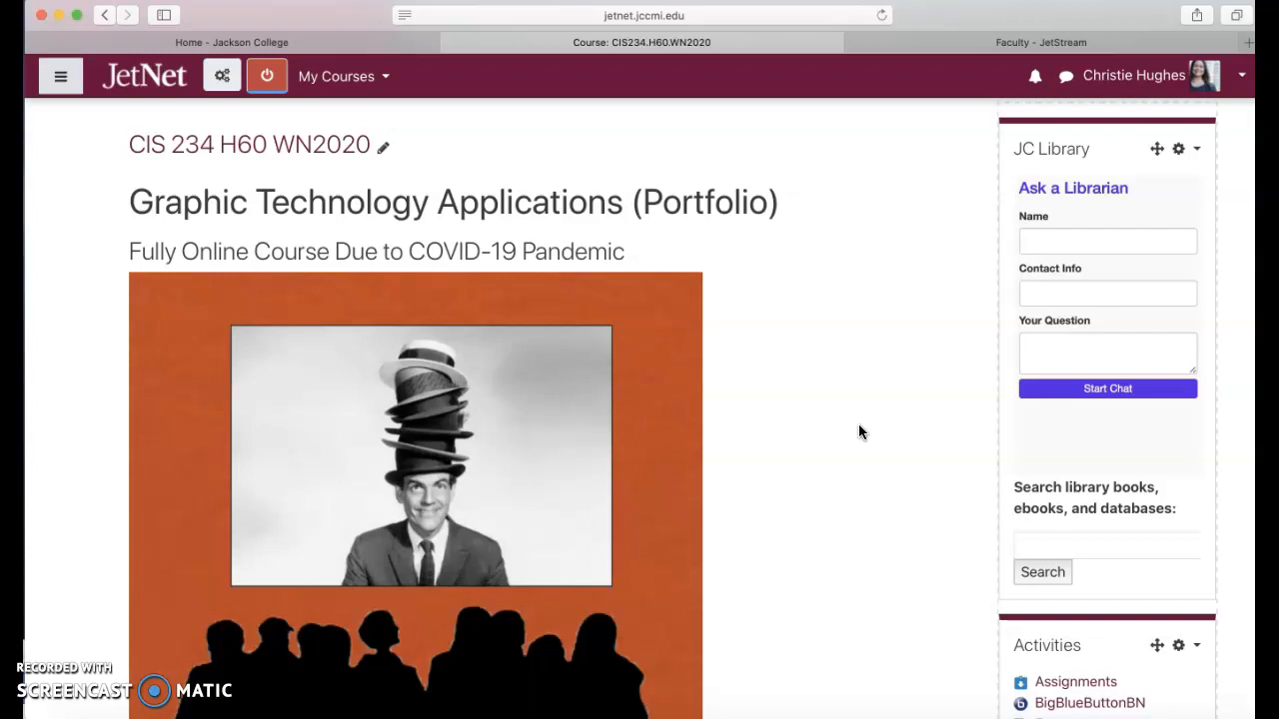
pyautogui.scroll(-3)
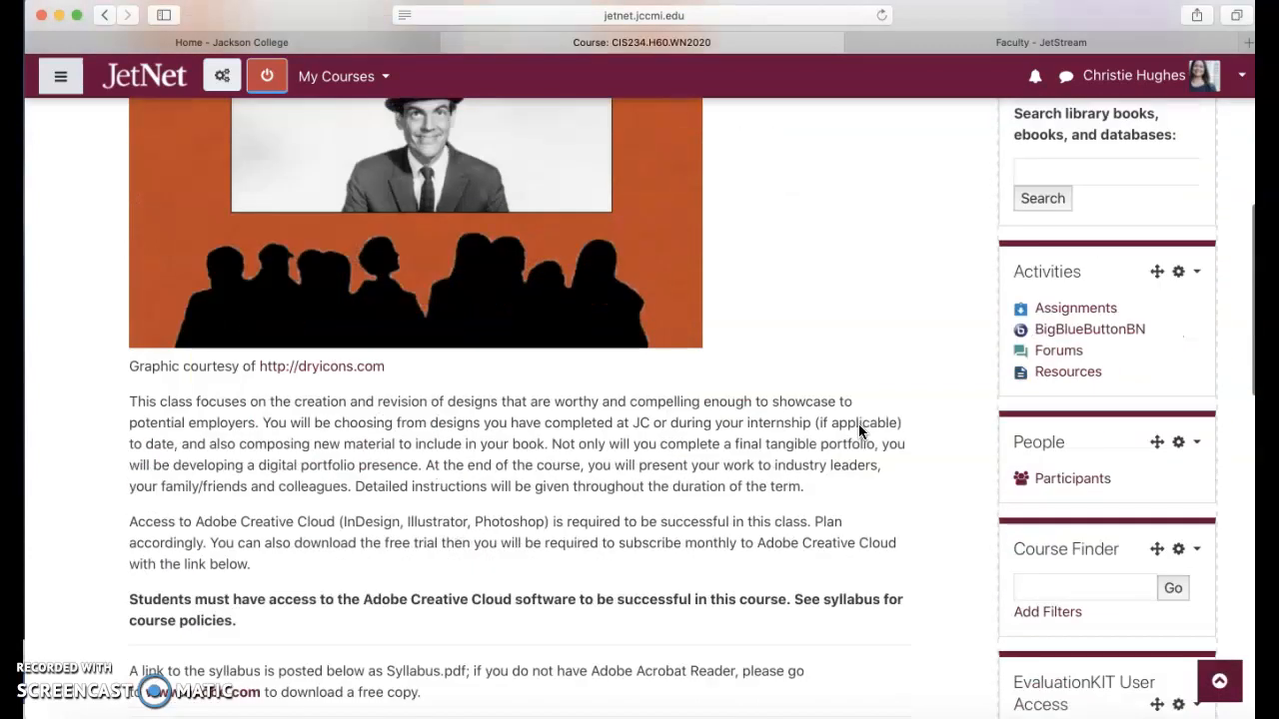
pyautogui.scroll(-3)
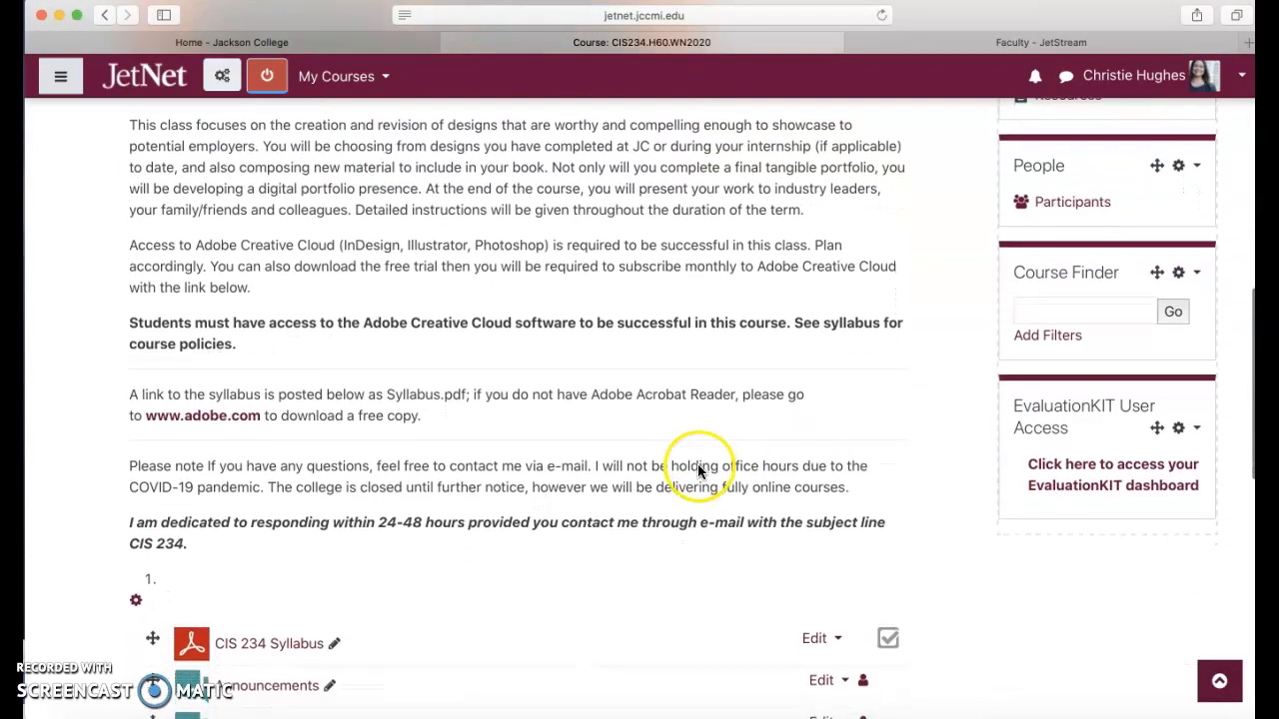
pyautogui.moveTo(372, 441)
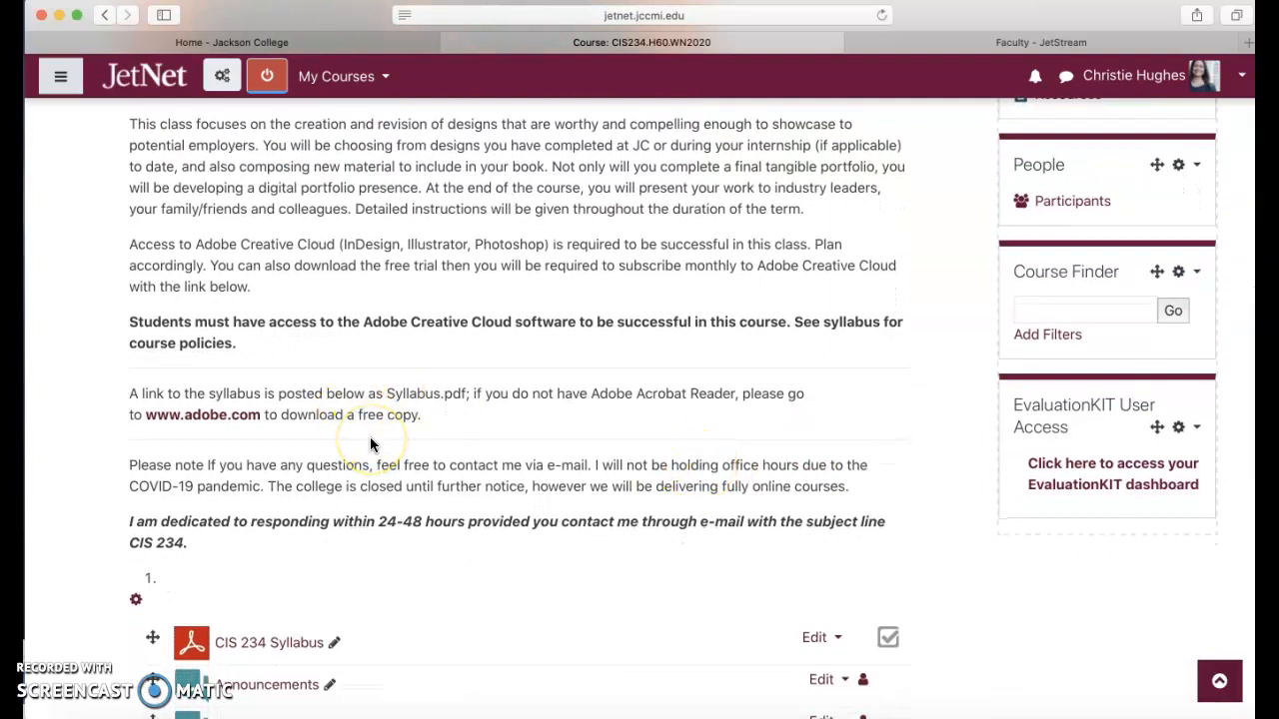
pyautogui.moveTo(296, 284)
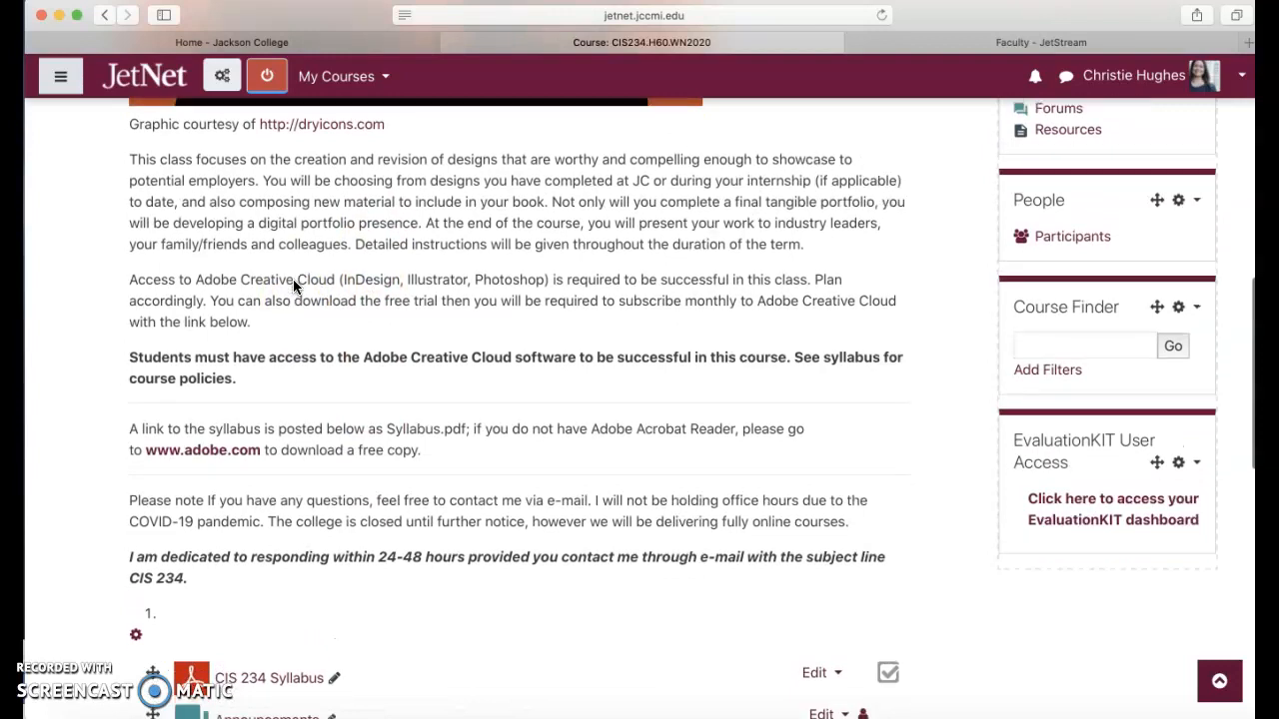
pyautogui.scroll(-3)
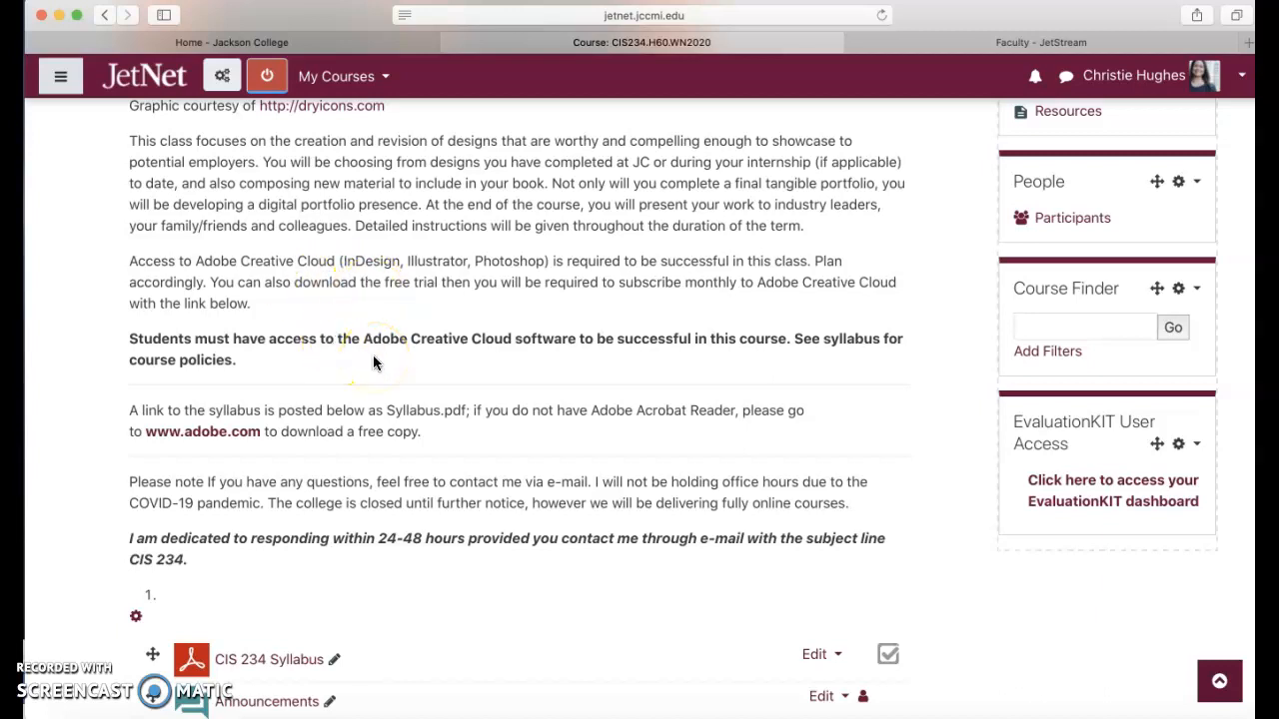
pyautogui.scroll(-3)
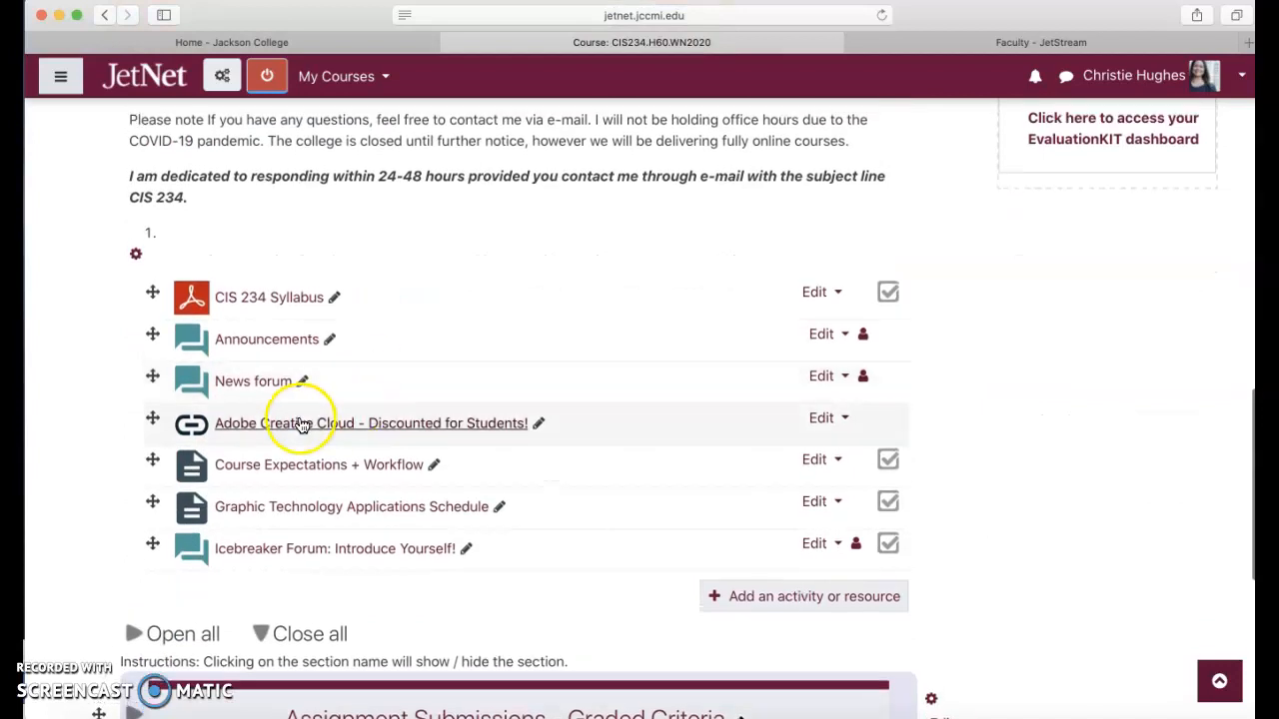
pyautogui.click(312, 424)
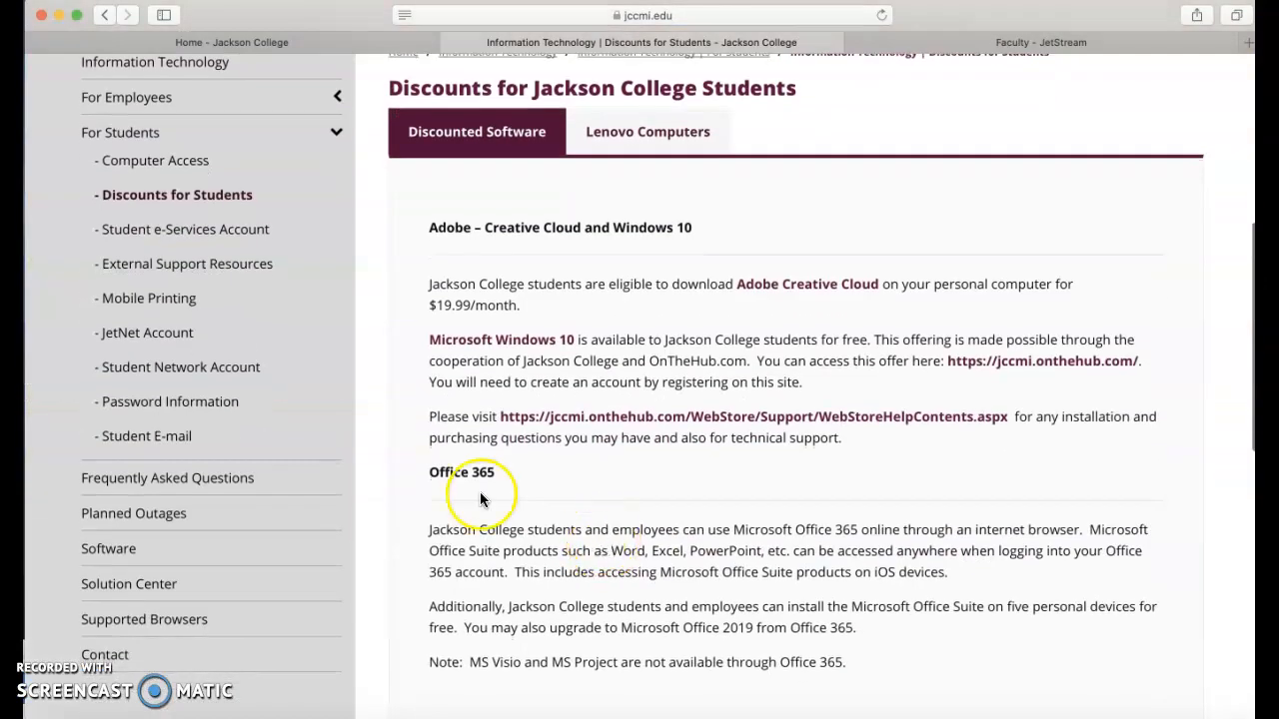
pyautogui.moveTo(790, 298)
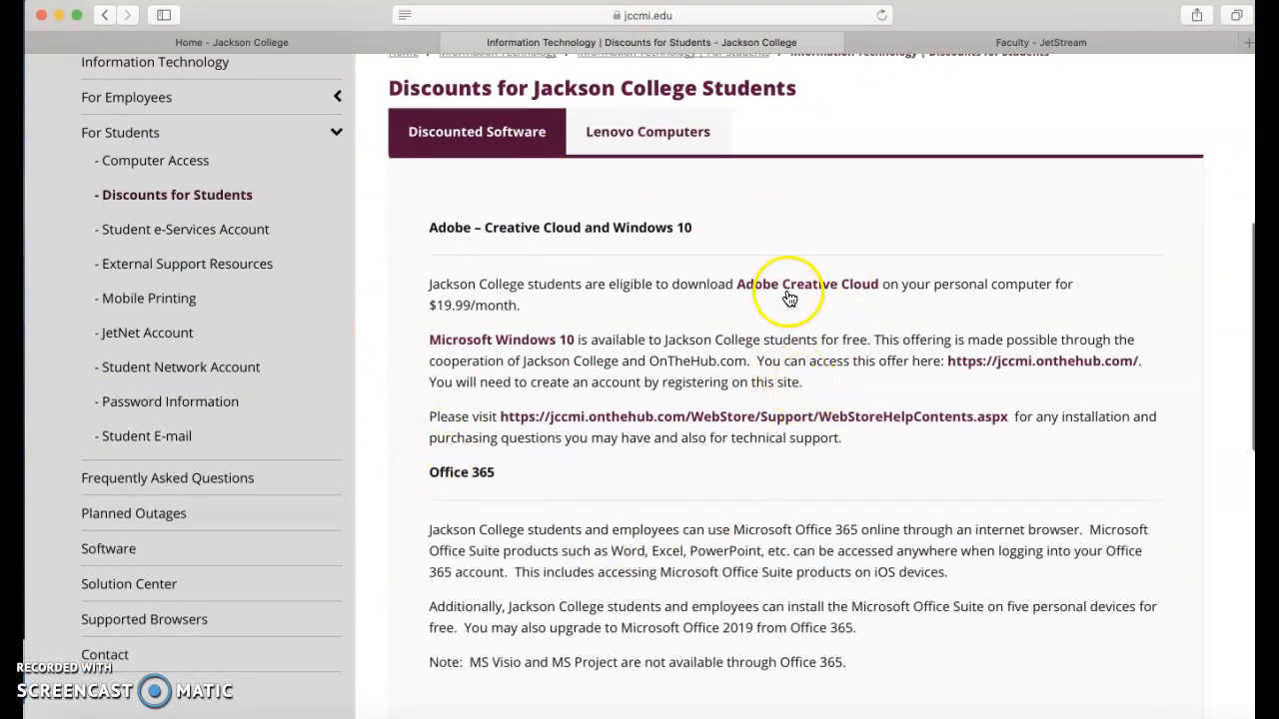
pyautogui.moveTo(741, 418)
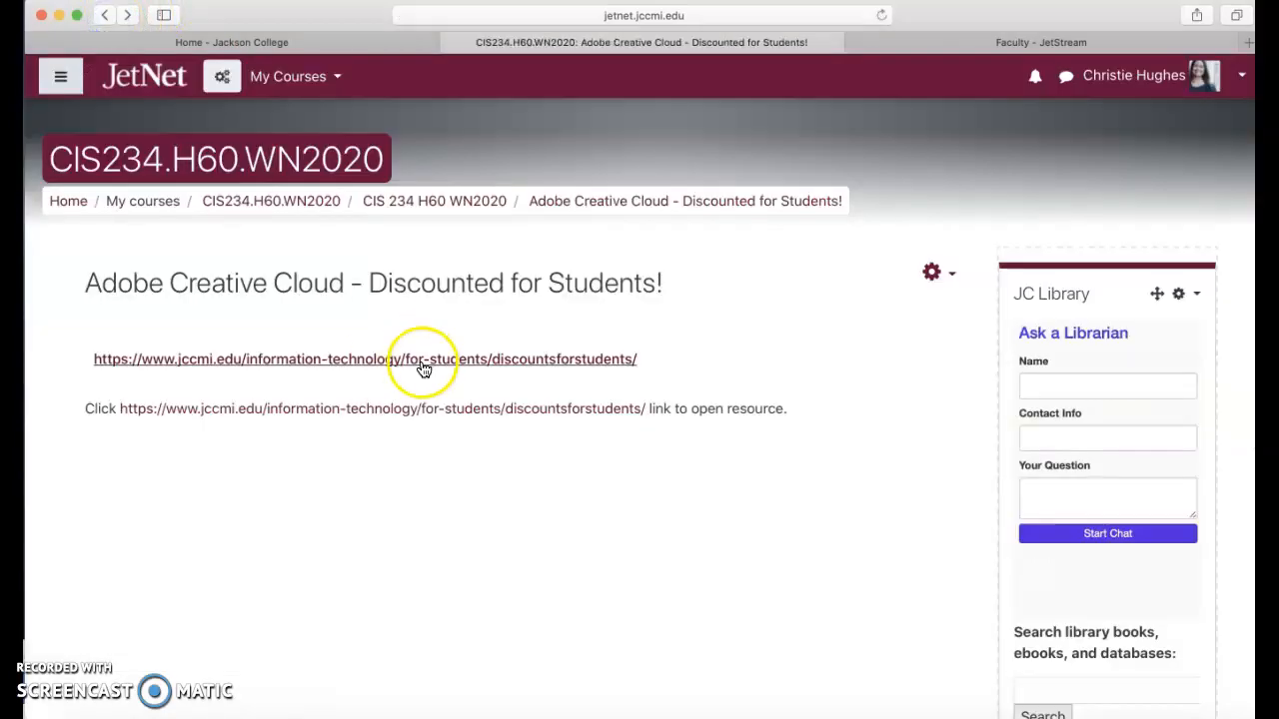
# Return to the CIS234 course page and scroll up toward the first section
pyautogui.click(423, 359)
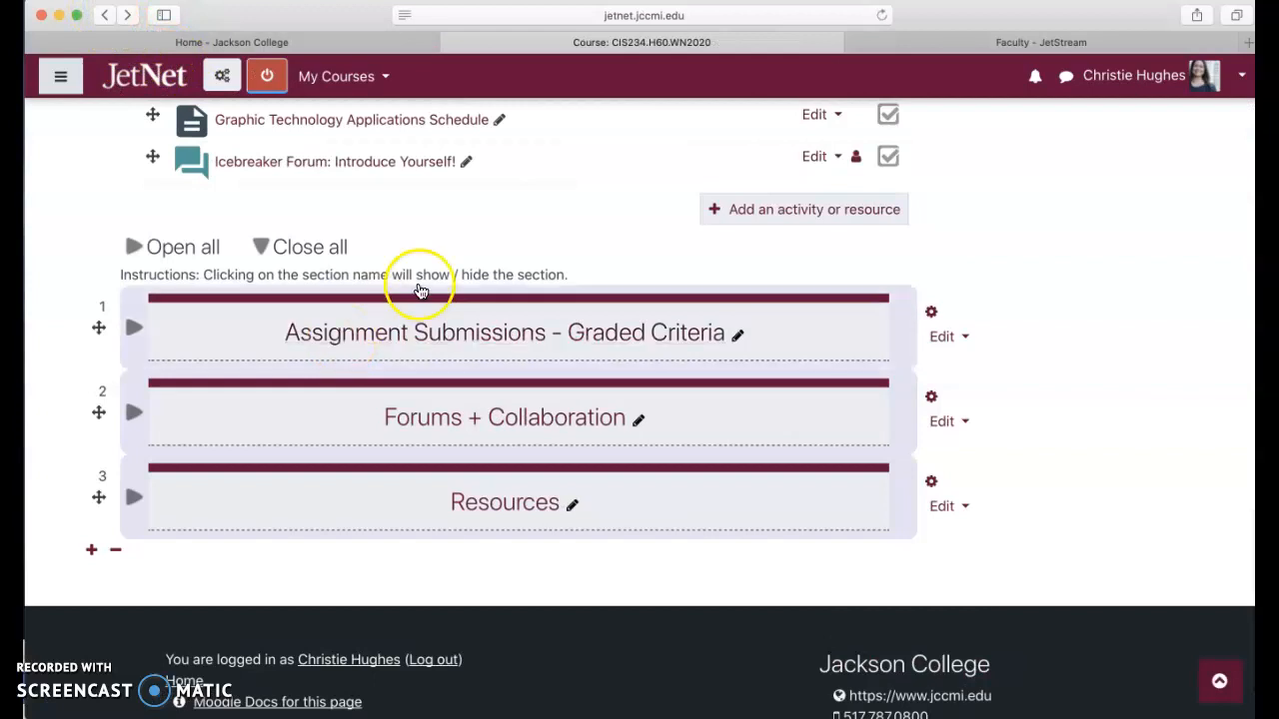
pyautogui.scroll(3)
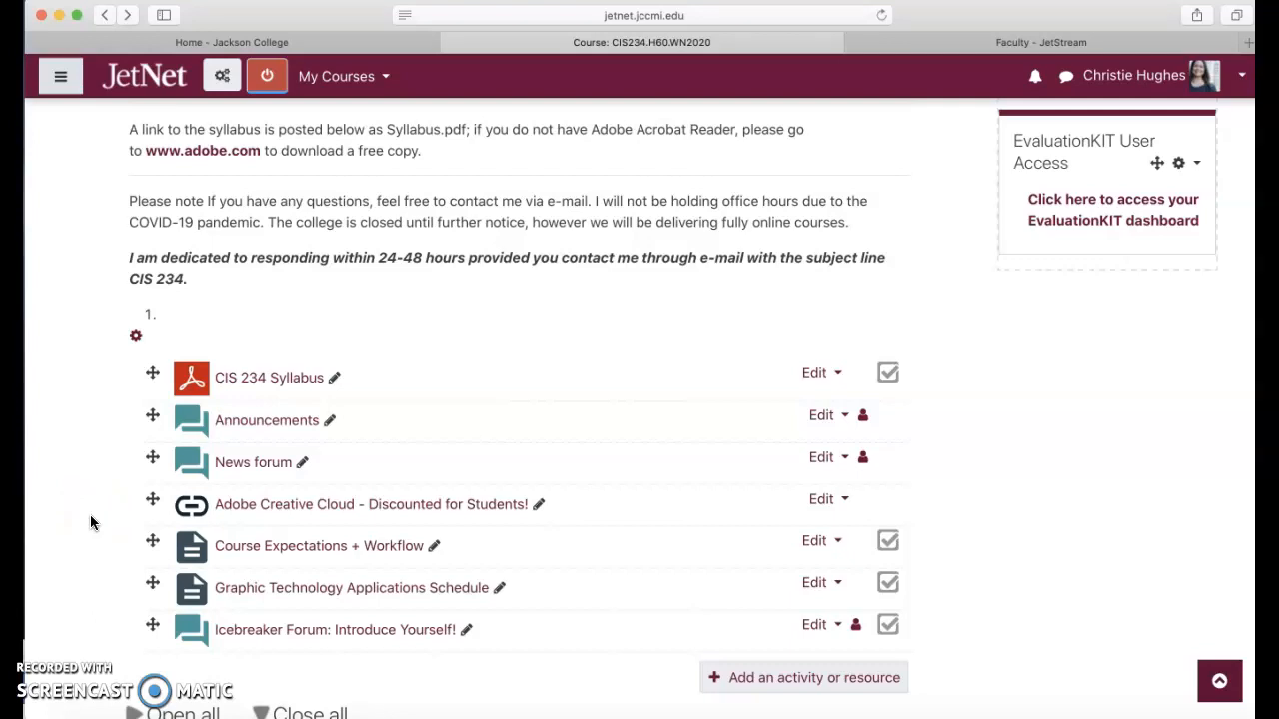
pyautogui.moveTo(164, 508)
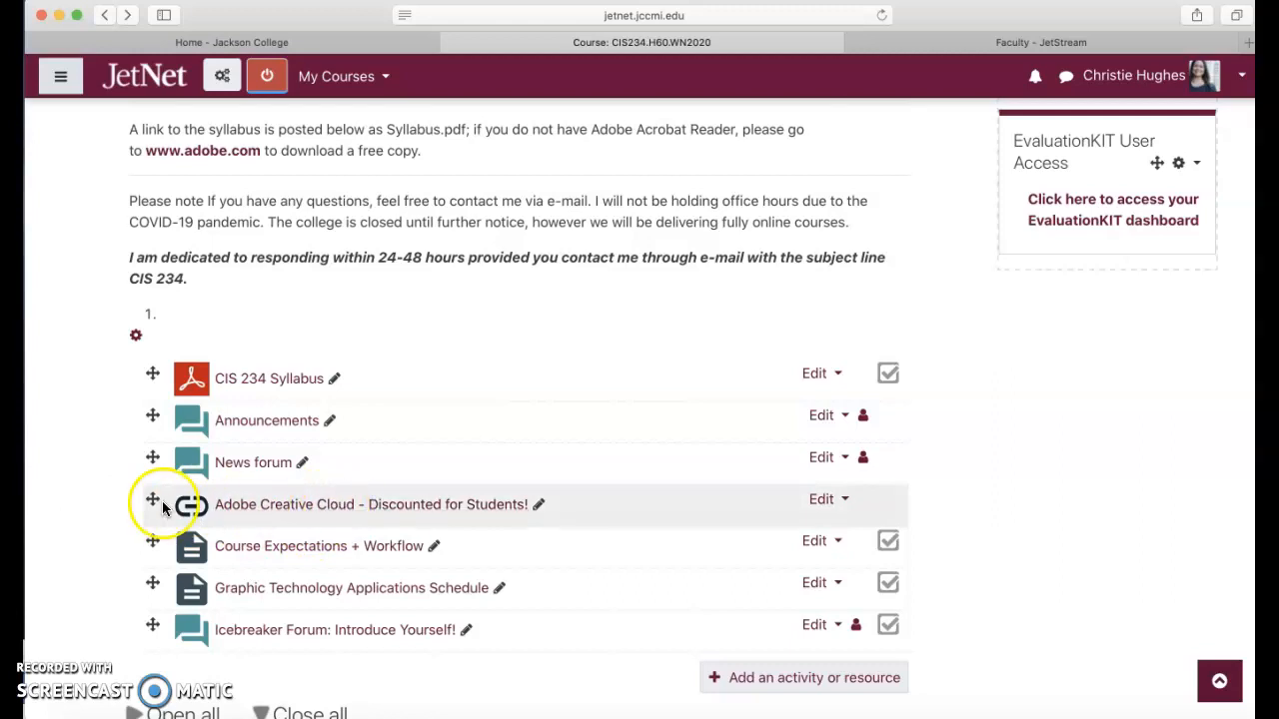
pyautogui.moveTo(96, 508)
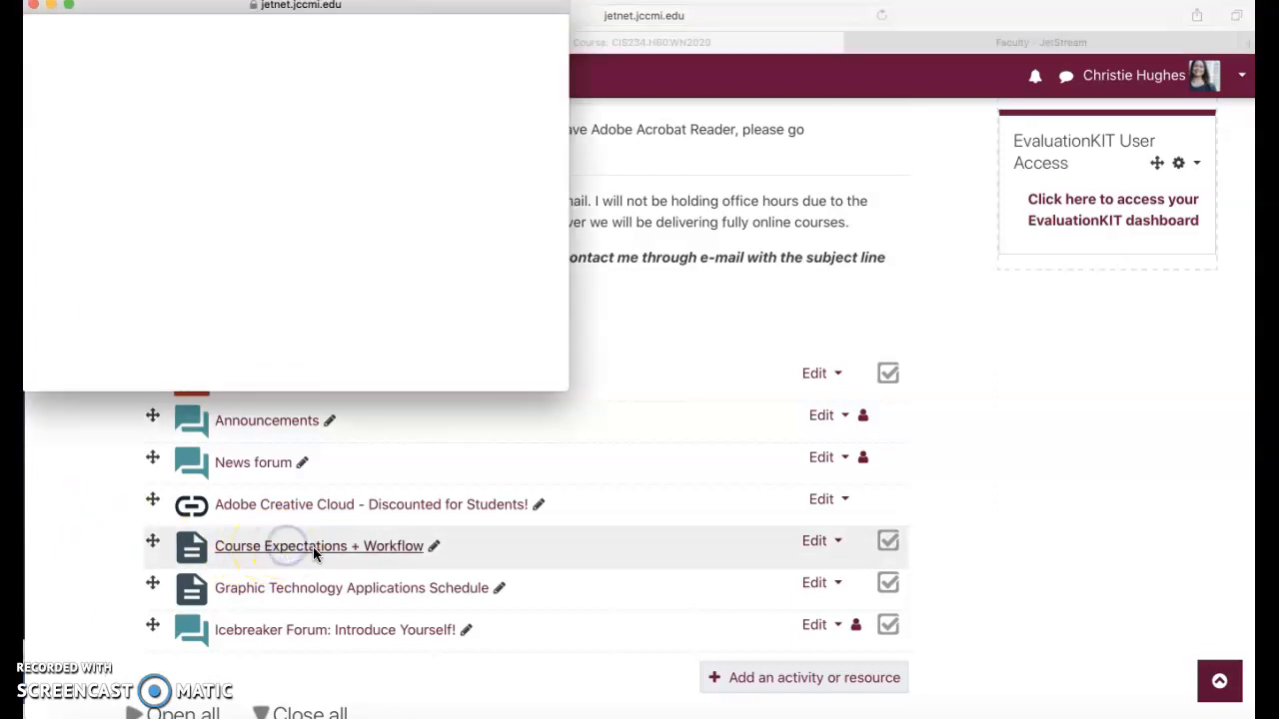
# View the Course Expectations + Workflow document down to the graded assignment point breakdown
pyautogui.click(319, 548)
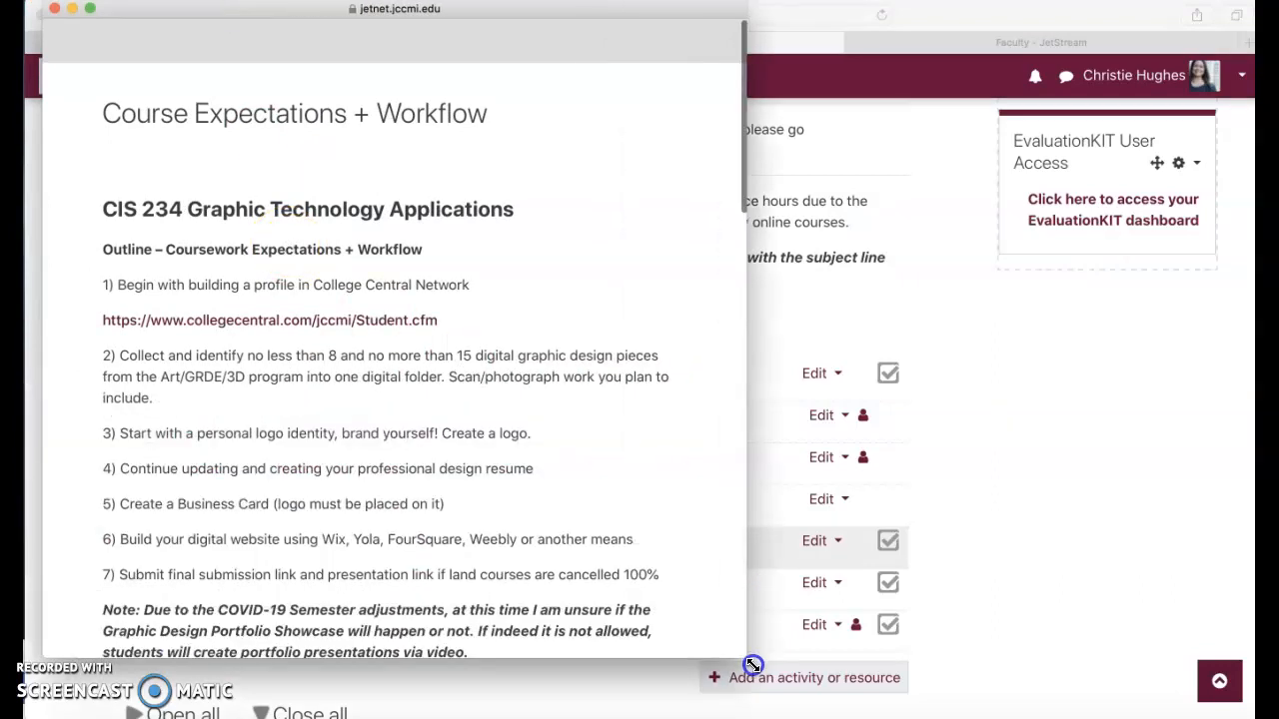
pyautogui.scroll(-3)
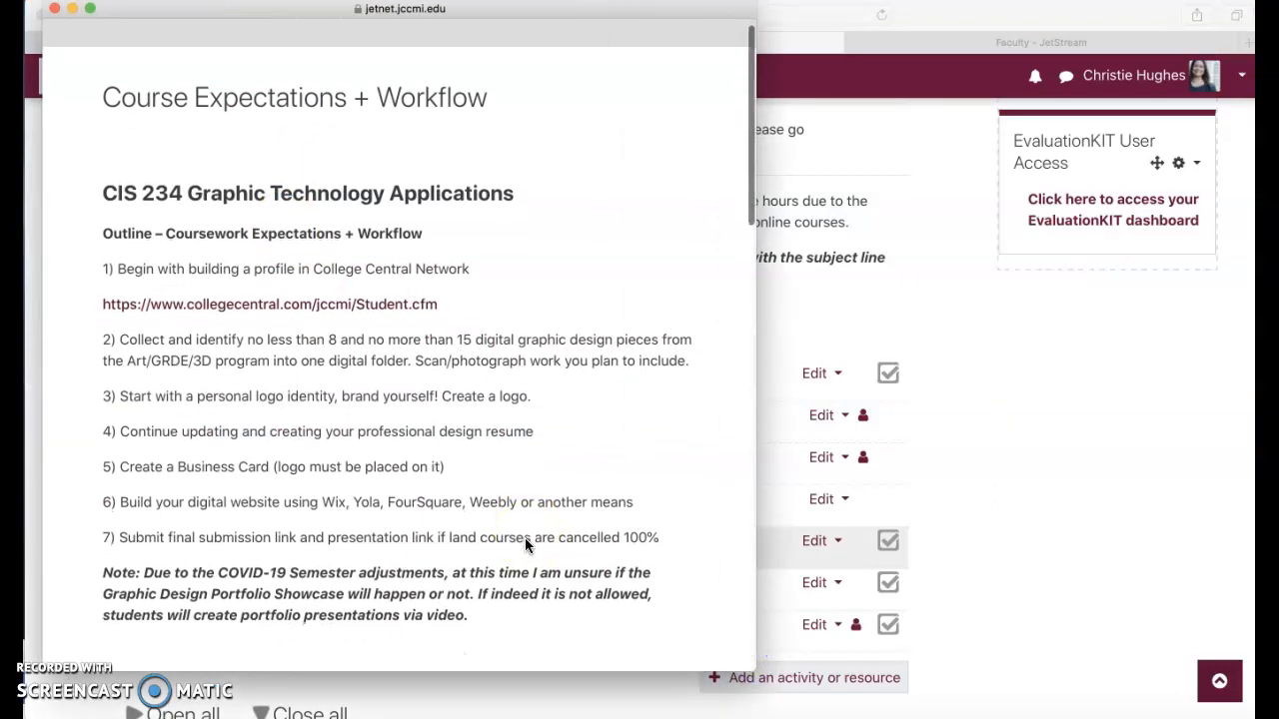
pyautogui.scroll(-3)
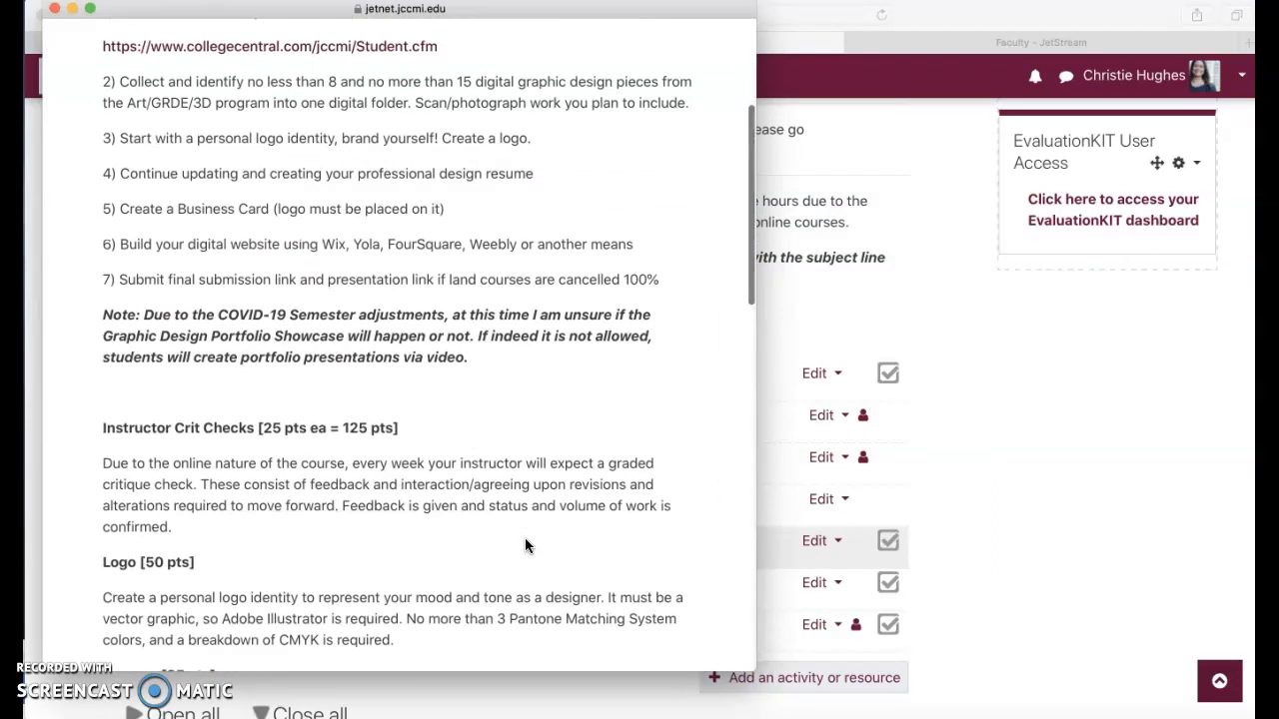
pyautogui.scroll(-3)
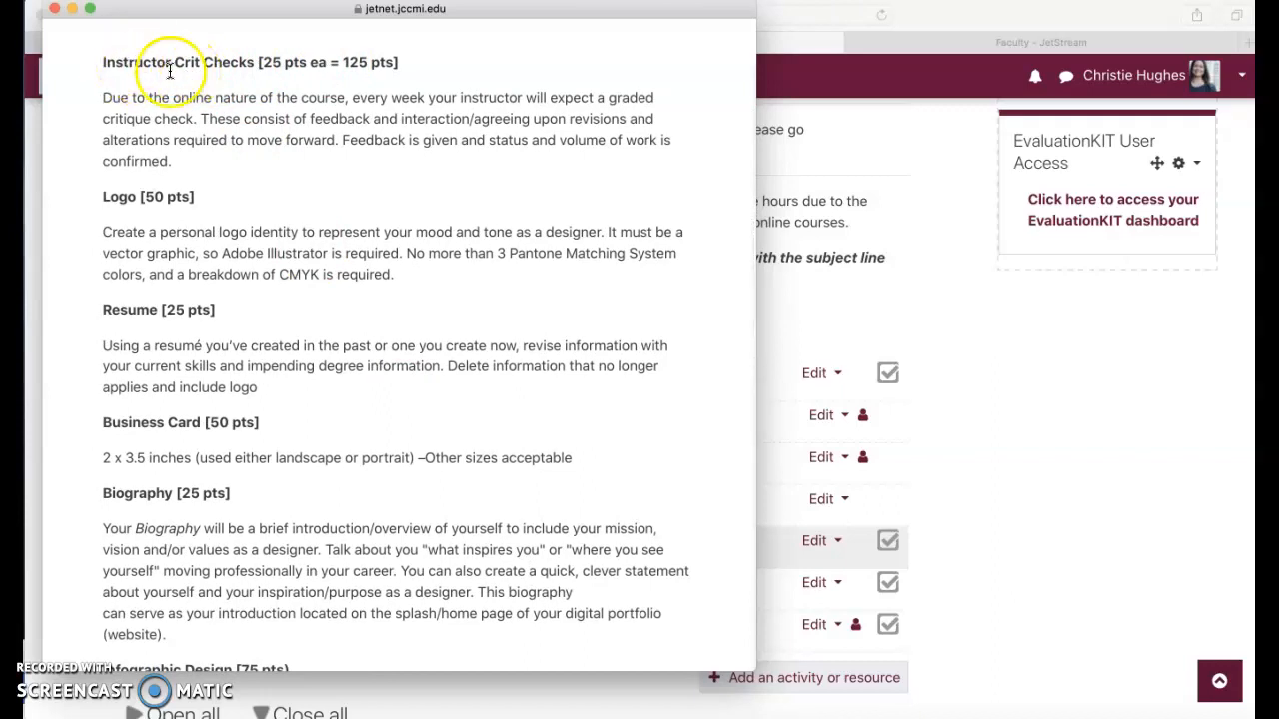
pyautogui.moveTo(268, 62)
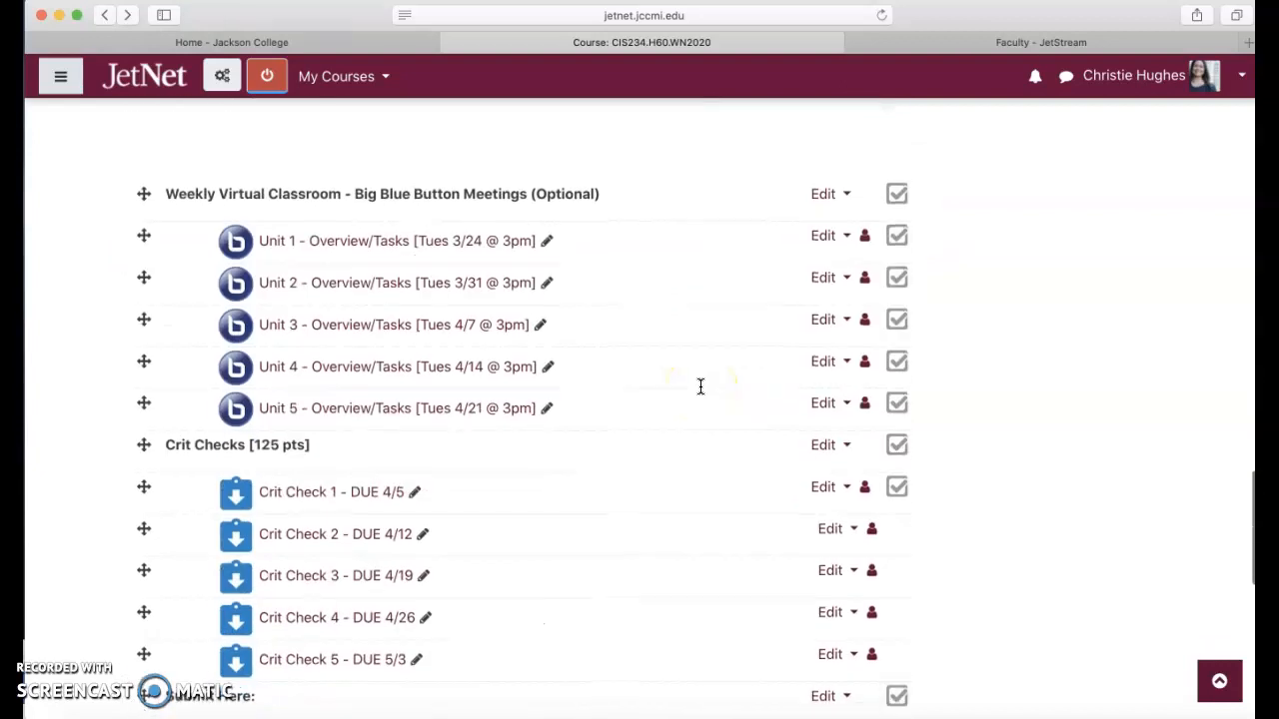
pyautogui.scroll(-3)
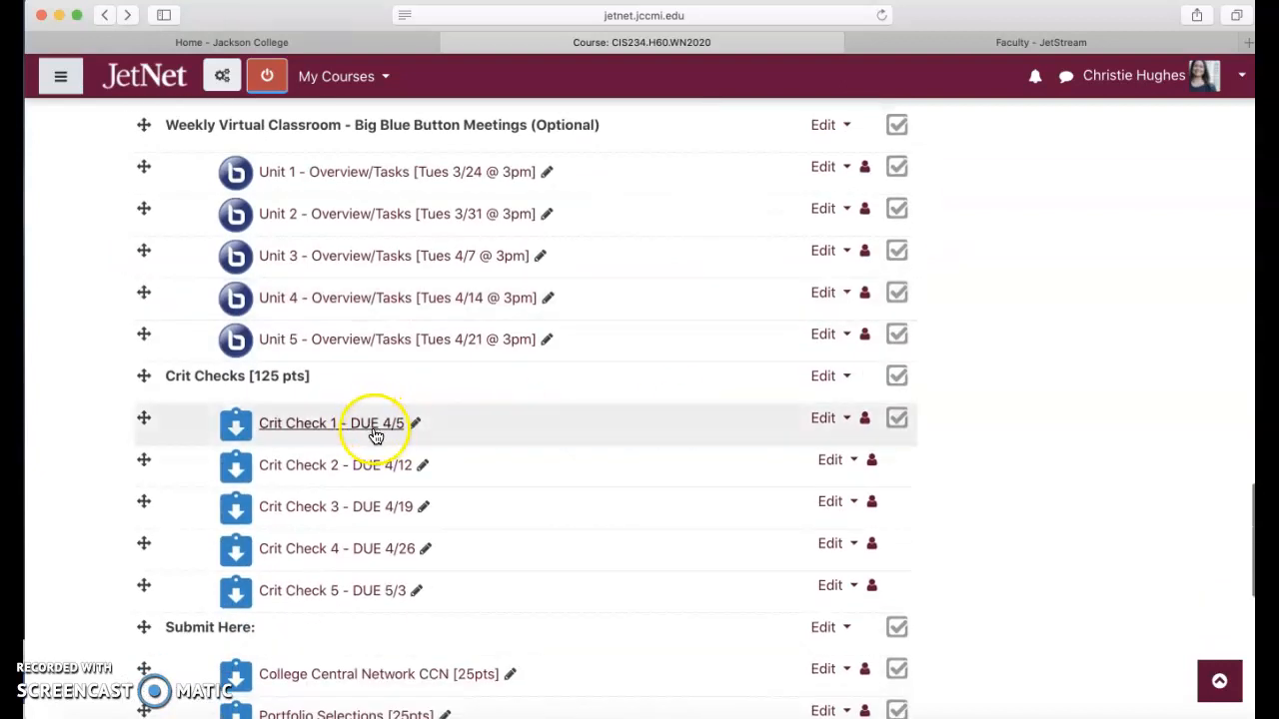
pyautogui.moveTo(396, 433)
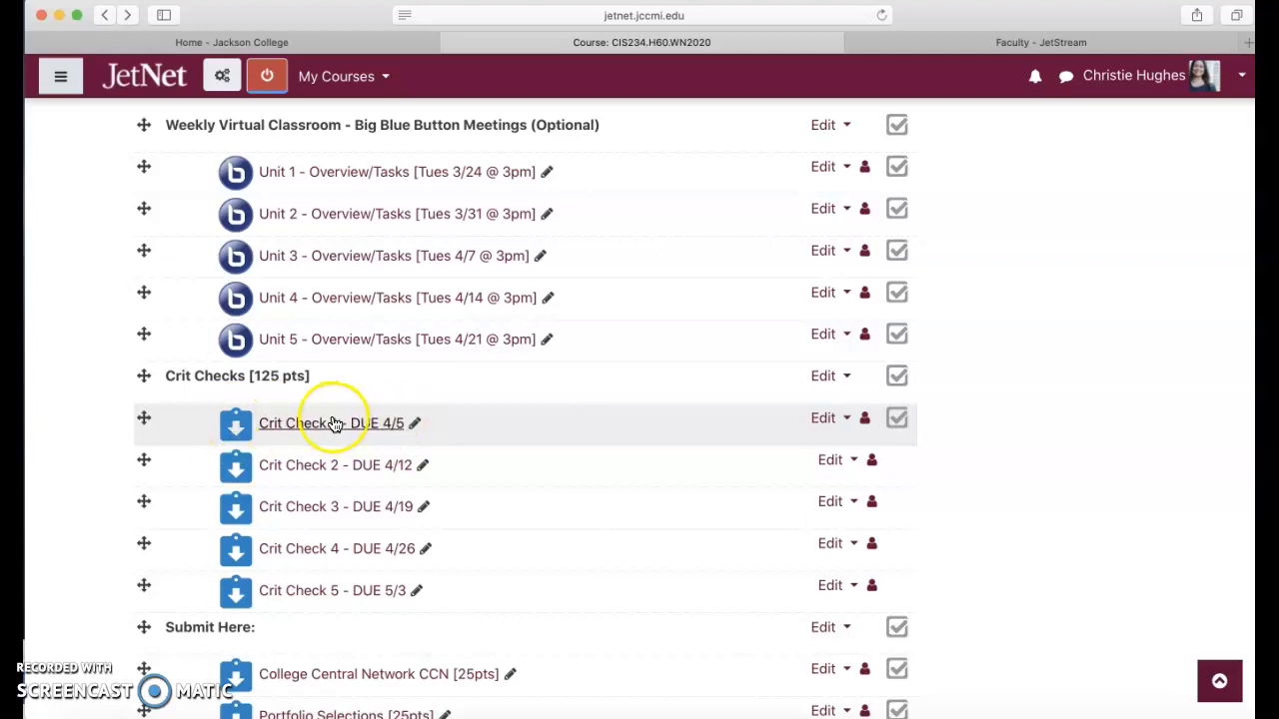
pyautogui.moveTo(378, 424)
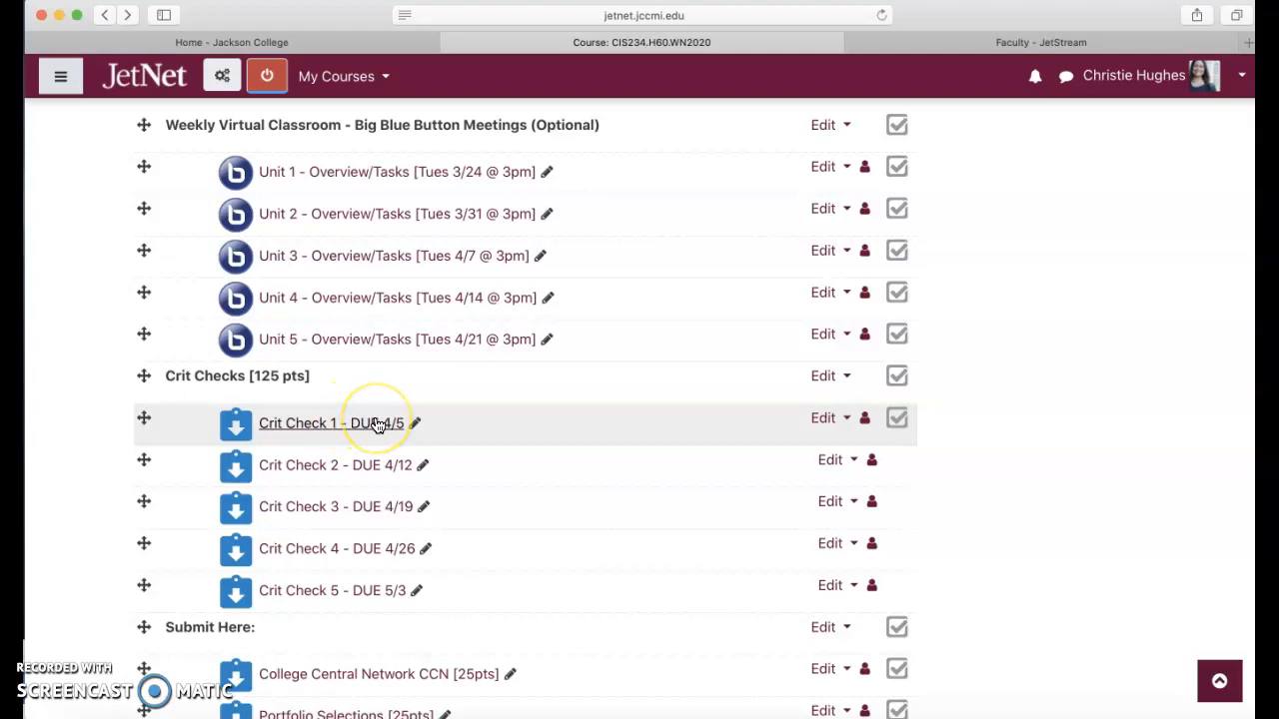
pyautogui.moveTo(643, 416)
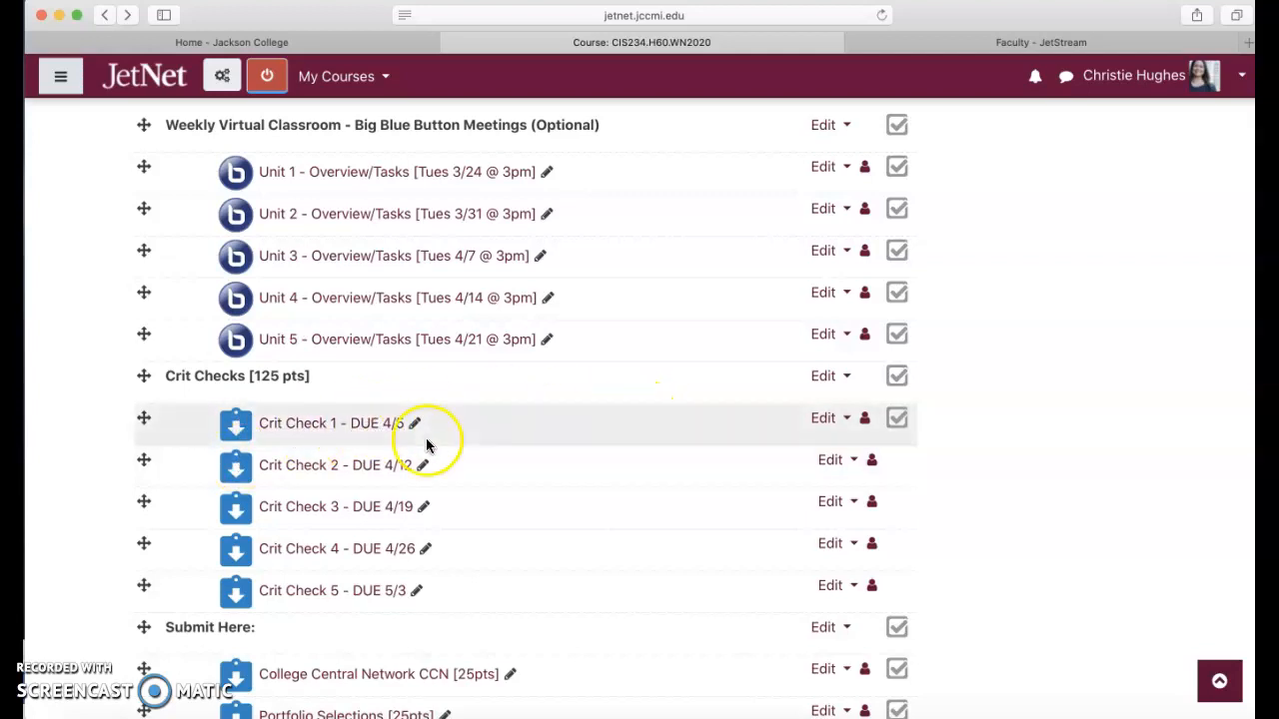
pyautogui.moveTo(398, 511)
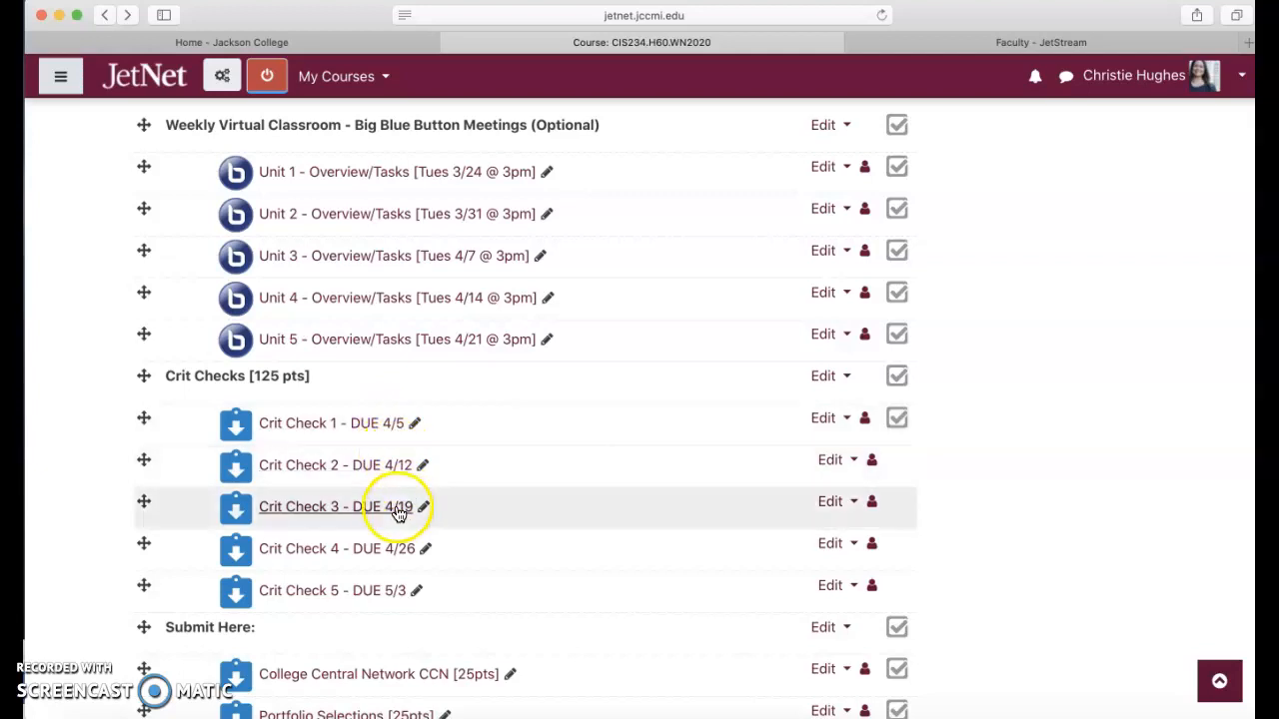
pyautogui.moveTo(52, 392)
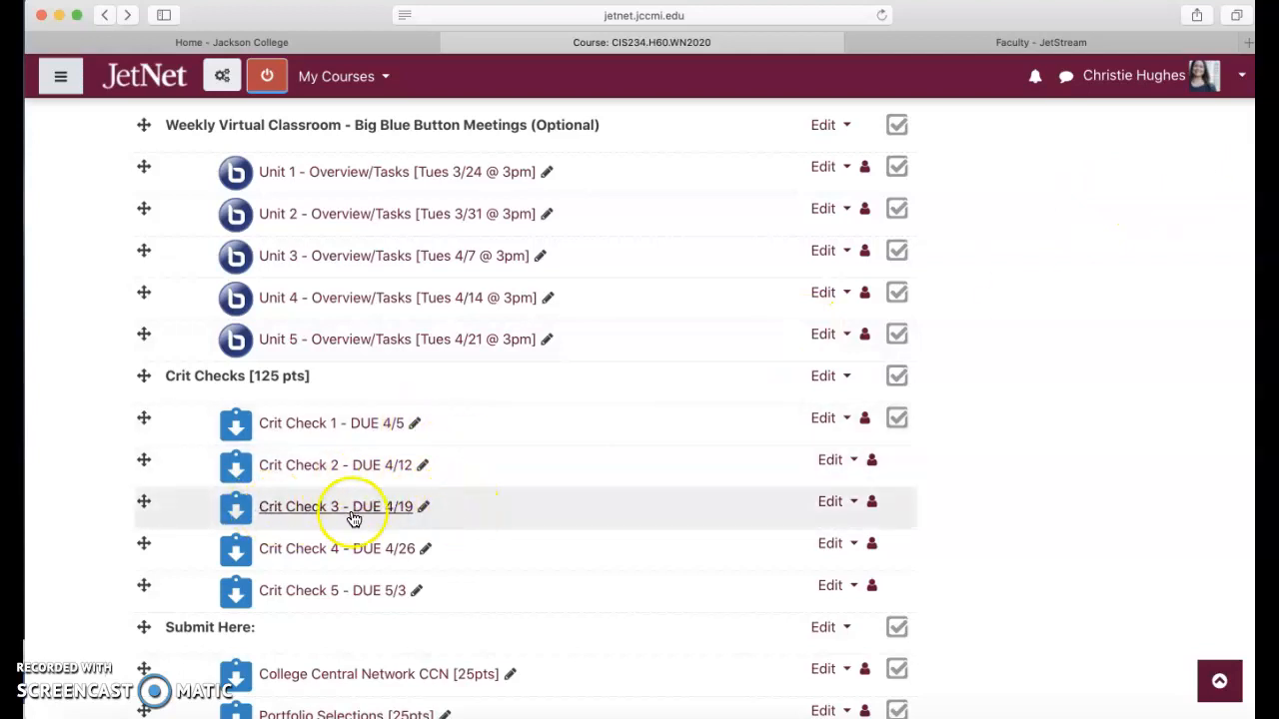
pyautogui.moveTo(382, 599)
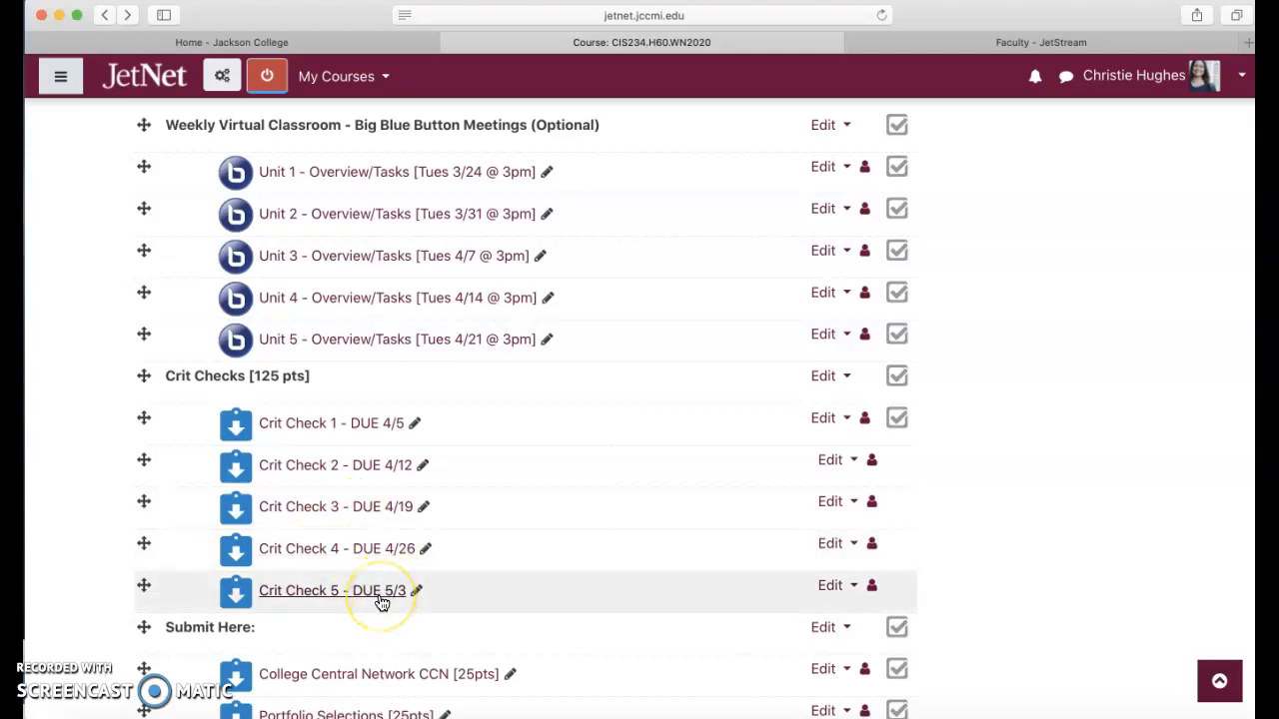
pyautogui.moveTo(536, 559)
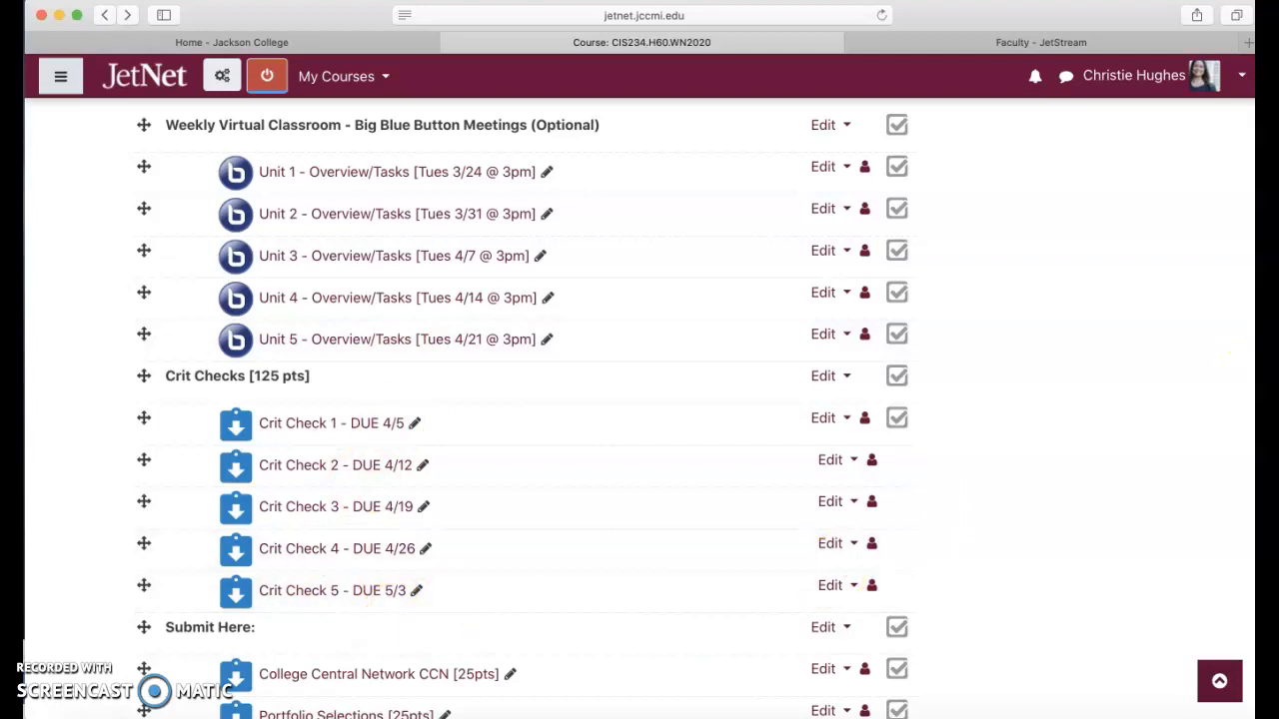
pyautogui.moveTo(412, 571)
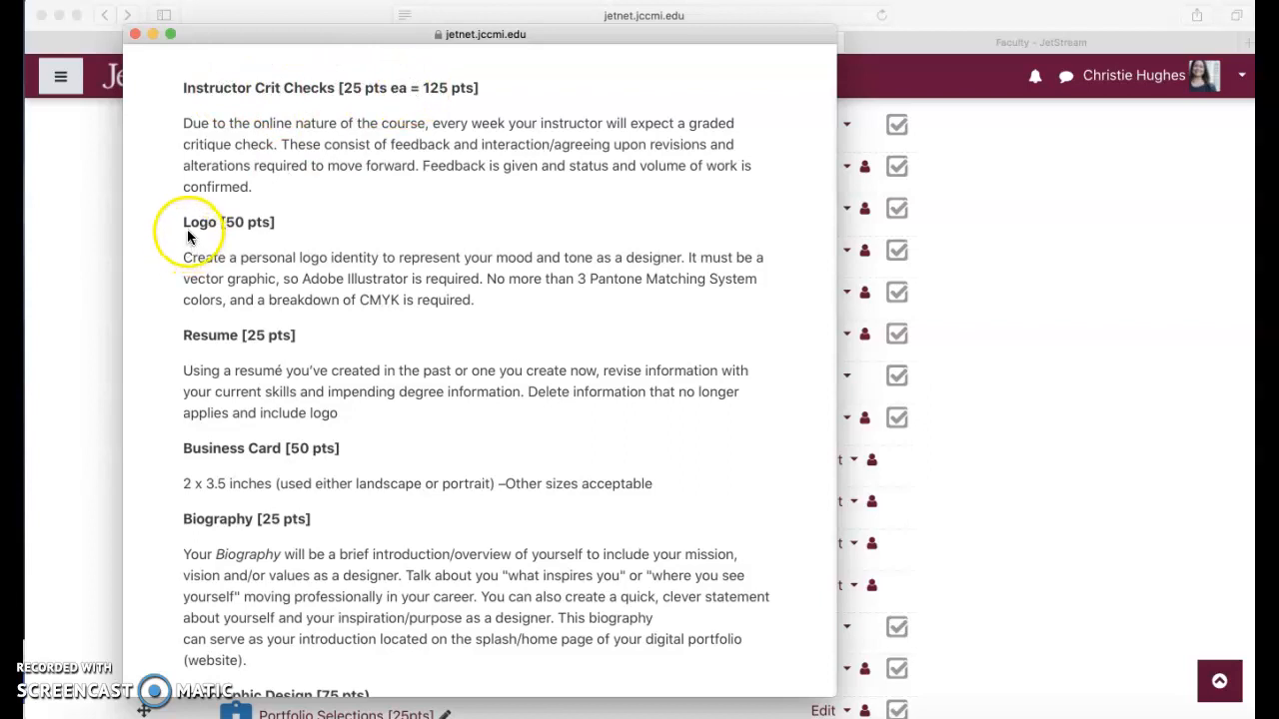
pyautogui.moveTo(335, 350)
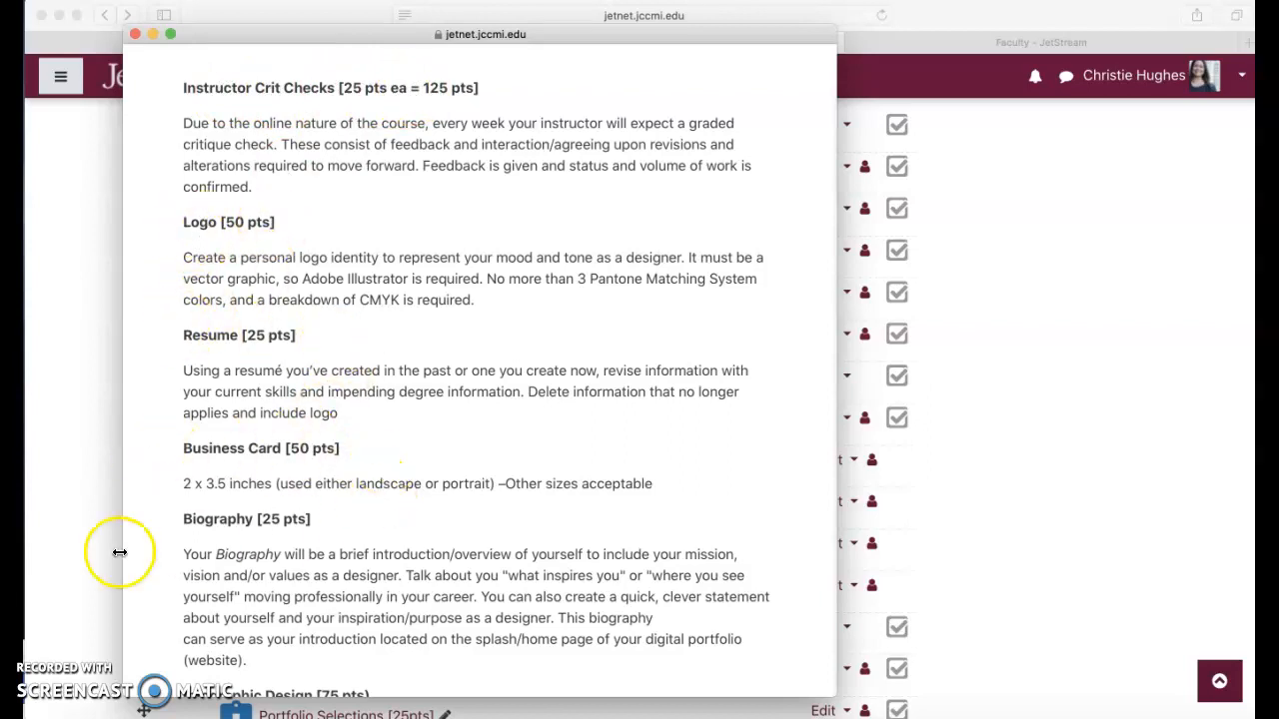
# Read the assignment descriptions from Logo down to Portfolio Presentations
pyautogui.scroll(-3)
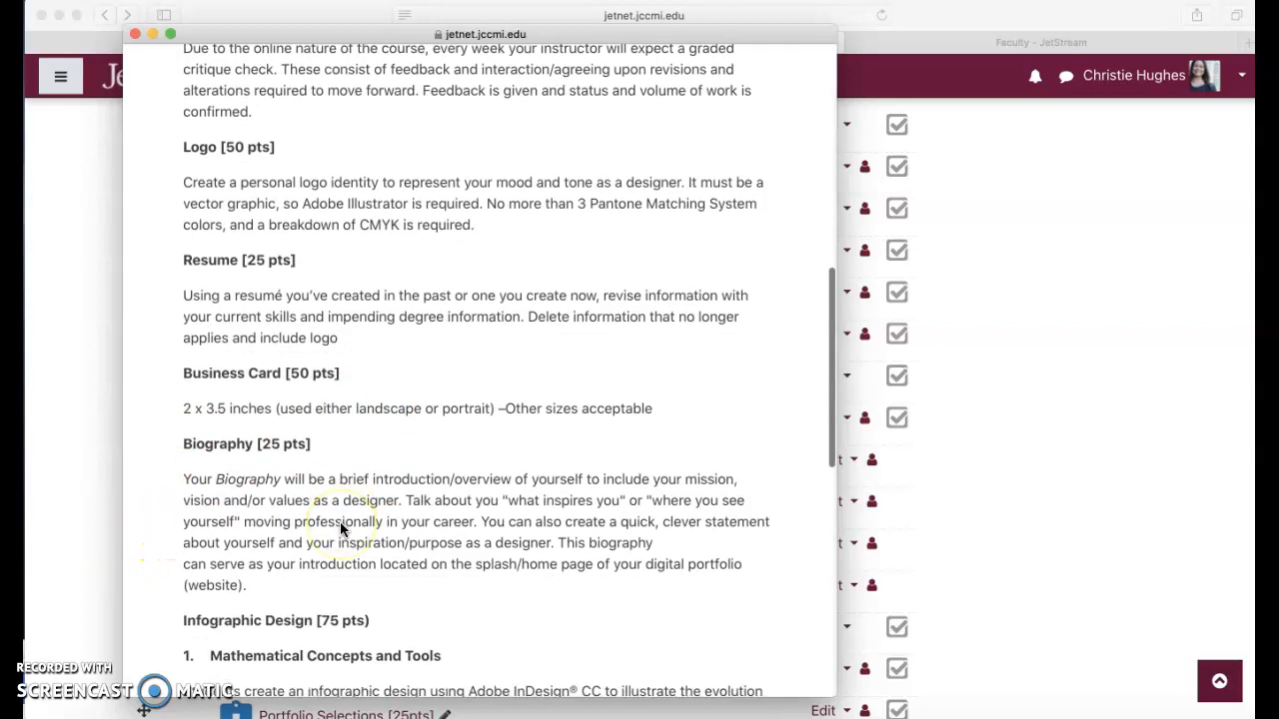
pyautogui.moveTo(265, 493)
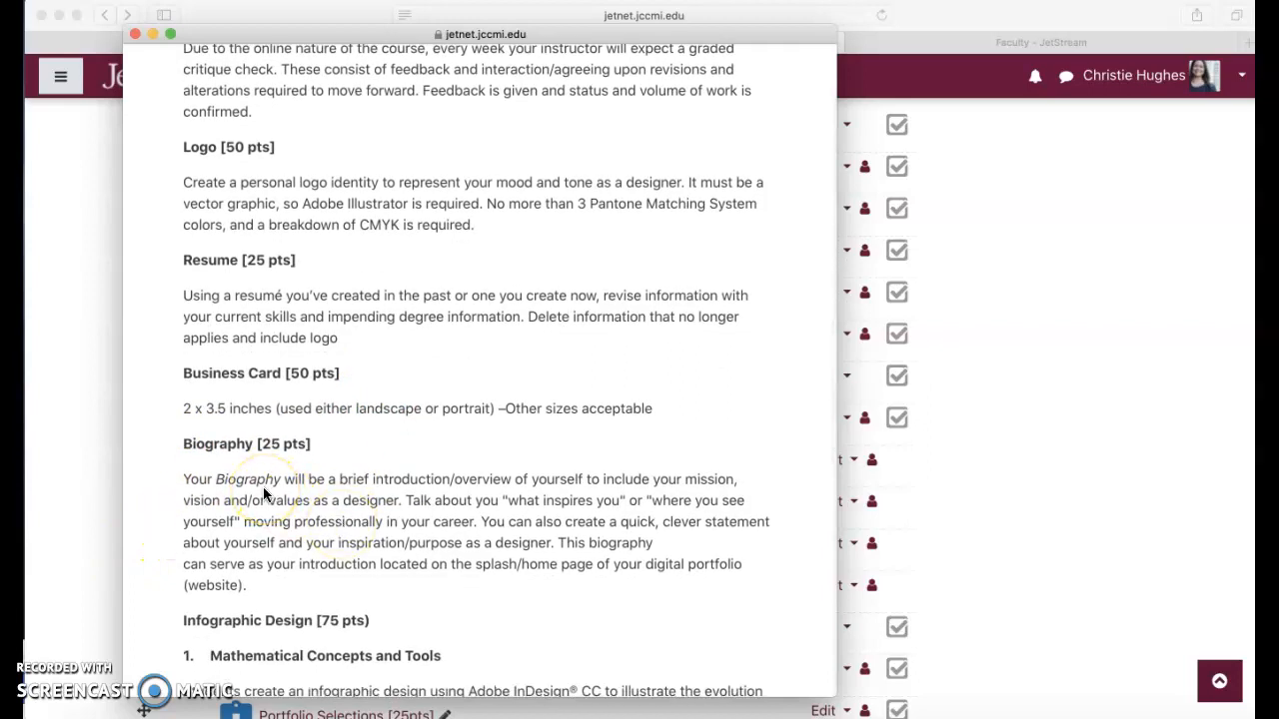
pyautogui.scroll(-3)
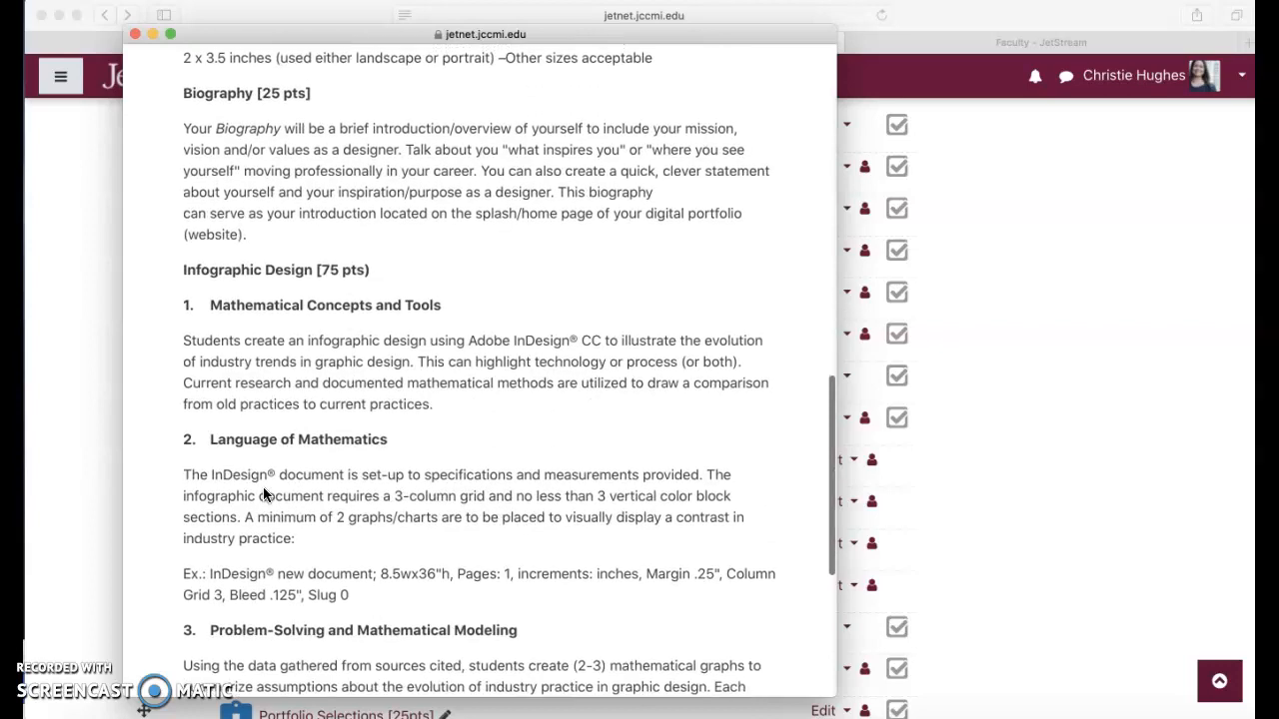
pyautogui.scroll(-3)
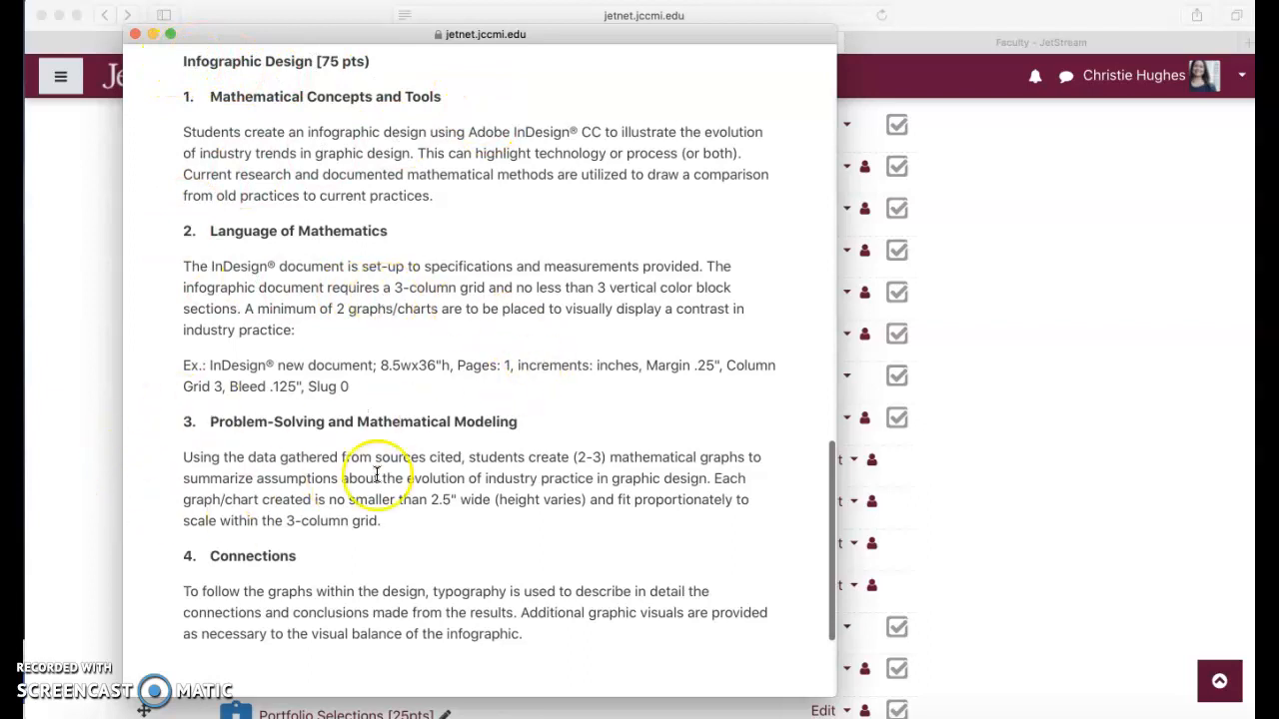
pyautogui.moveTo(510, 168)
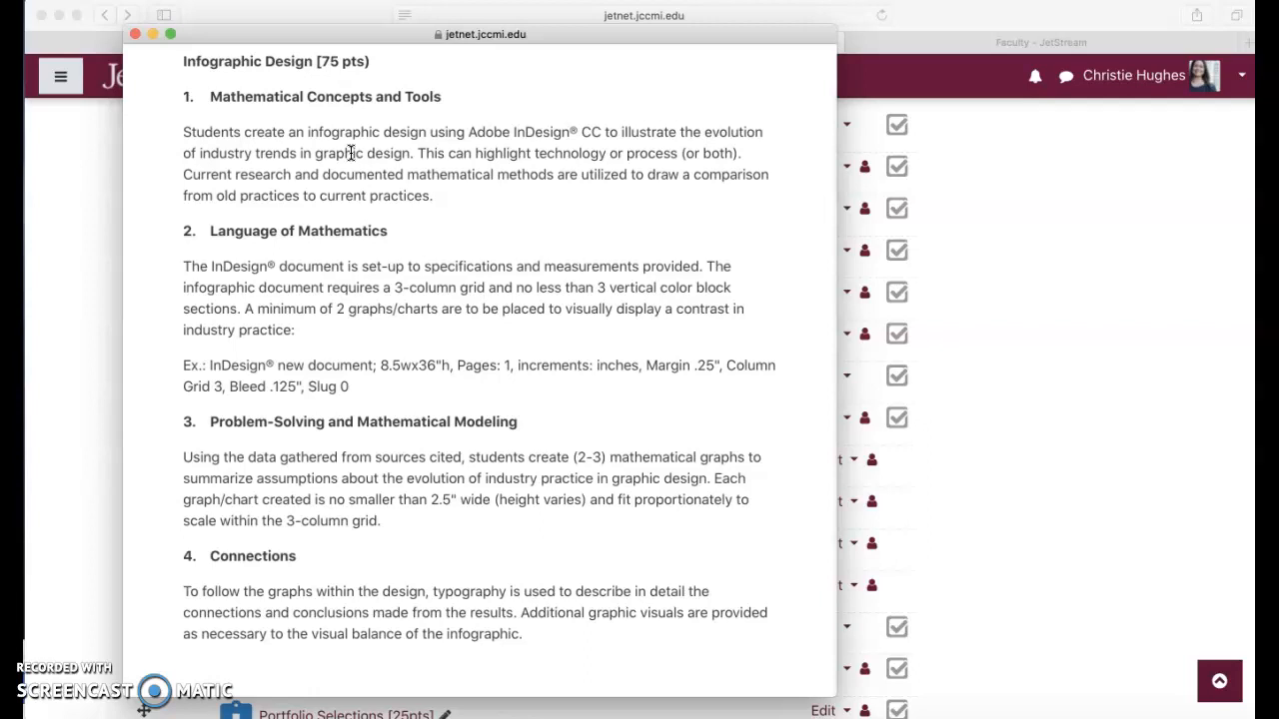
pyautogui.moveTo(300, 472)
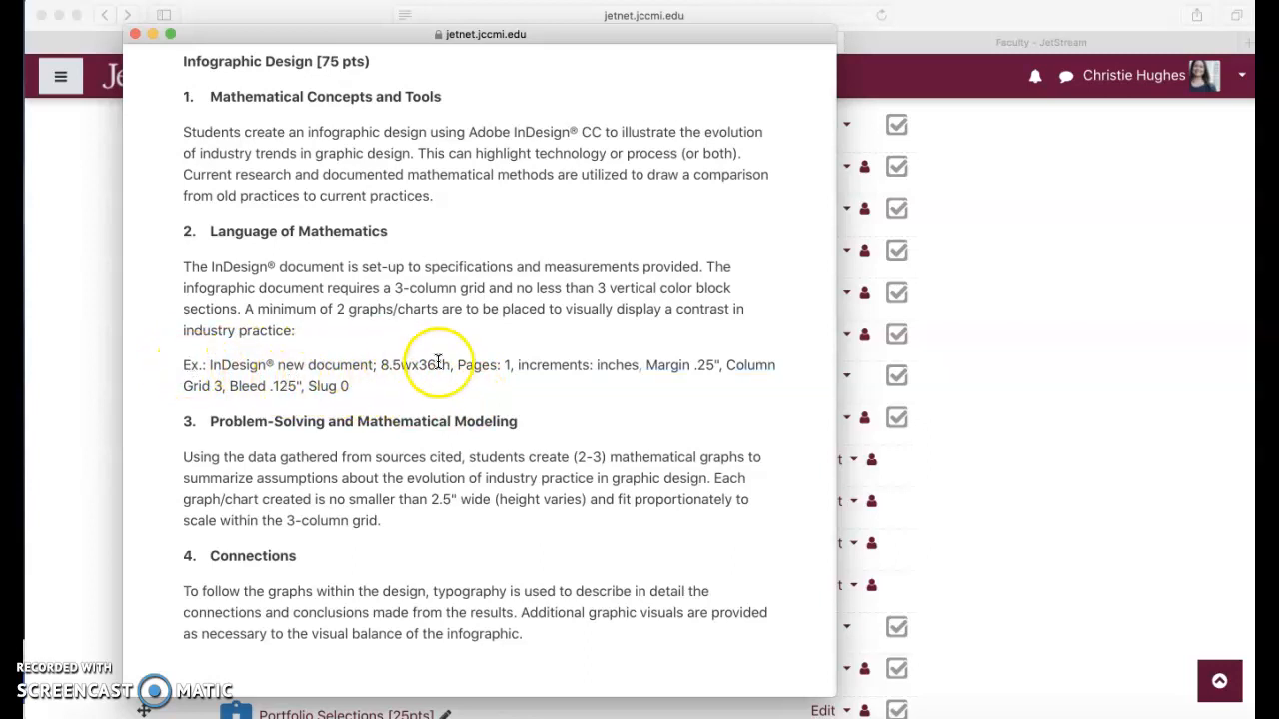
pyautogui.moveTo(349, 394)
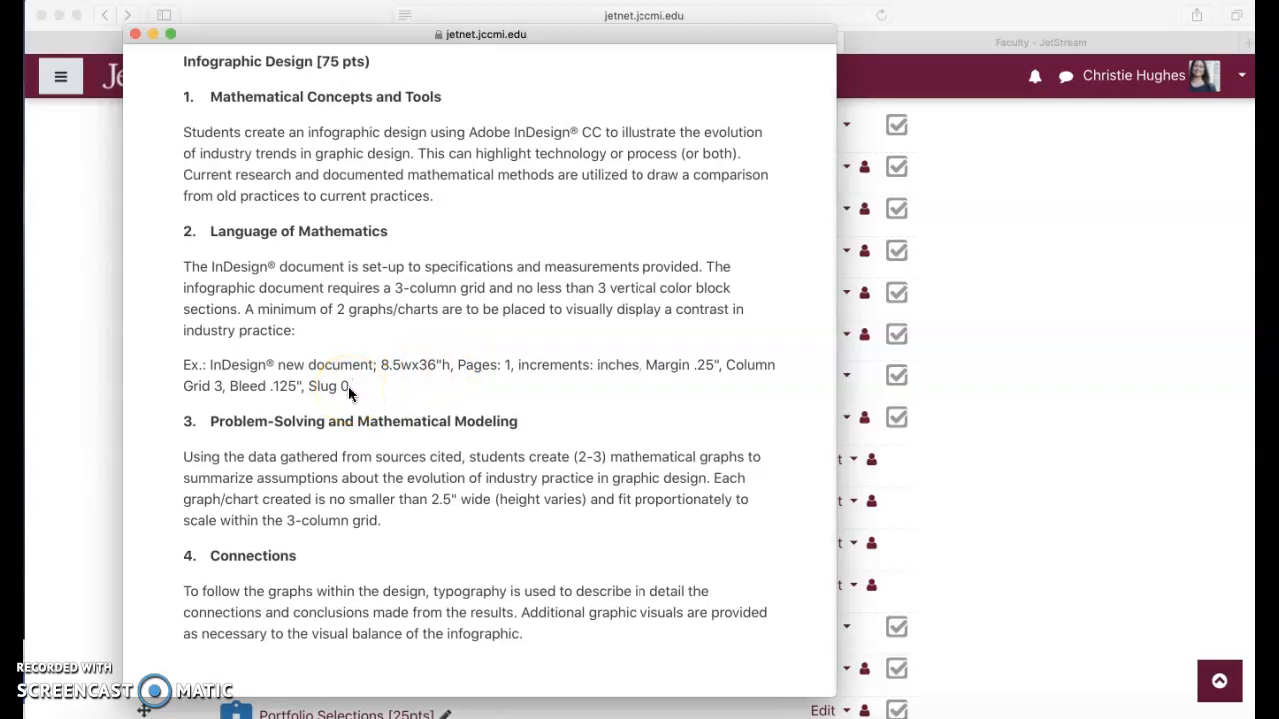
pyautogui.scroll(-3)
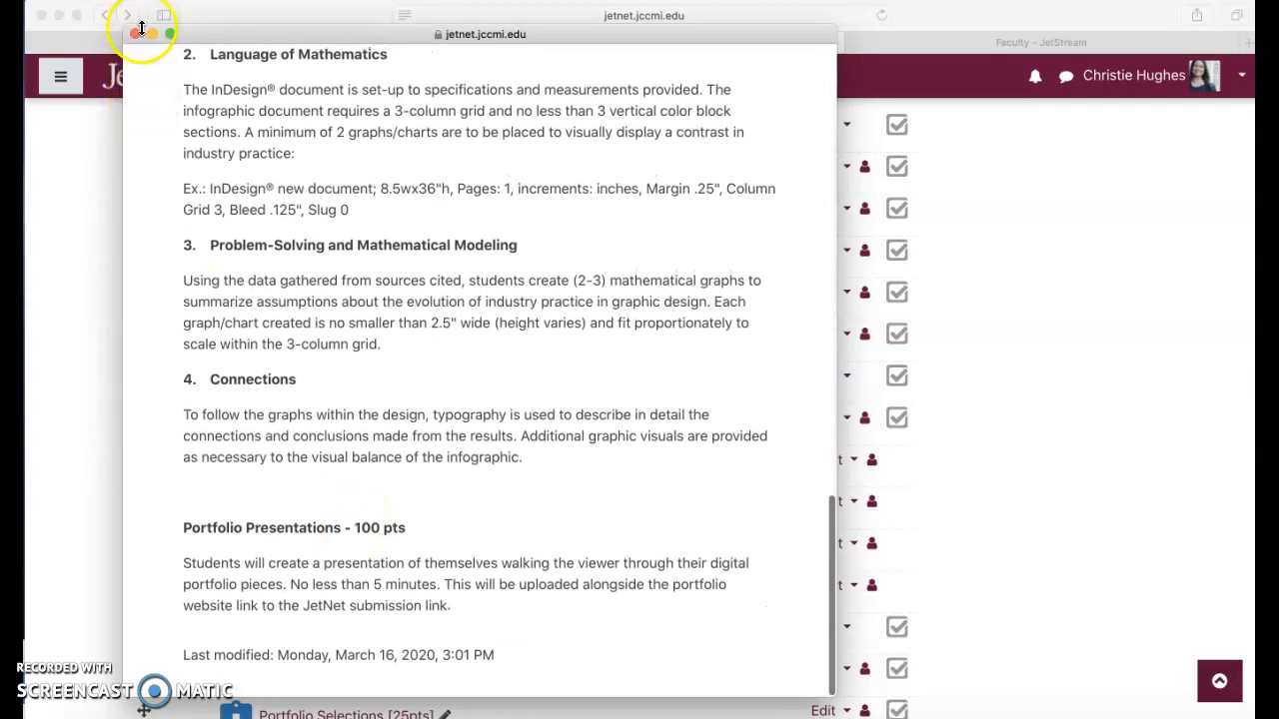
pyautogui.moveTo(339, 530)
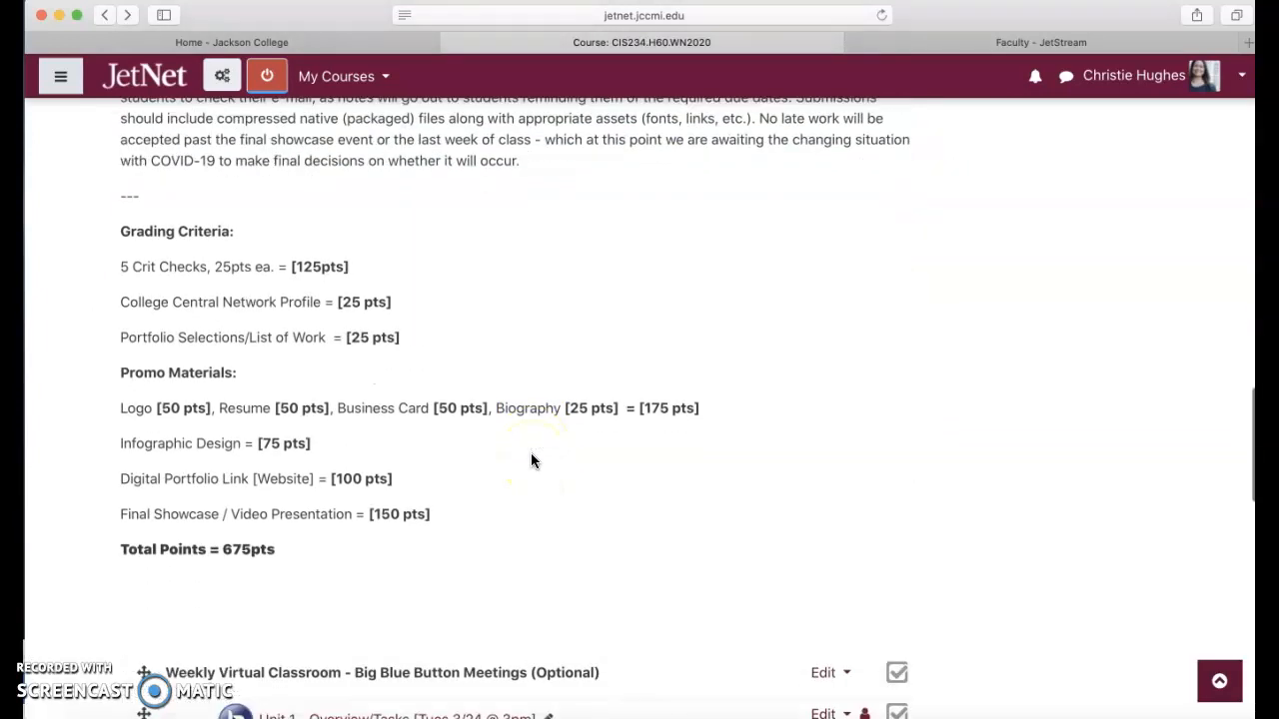
pyautogui.scroll(-3)
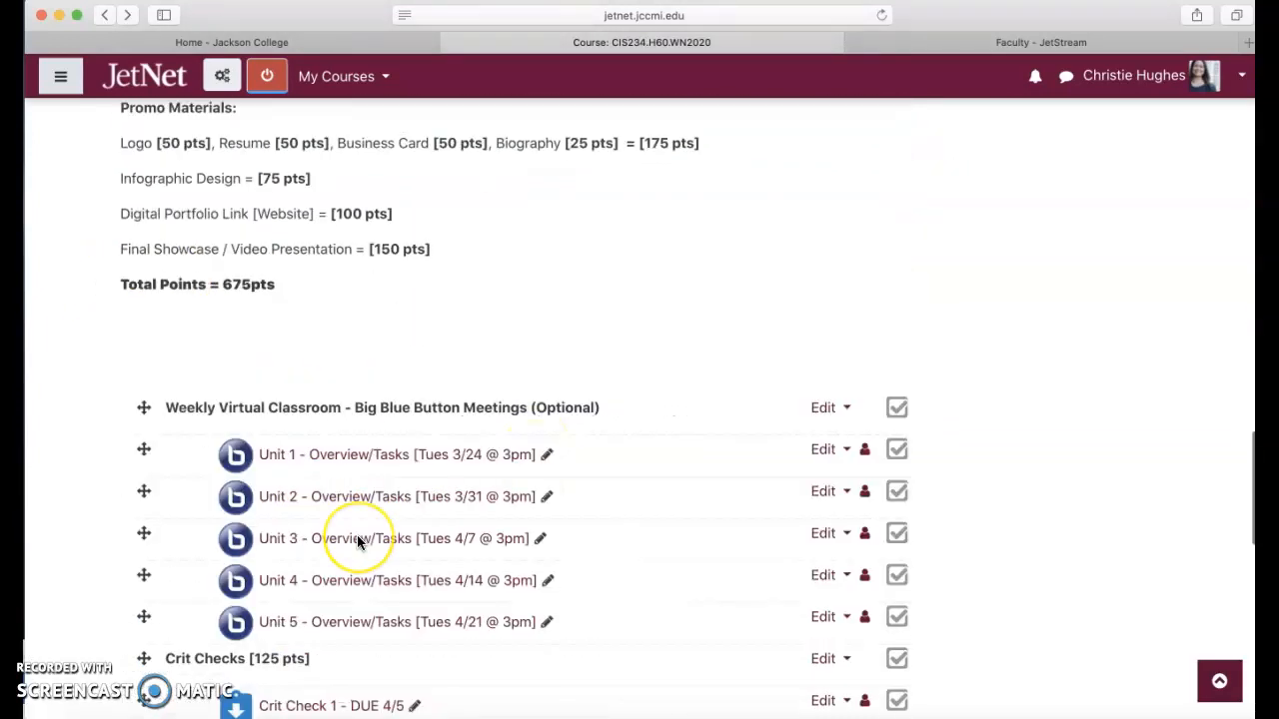
pyautogui.scroll(-3)
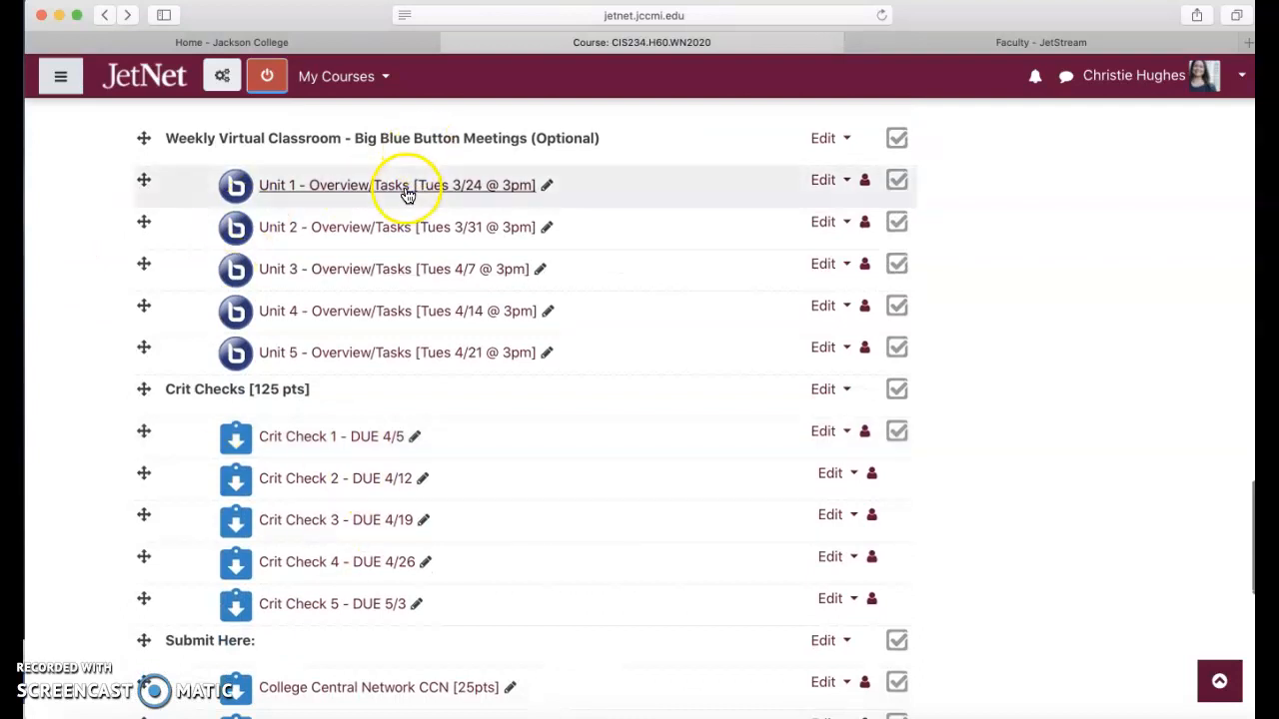
pyautogui.moveTo(475, 228)
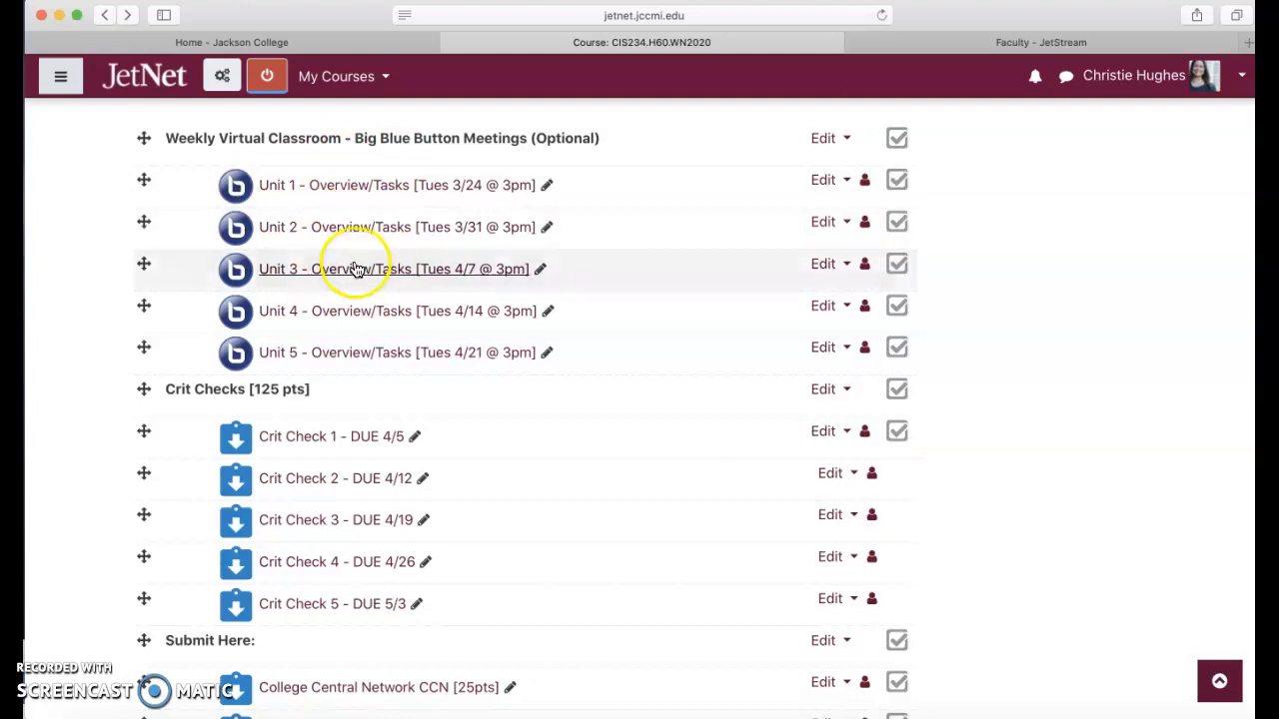
pyautogui.moveTo(182, 312)
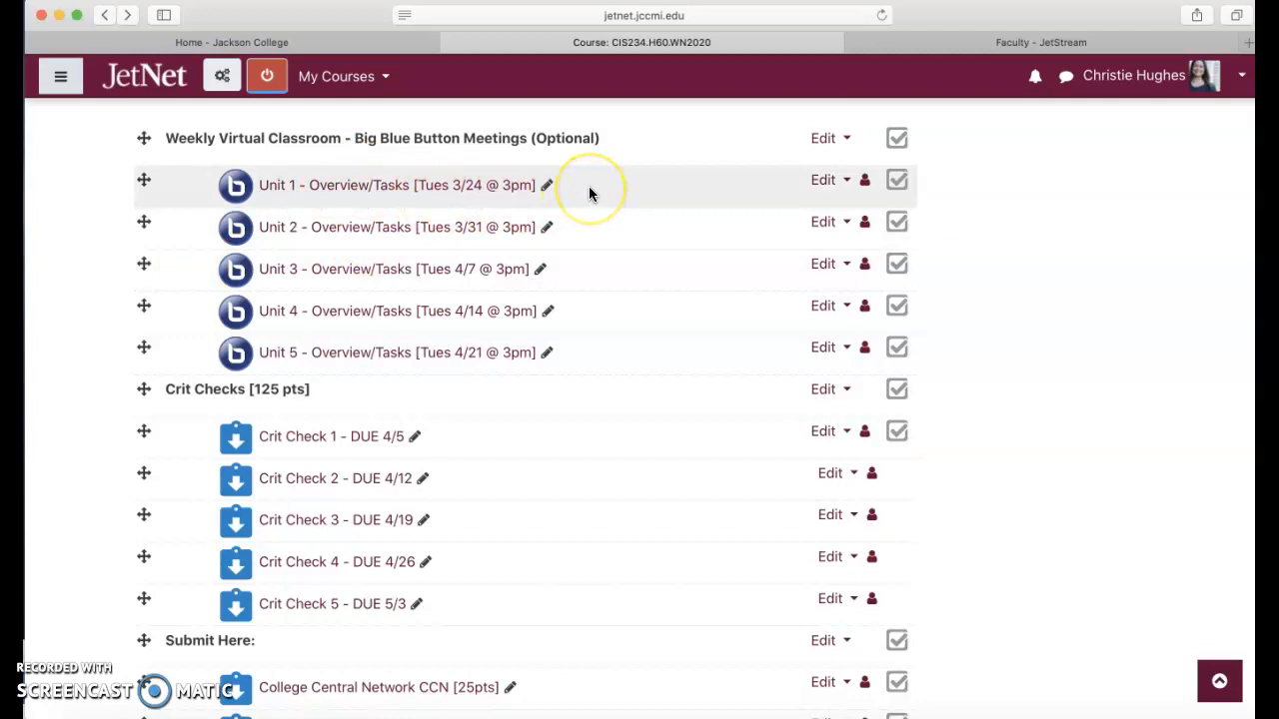
pyautogui.moveTo(478, 206)
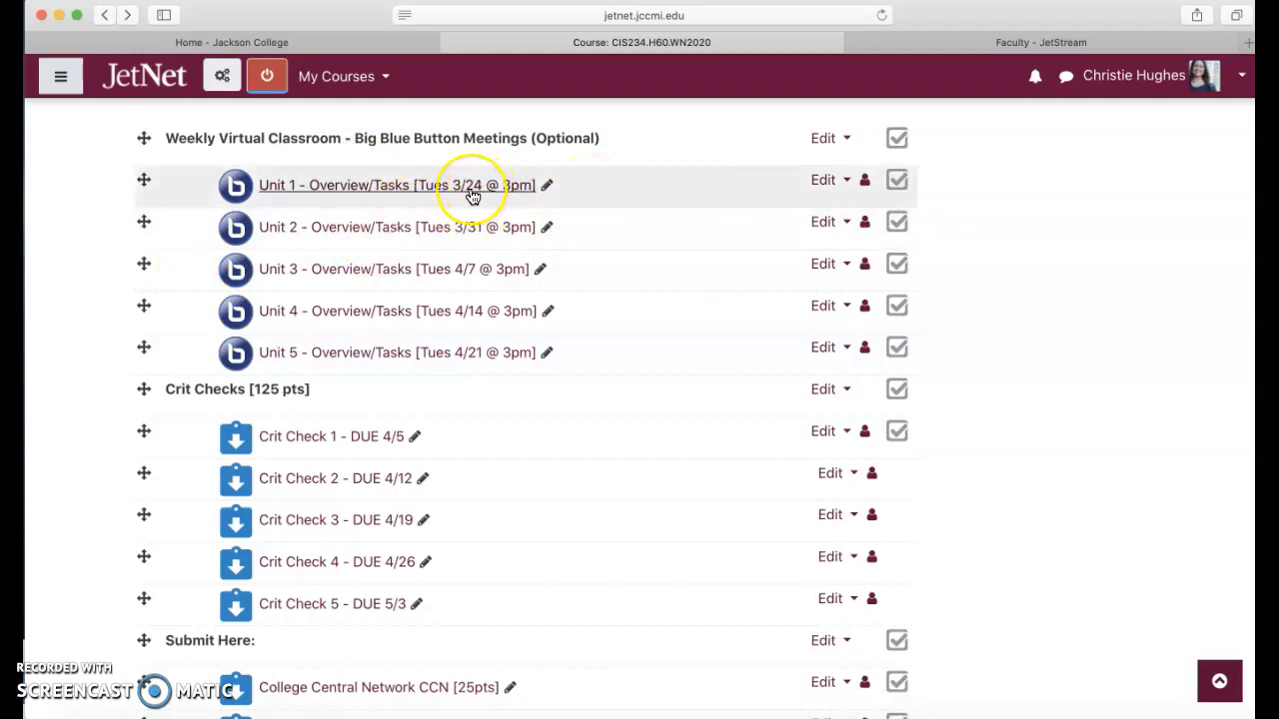
pyautogui.moveTo(460, 300)
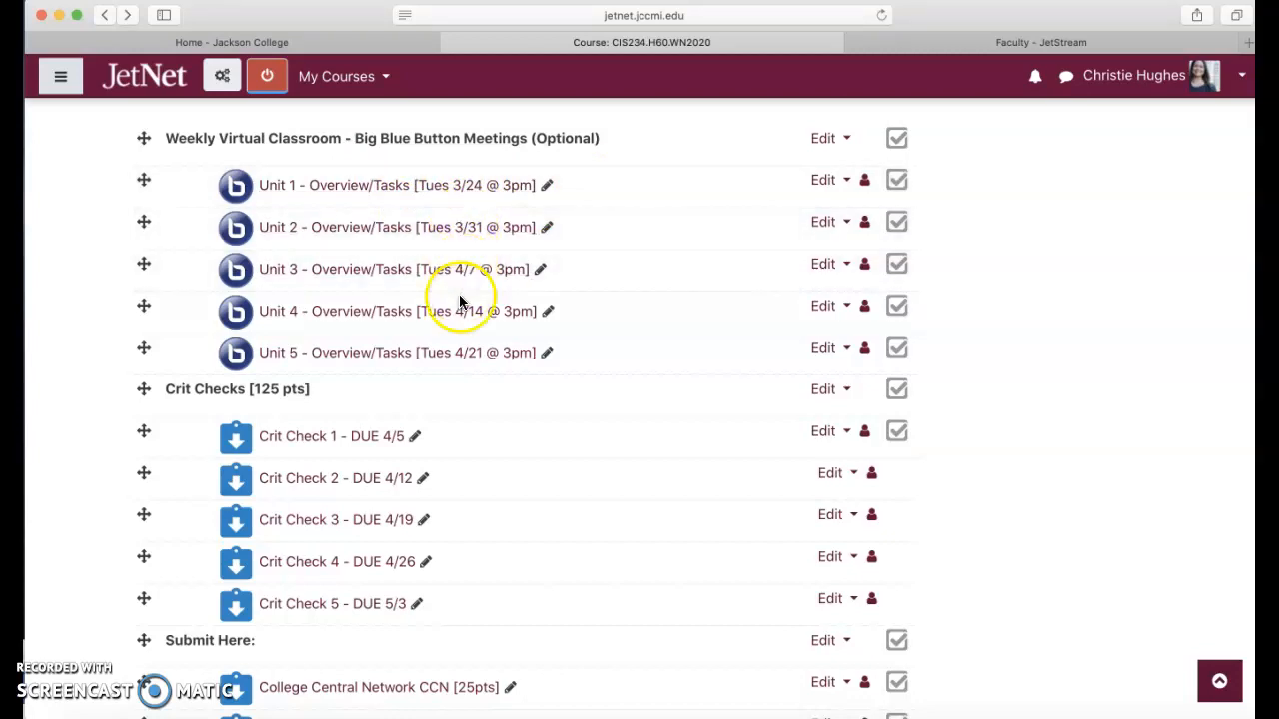
pyautogui.moveTo(168, 231)
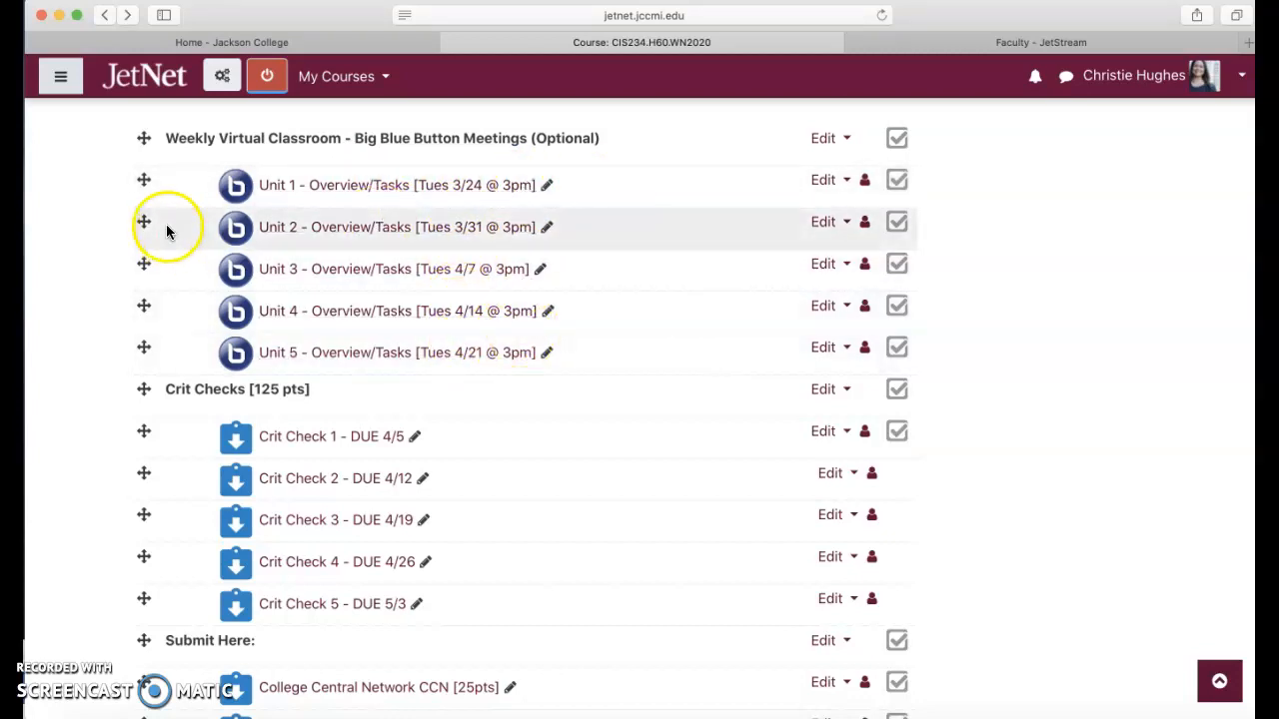
pyautogui.moveTo(100, 188)
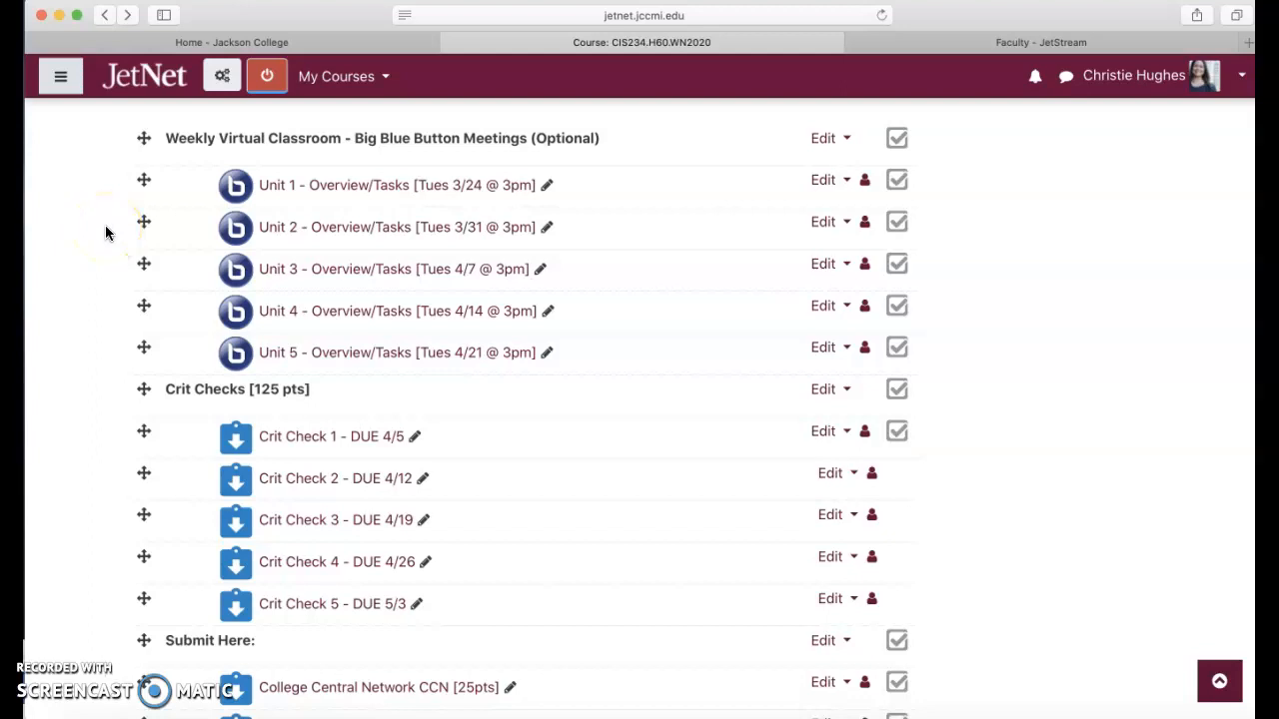
pyautogui.moveTo(256, 243)
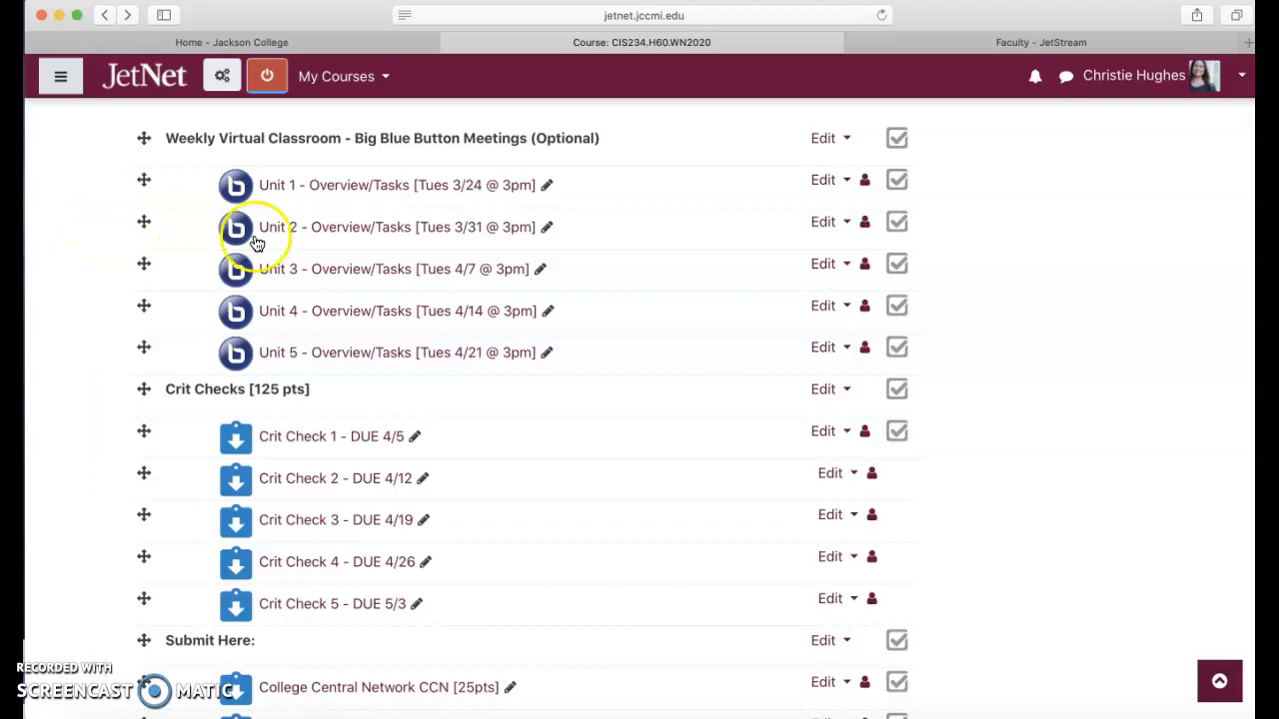
pyautogui.moveTo(276, 206)
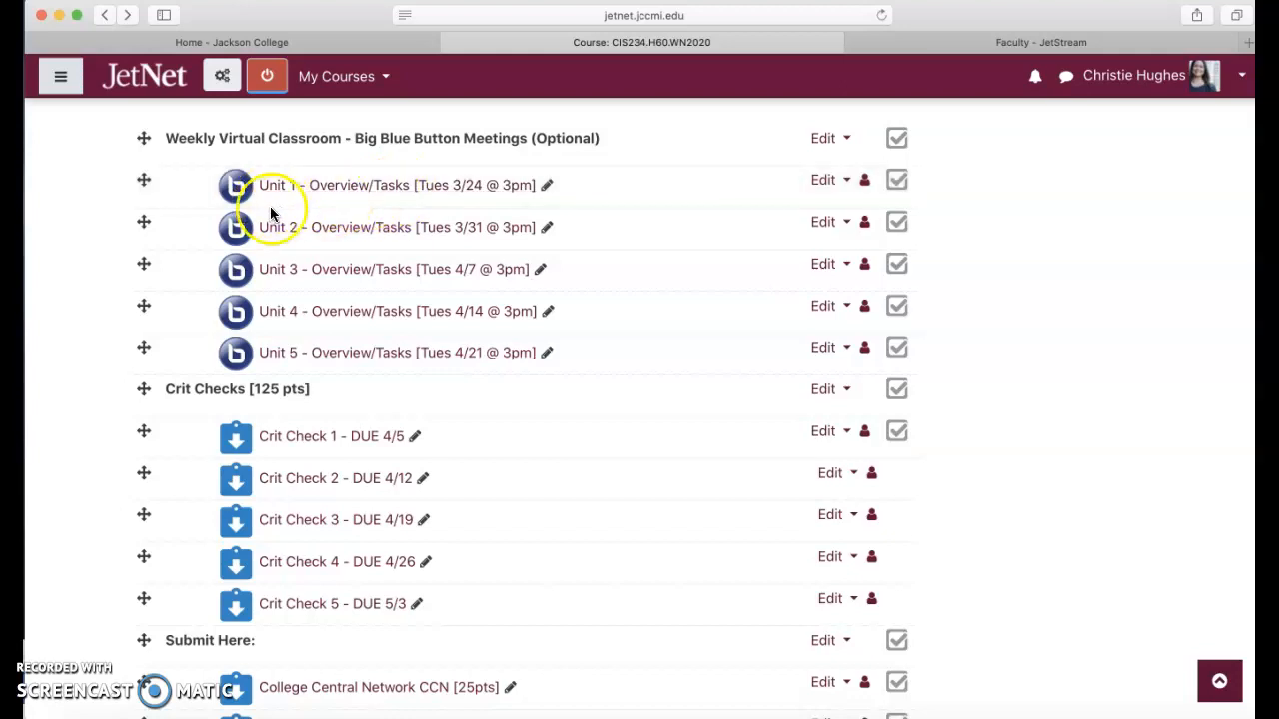
pyautogui.moveTo(426, 218)
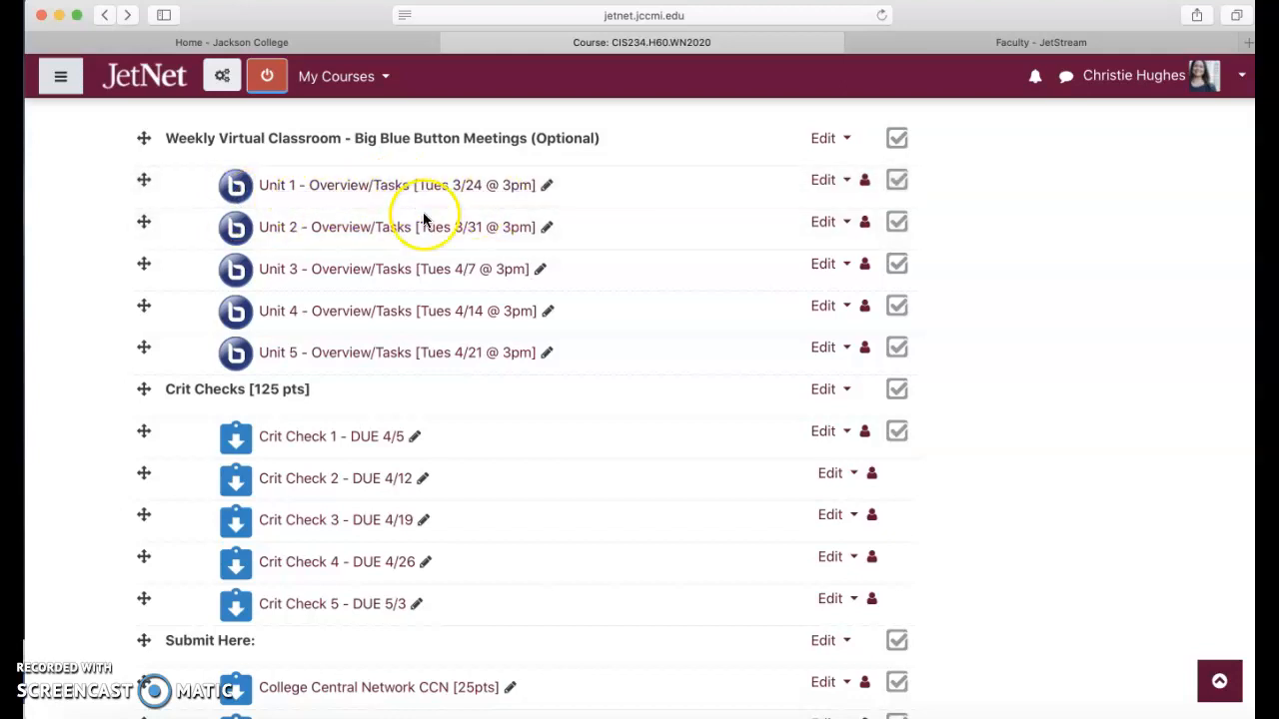
pyautogui.moveTo(58, 347)
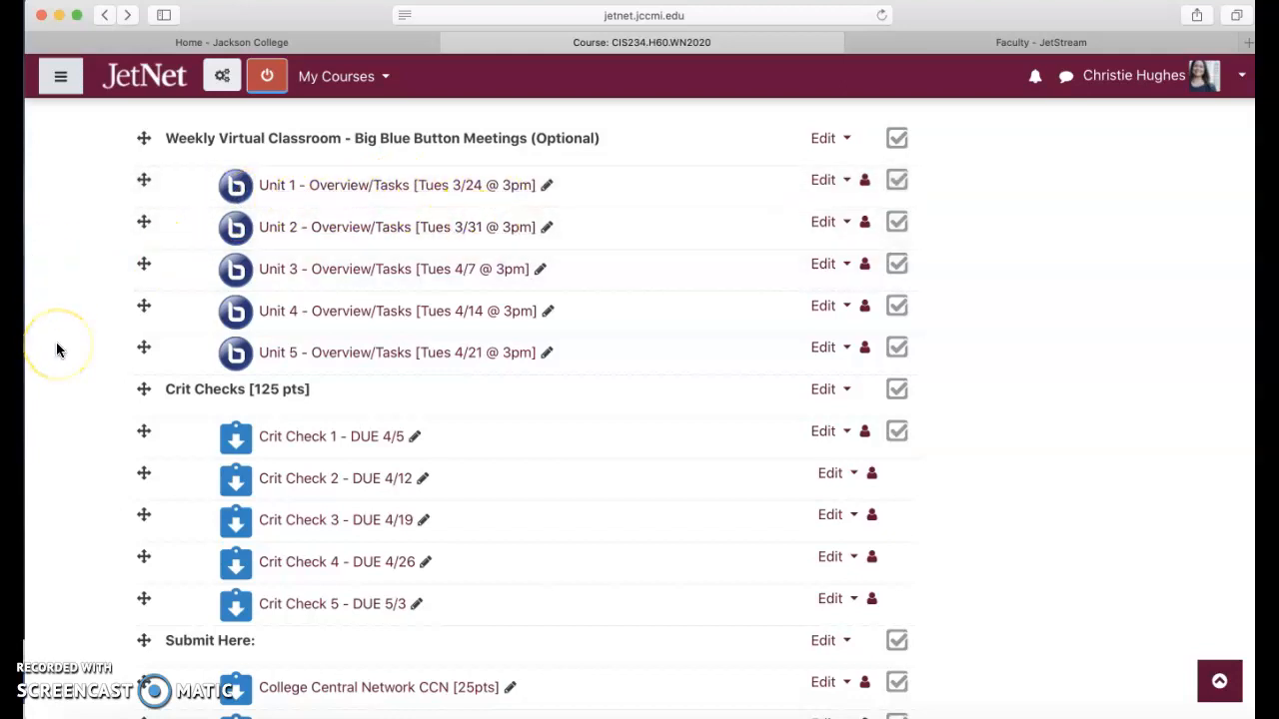
pyautogui.scroll(-3)
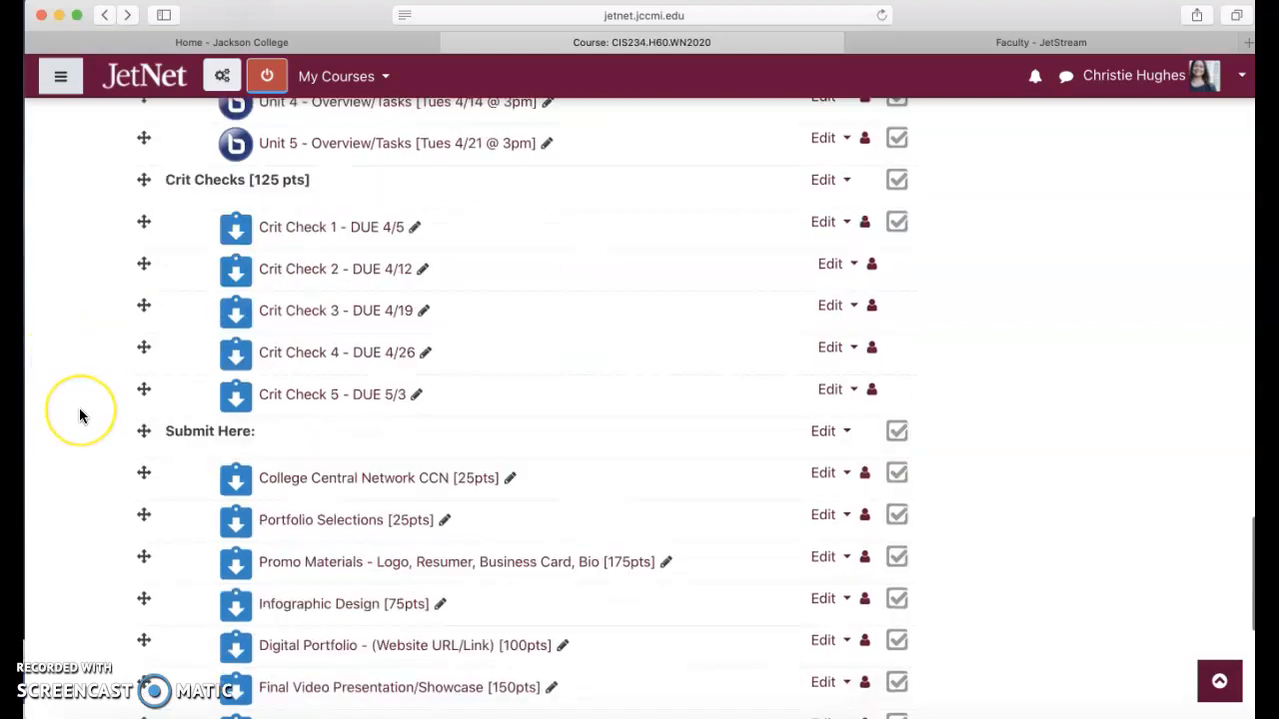
pyautogui.scroll(-3)
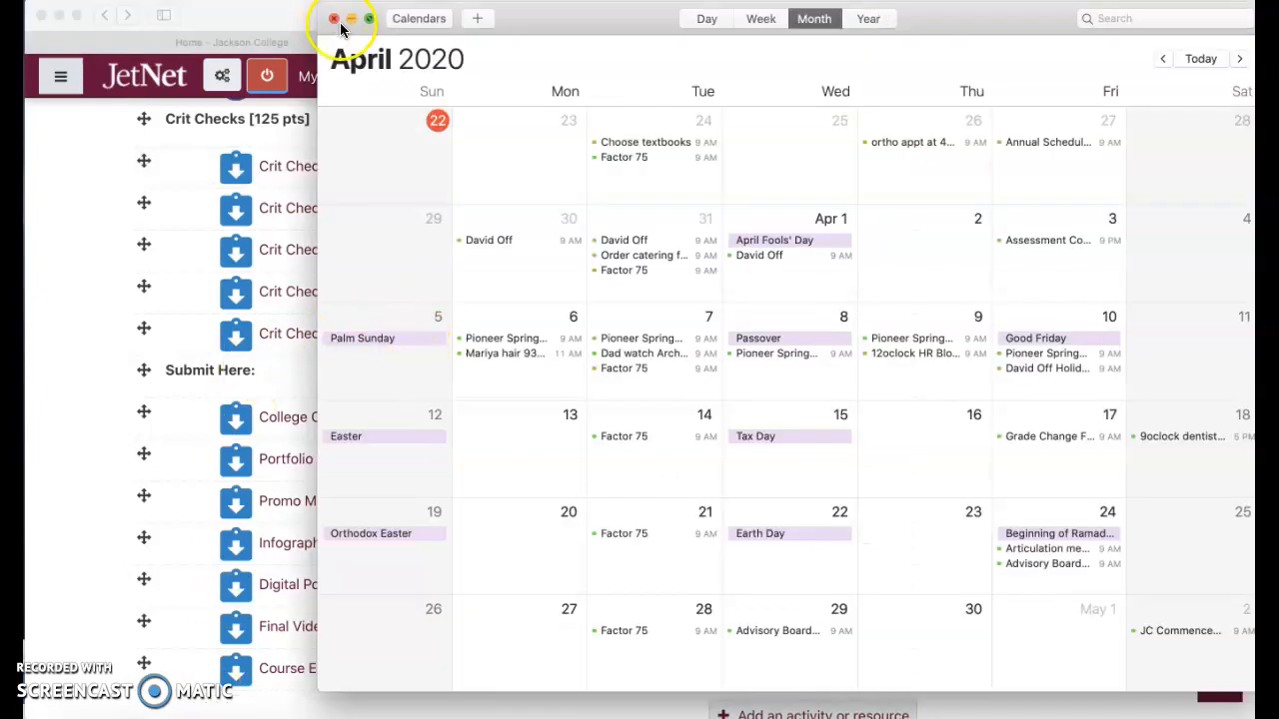
pyautogui.click(336, 18)
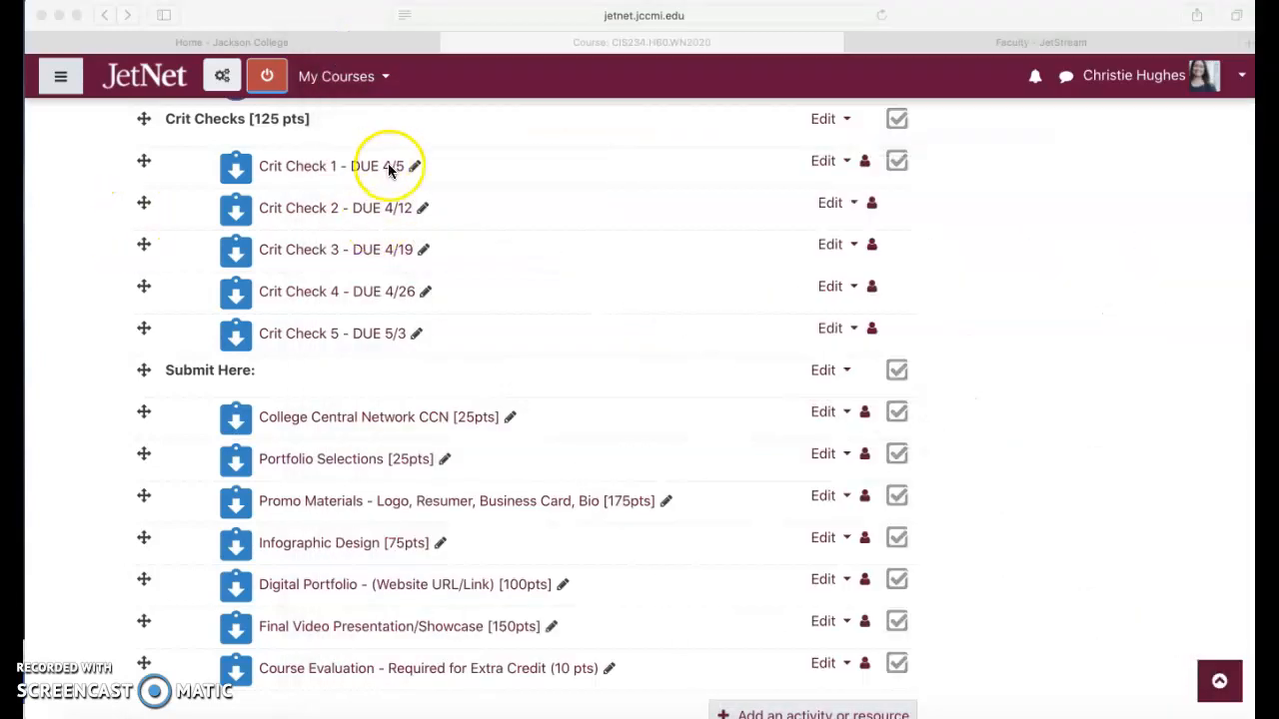
pyautogui.moveTo(443, 180)
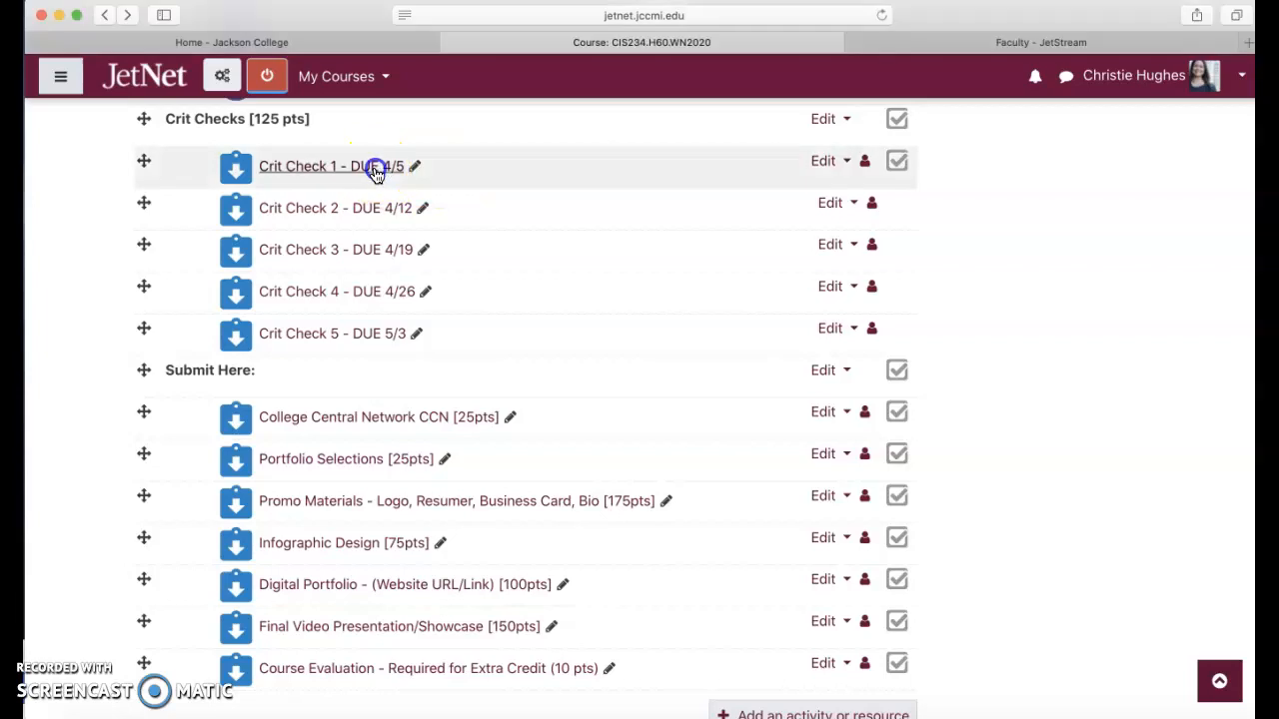
# View the Crit Check 1 assignment's instructions and grading summary
pyautogui.click(320, 166)
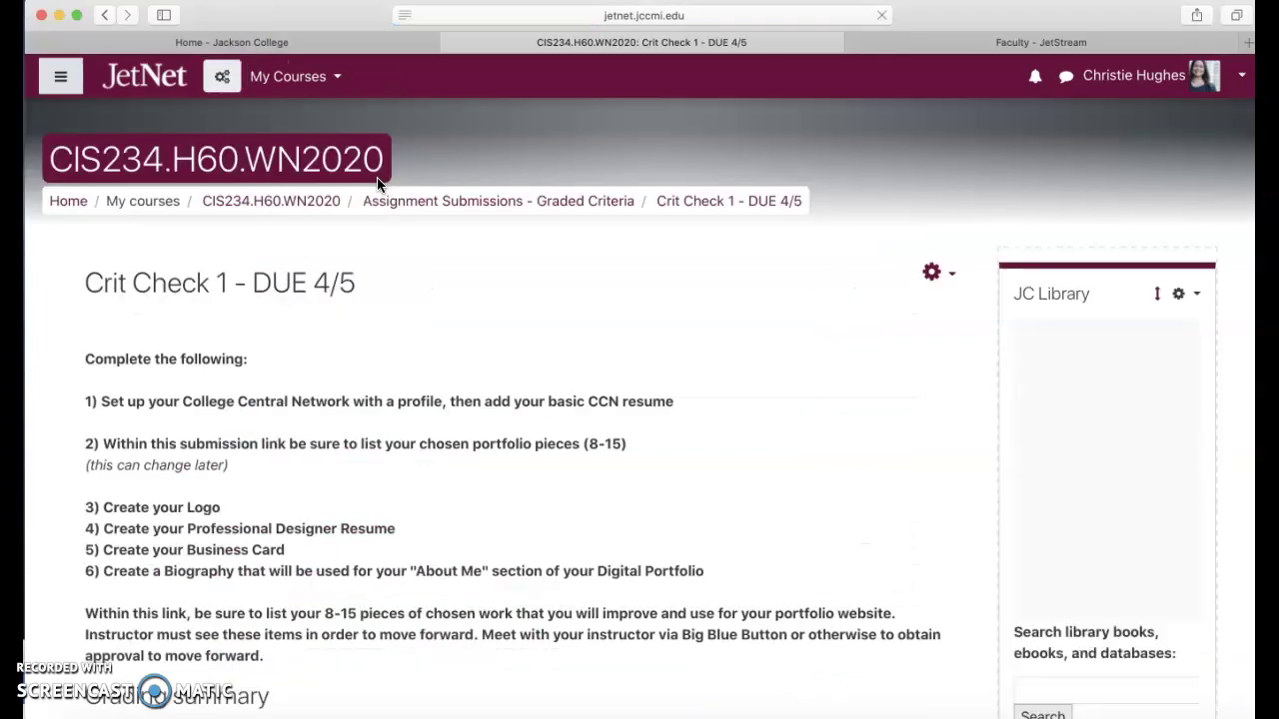
pyautogui.scroll(-3)
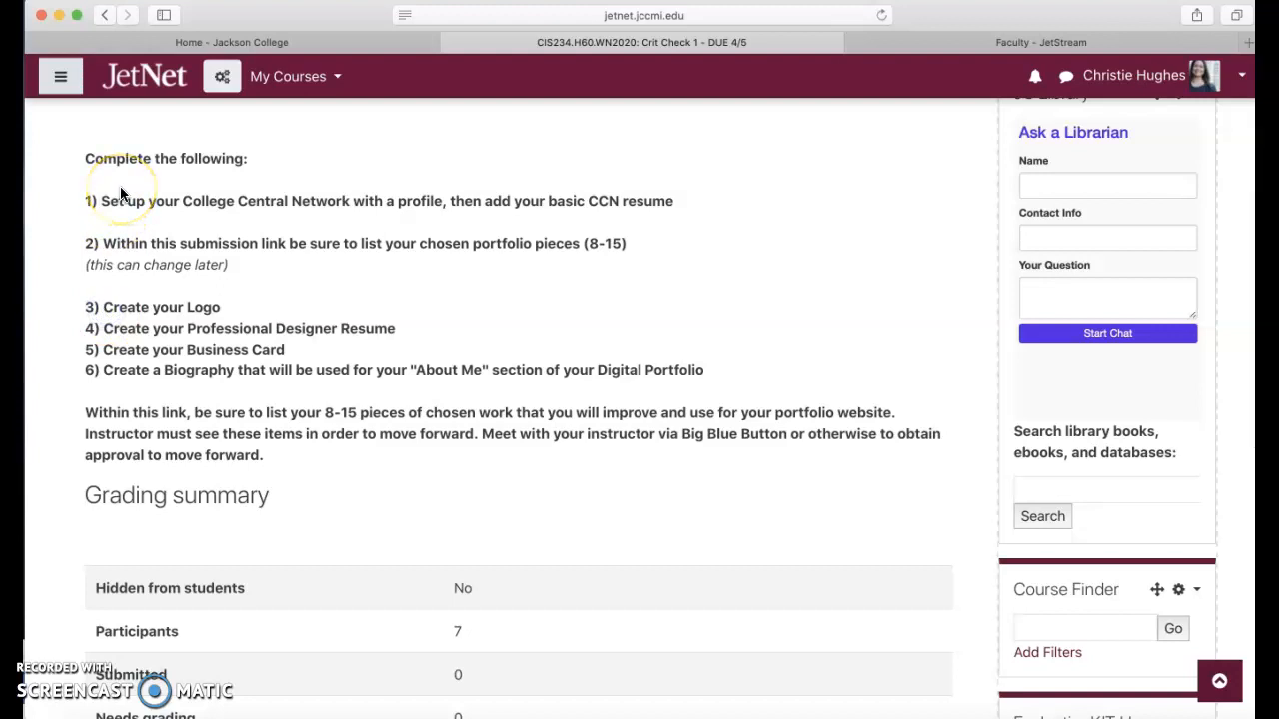
pyautogui.moveTo(611, 276)
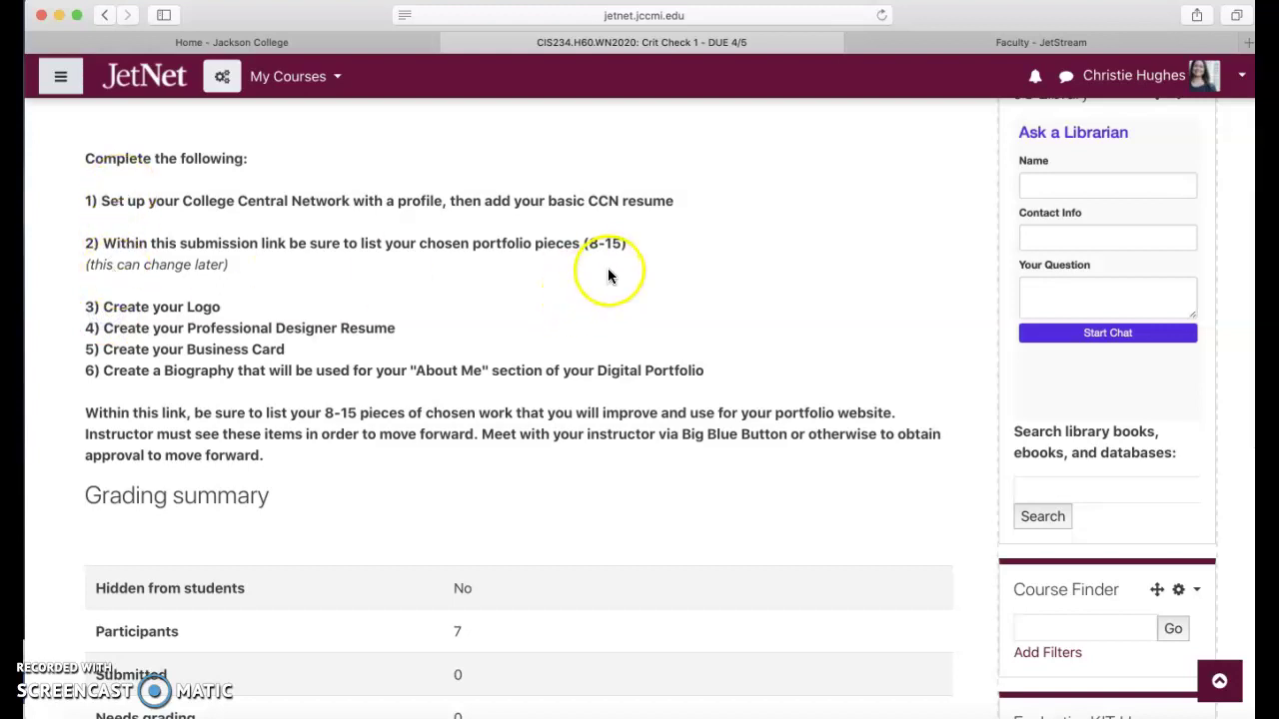
pyautogui.moveTo(460, 209)
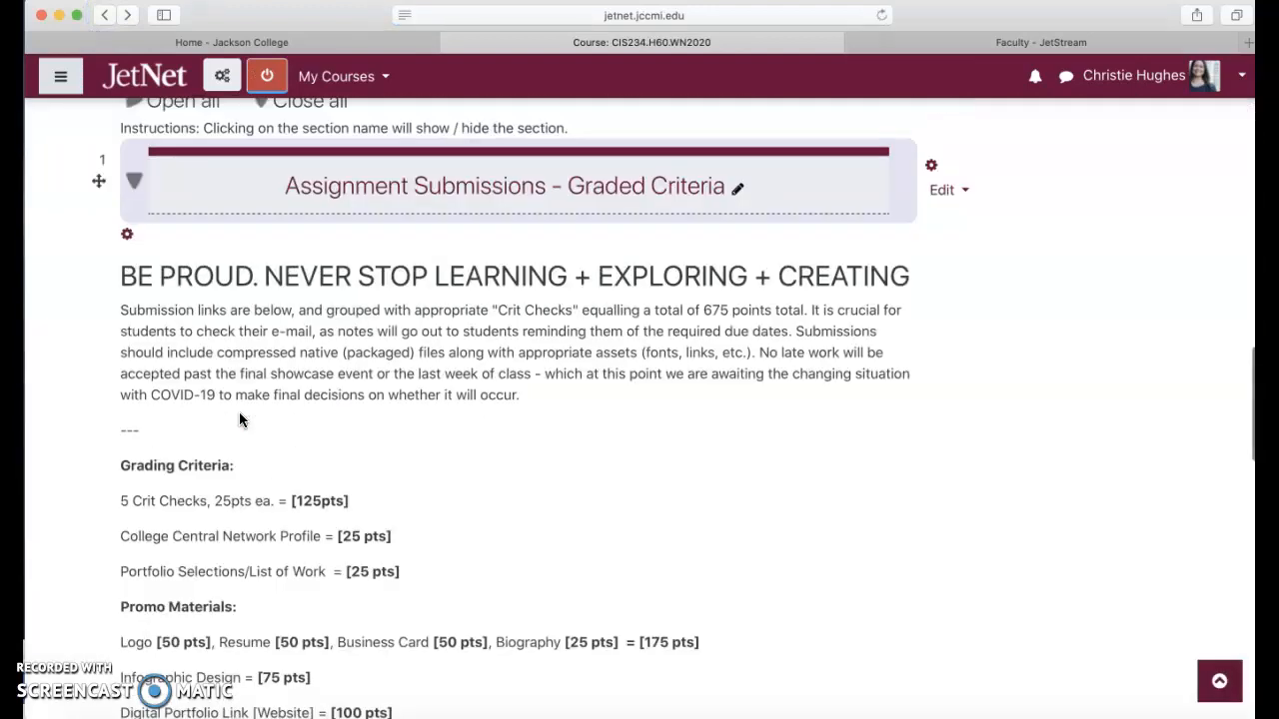
pyautogui.scroll(-3)
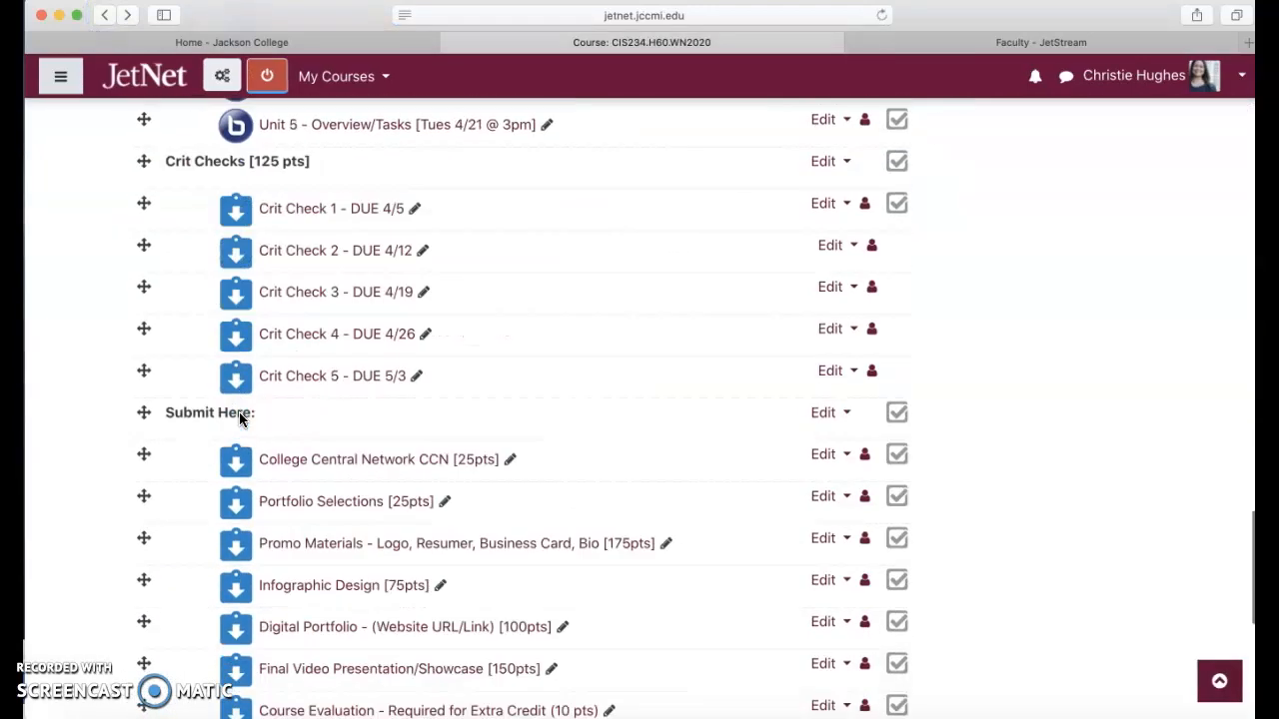
pyautogui.scroll(-3)
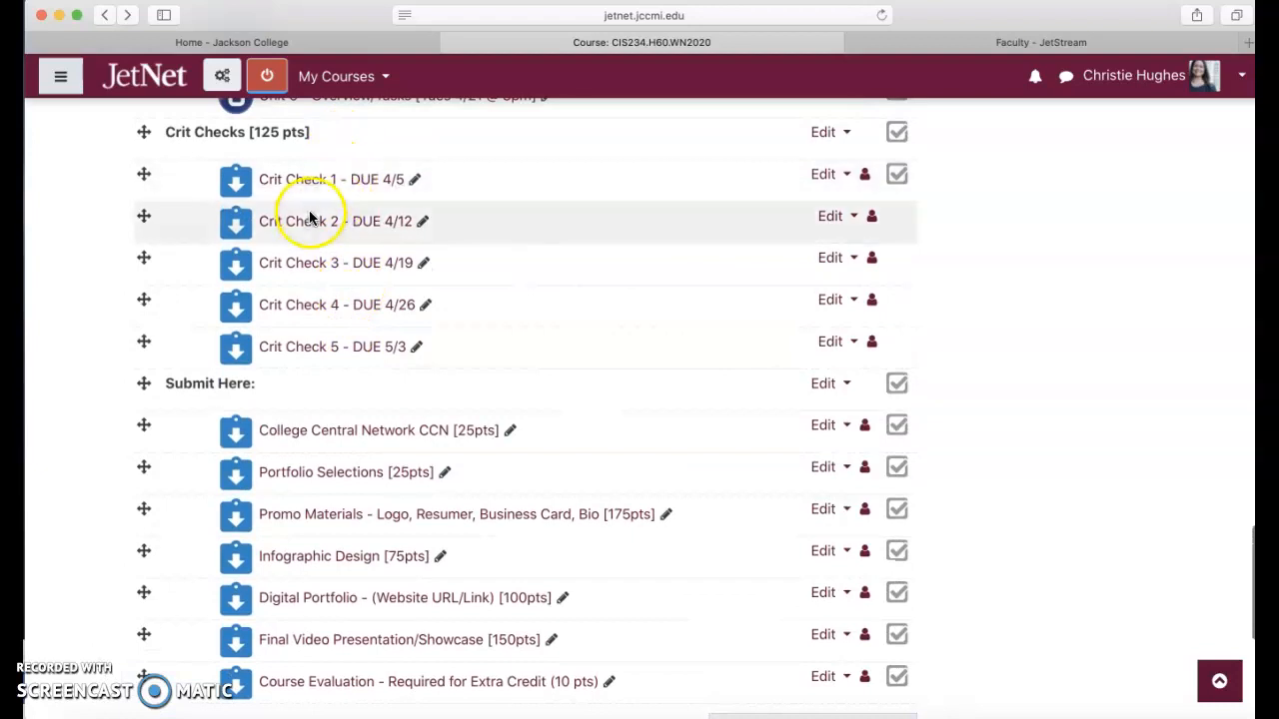
pyautogui.click(310, 219)
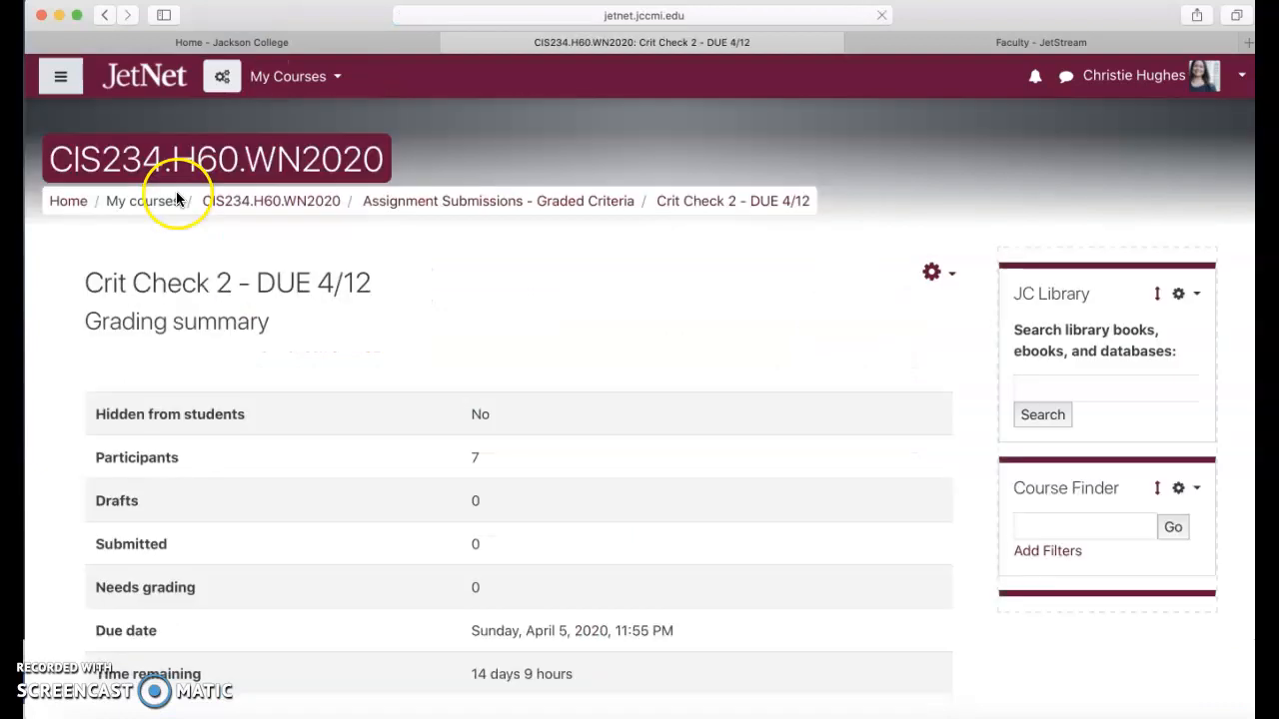
pyautogui.scroll(-3)
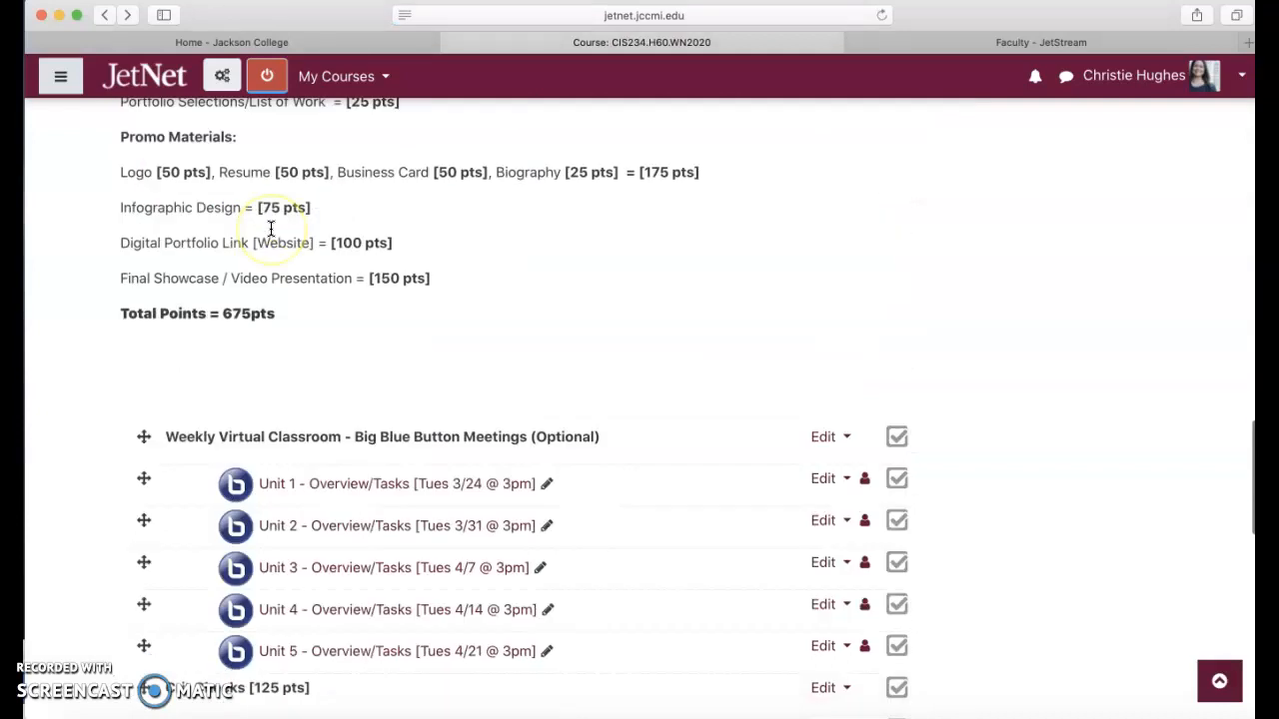
pyautogui.scroll(-3)
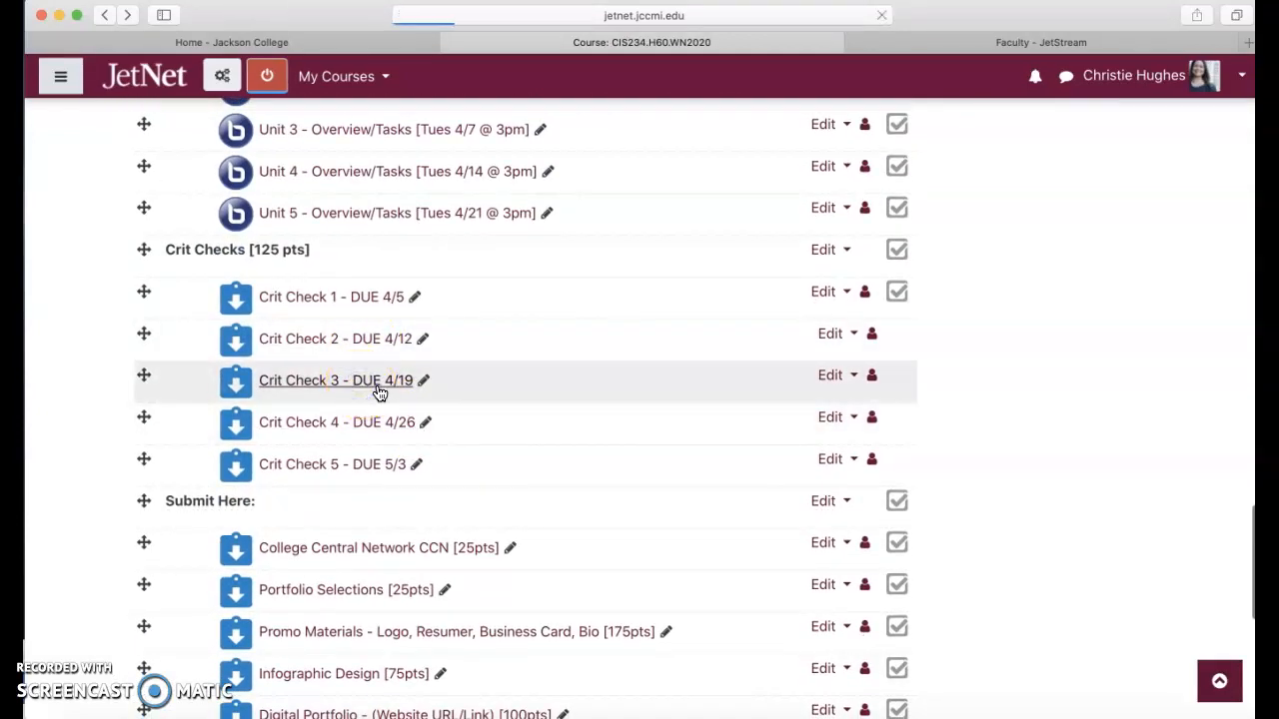
pyautogui.click(328, 380)
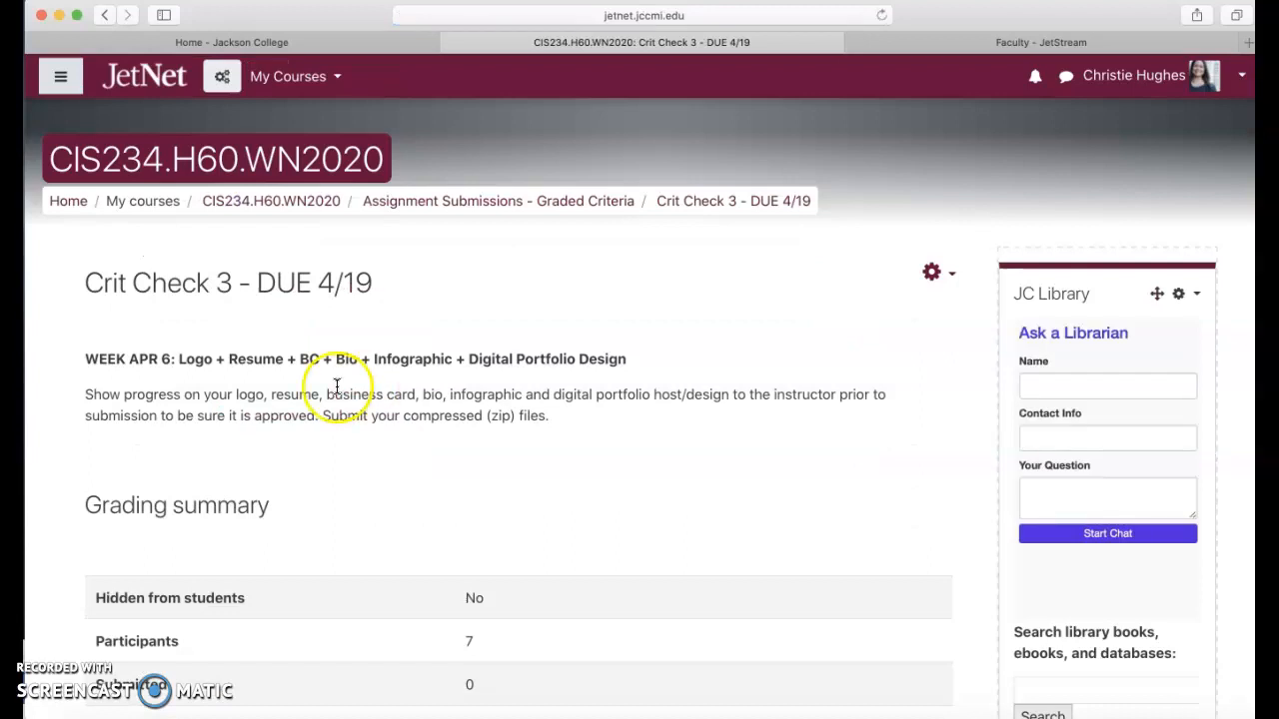
pyautogui.moveTo(104, 12)
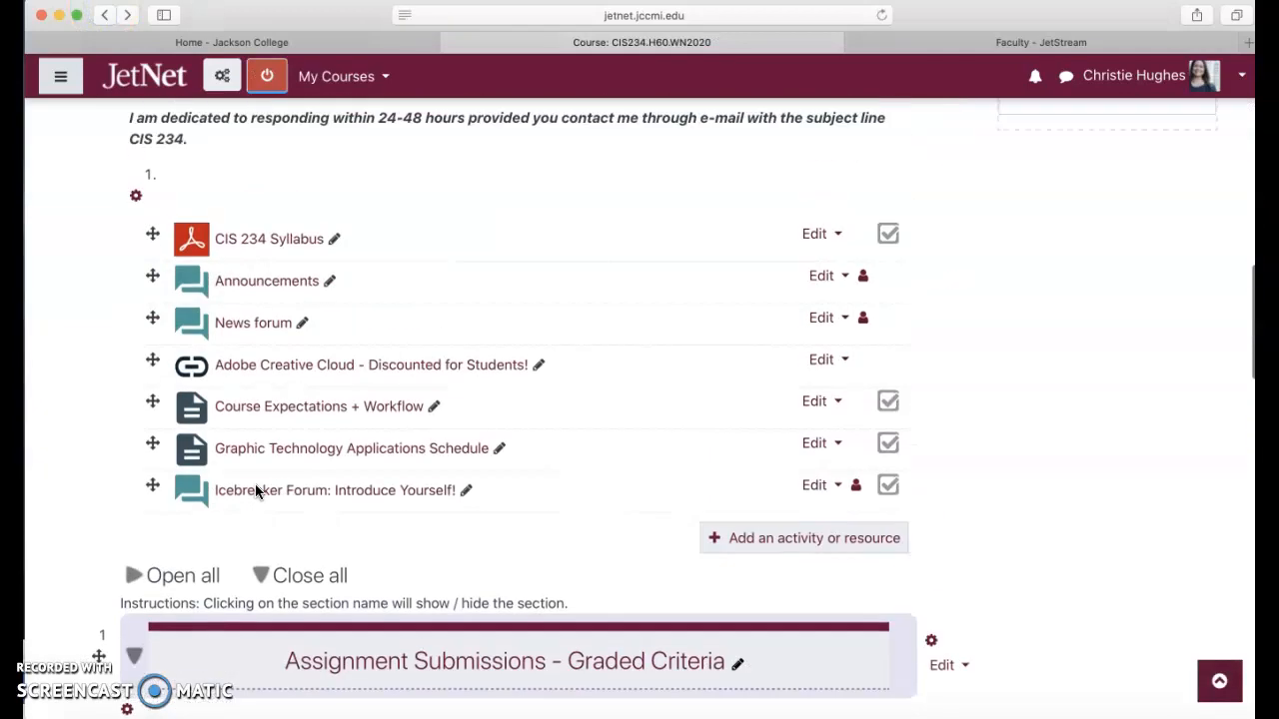
pyautogui.scroll(-3)
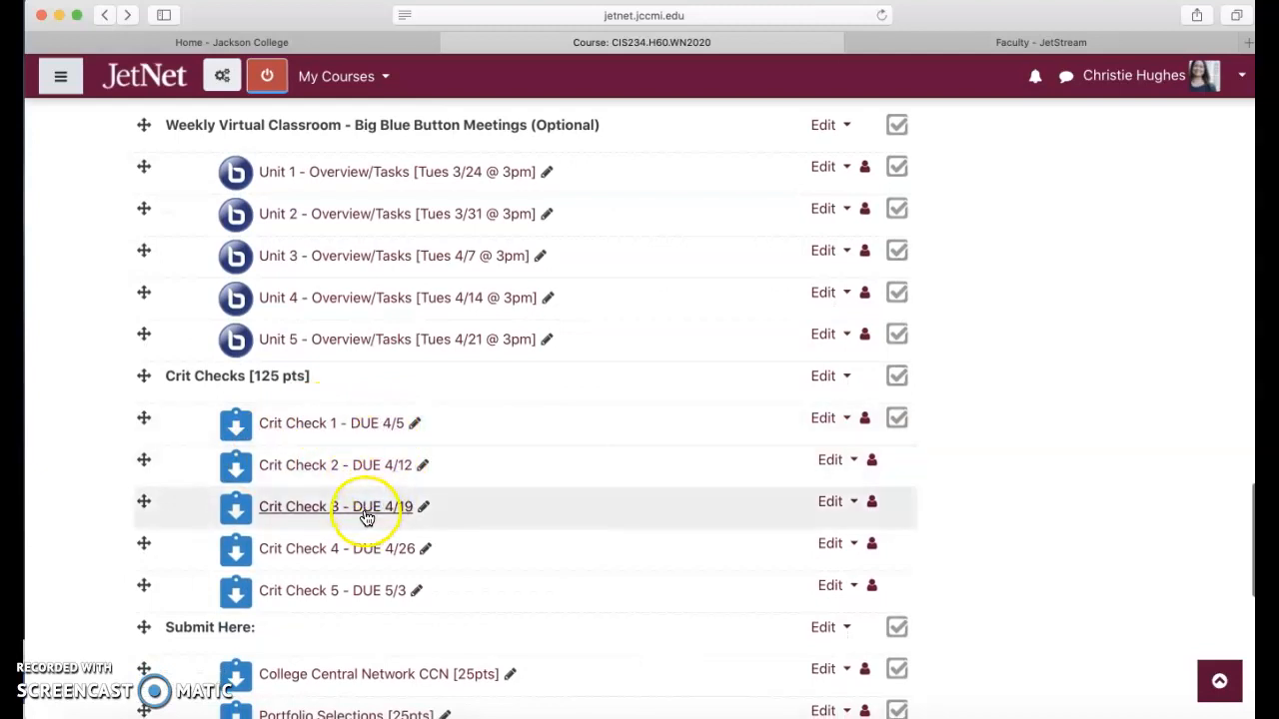
pyautogui.moveTo(468, 412)
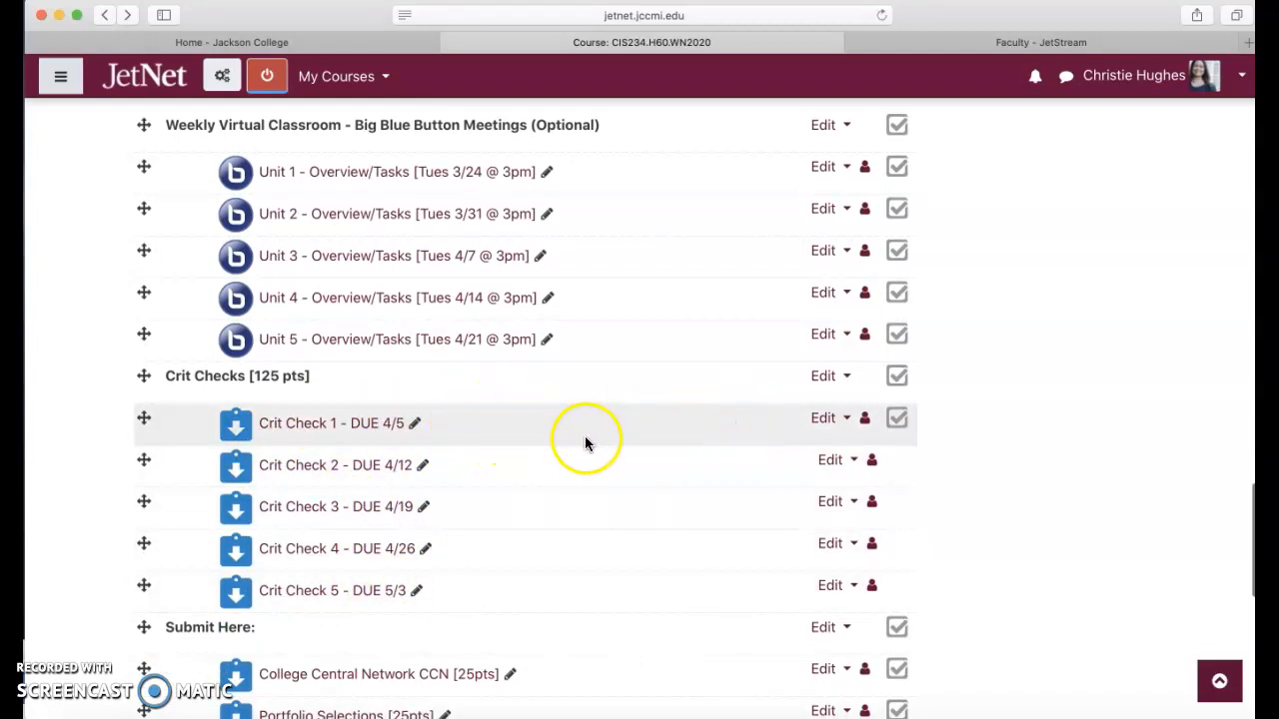
pyautogui.moveTo(588, 417)
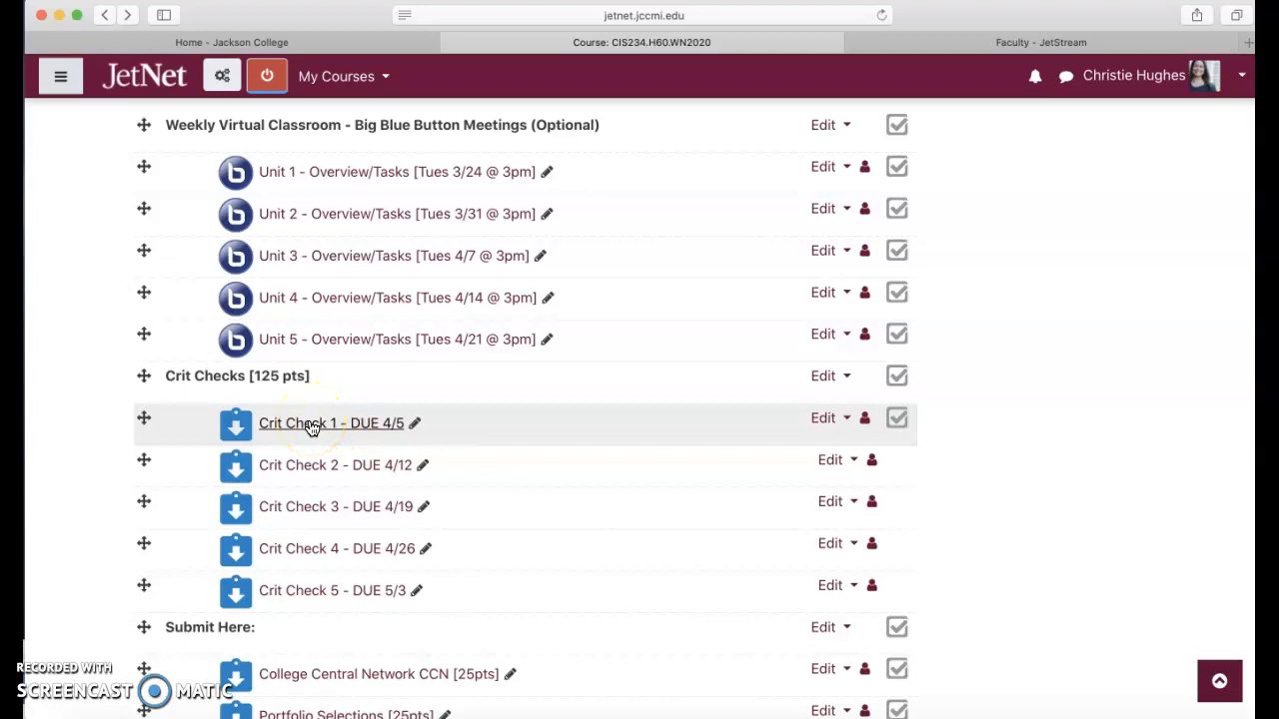
pyautogui.moveTo(336, 476)
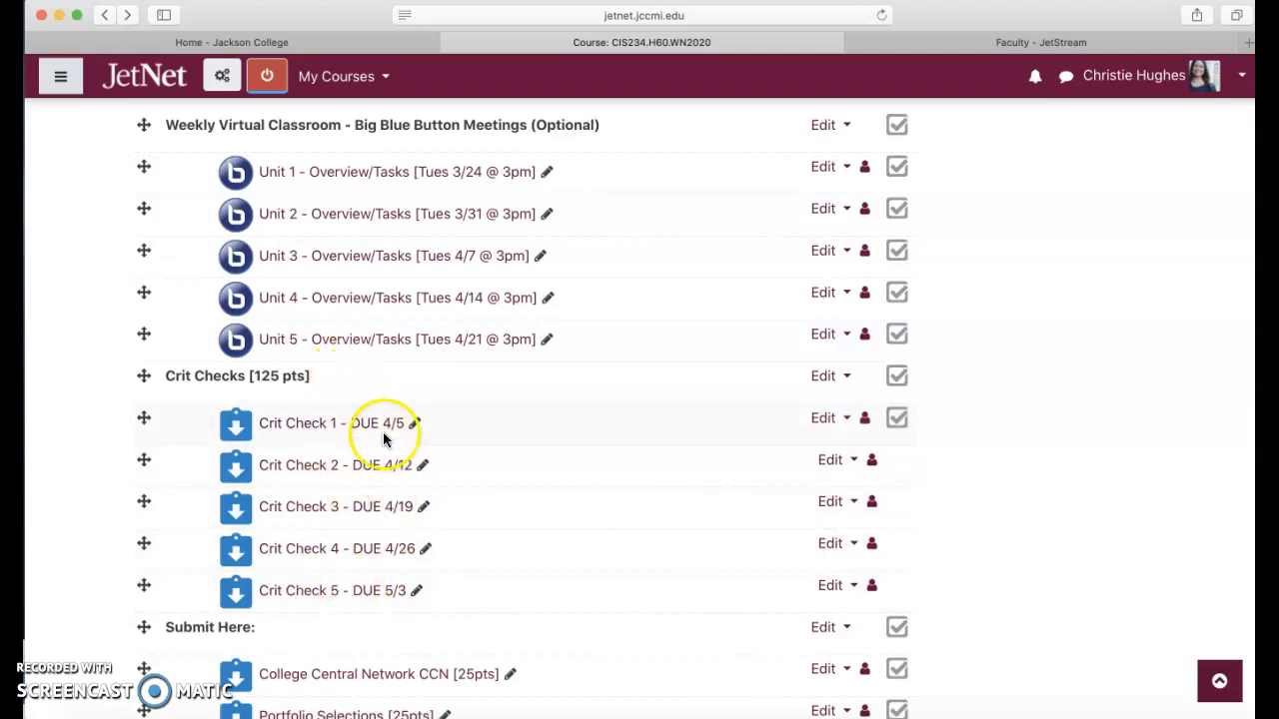
pyautogui.moveTo(404, 425)
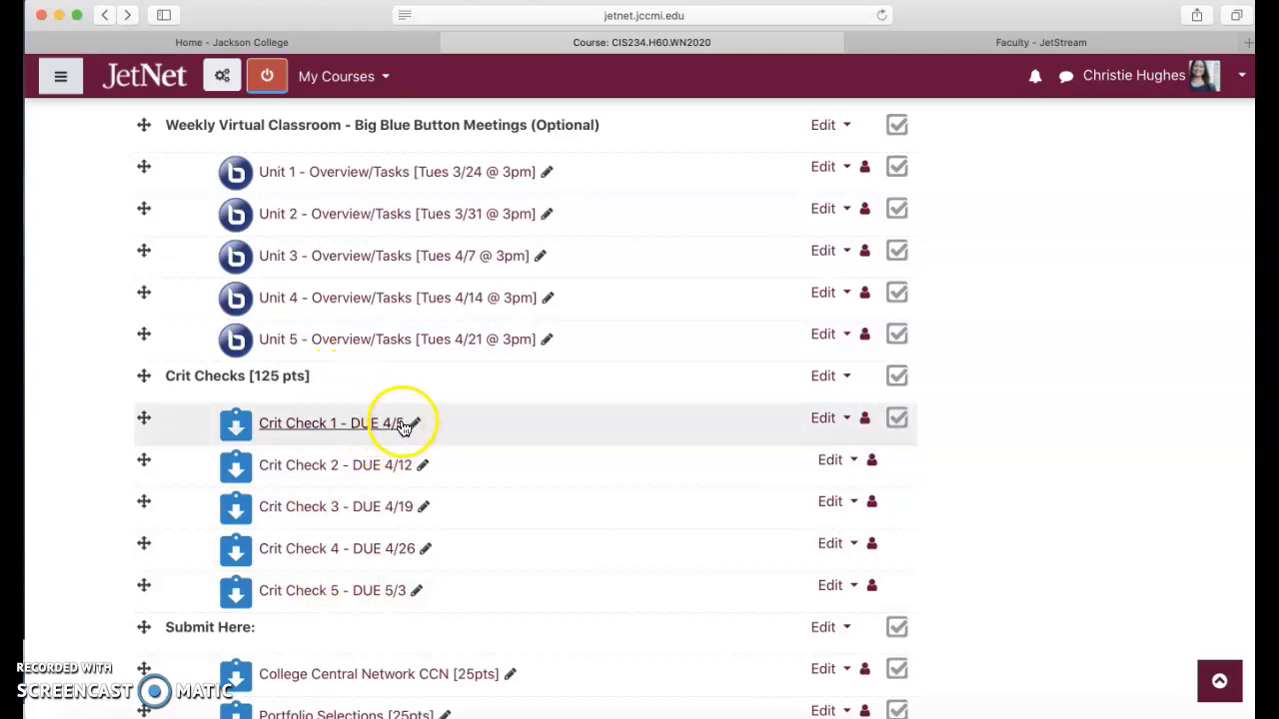
pyautogui.moveTo(397, 595)
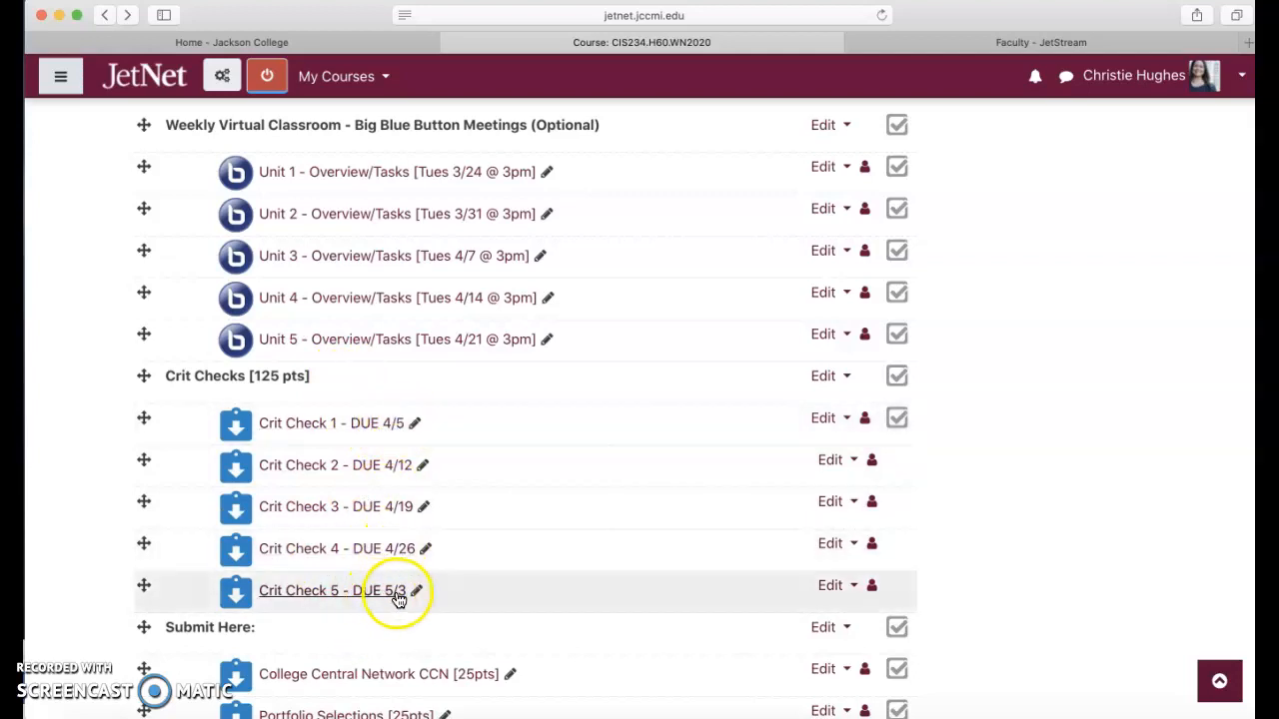
pyautogui.moveTo(396, 596)
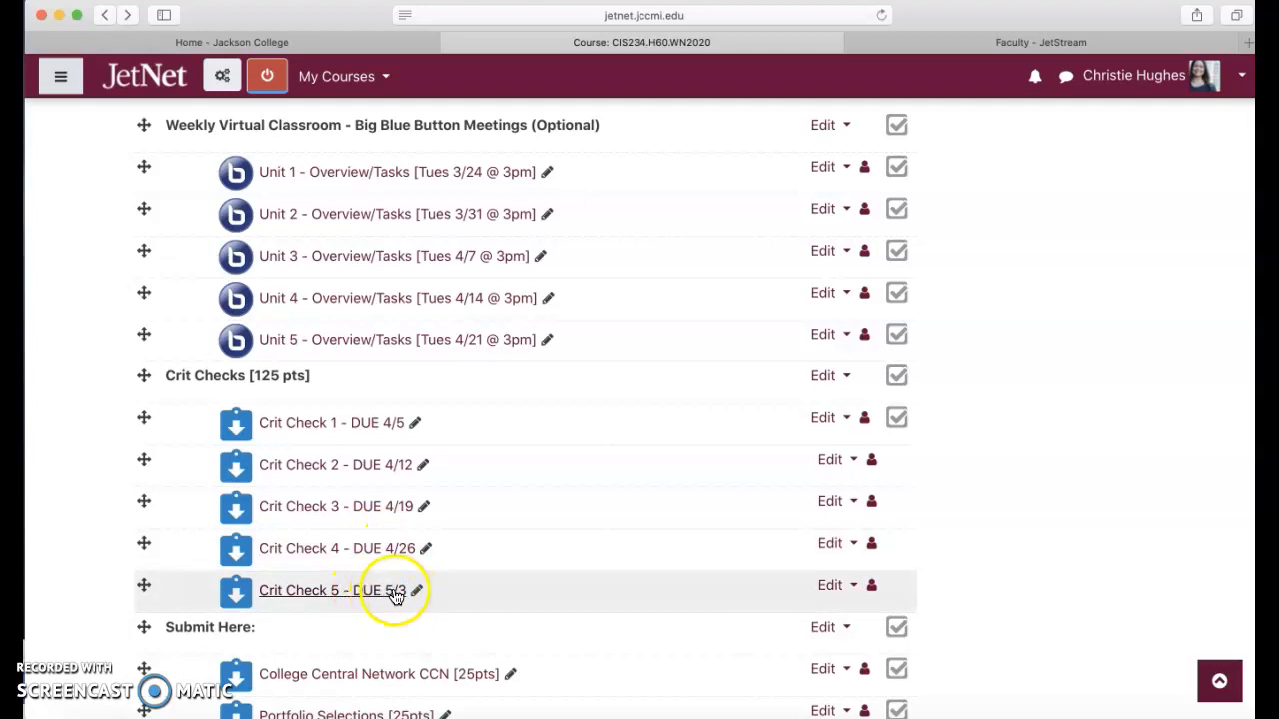
pyautogui.moveTo(331, 550)
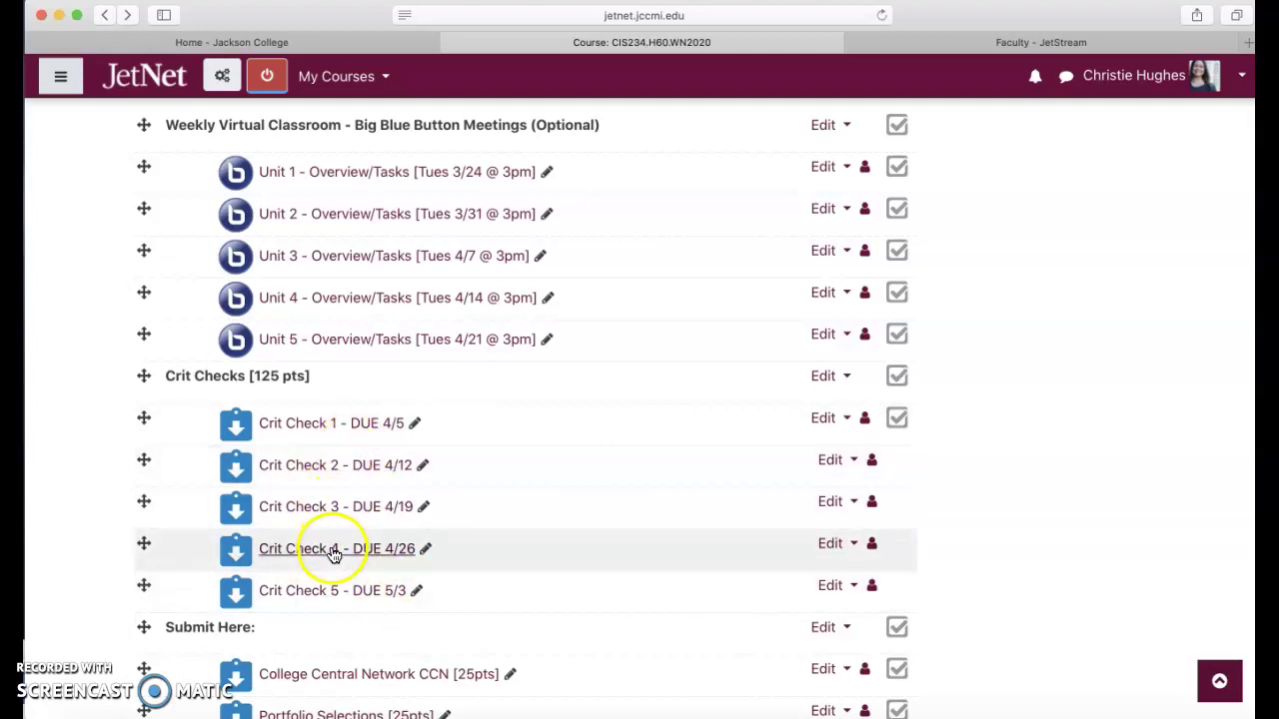
pyautogui.scroll(-3)
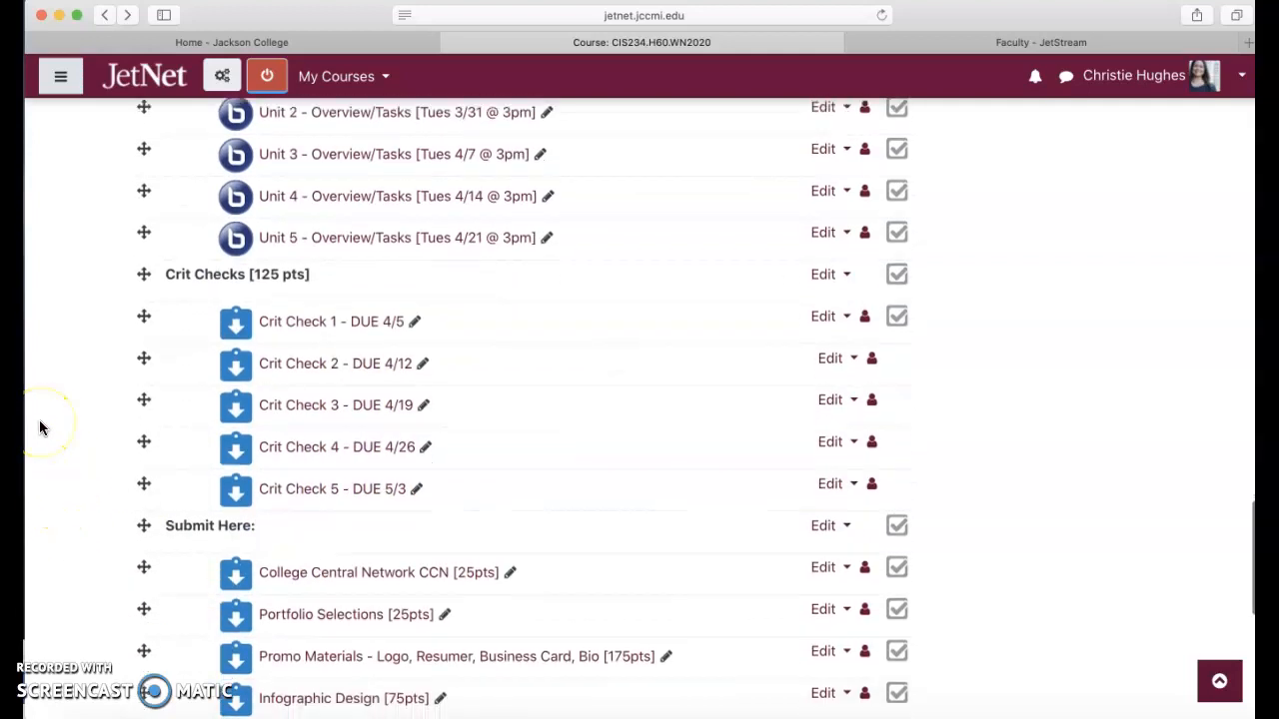
pyautogui.scroll(-3)
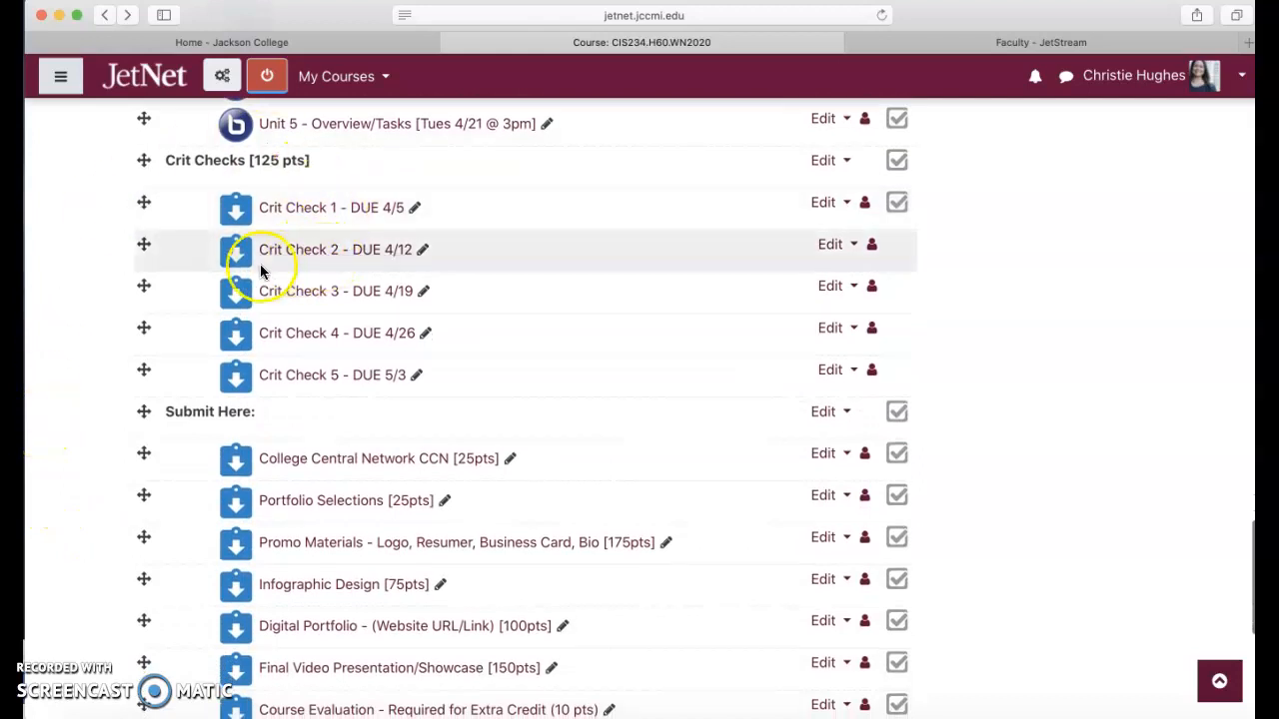
pyautogui.scroll(-3)
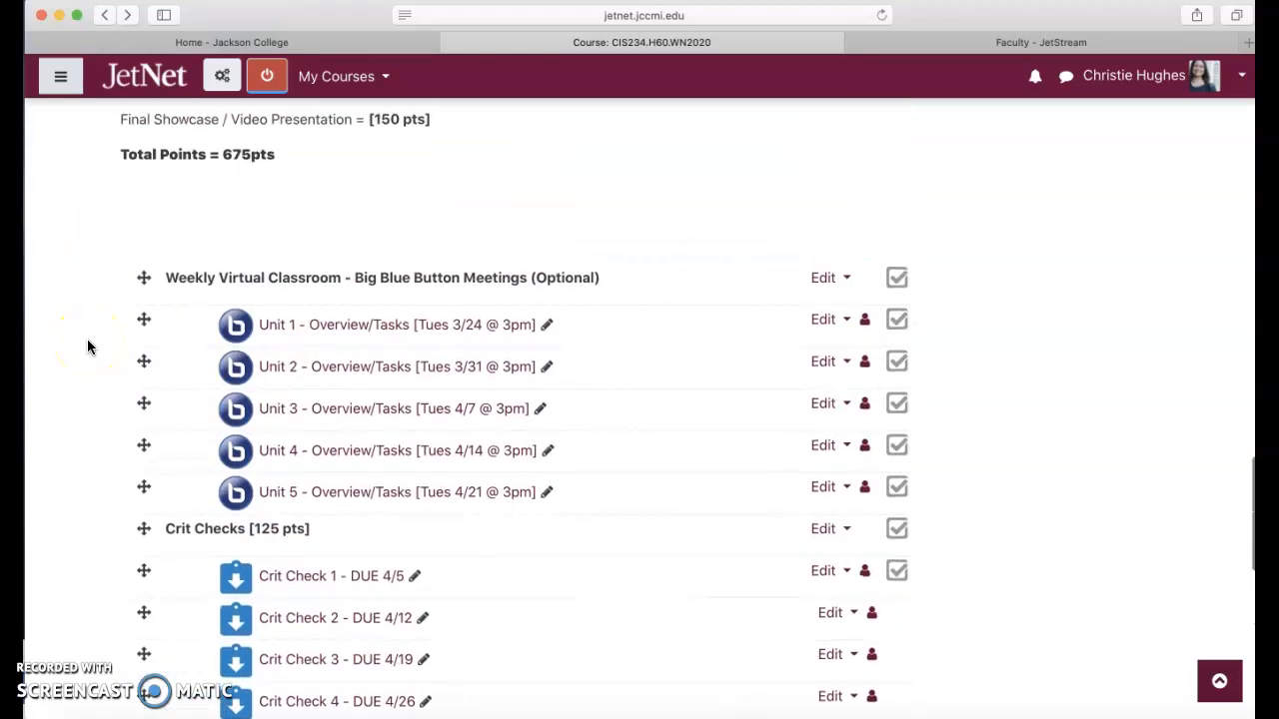
pyautogui.moveTo(344, 460)
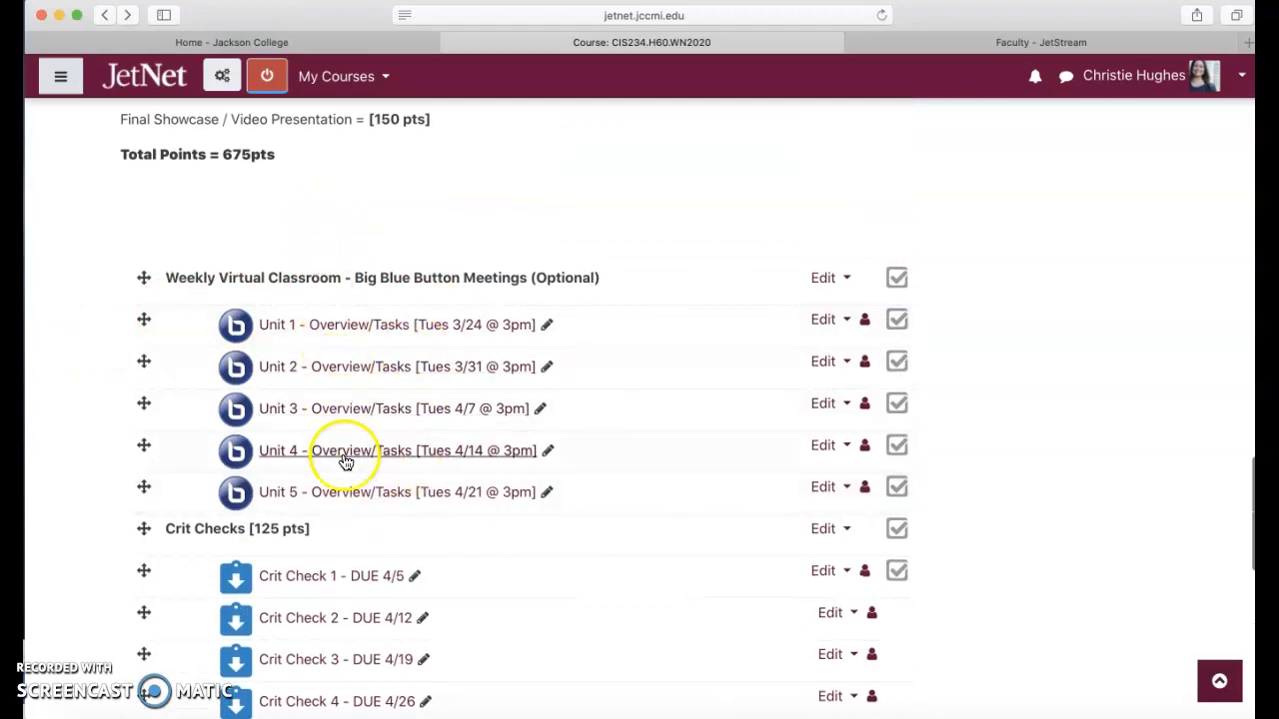
pyautogui.scroll(-3)
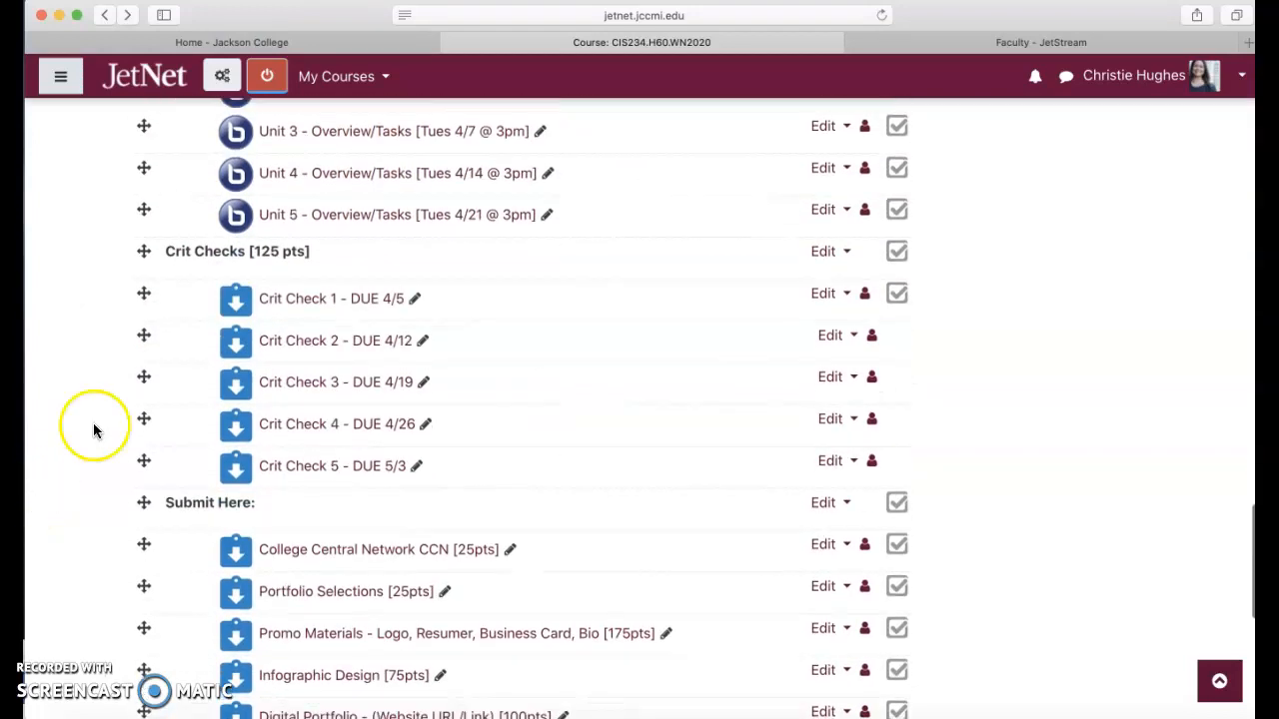
pyautogui.scroll(-3)
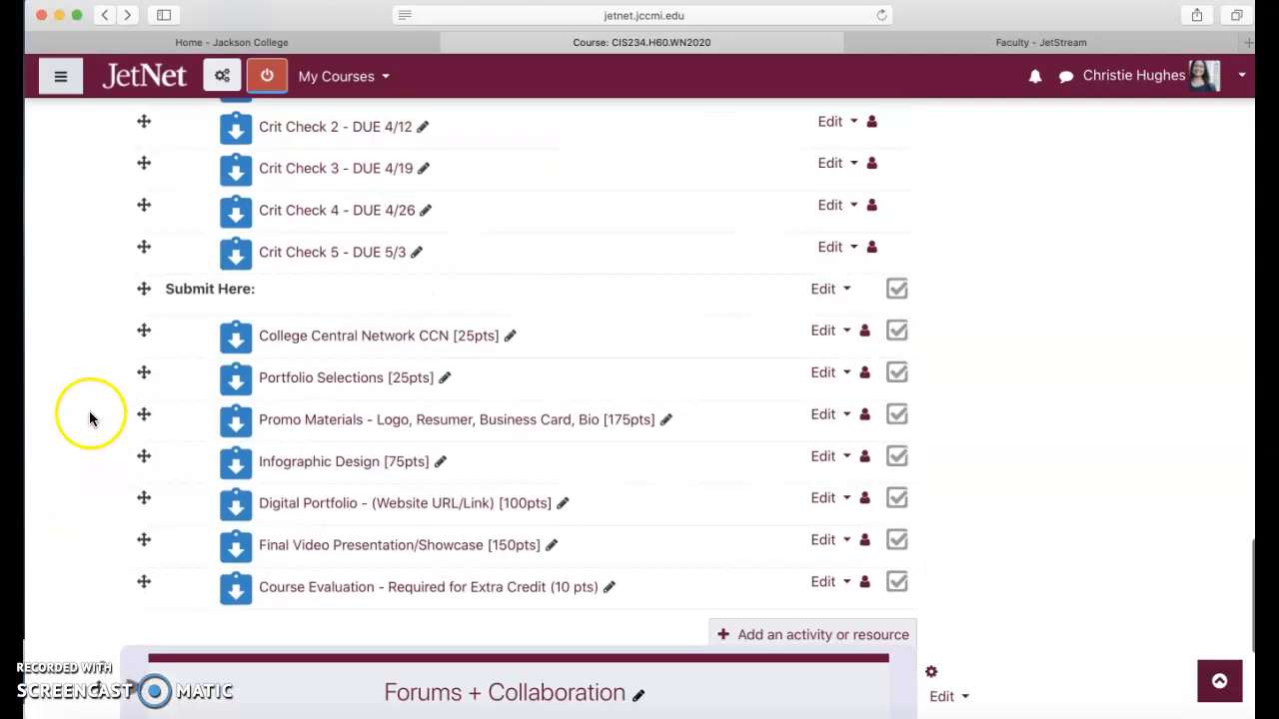
pyautogui.scroll(-3)
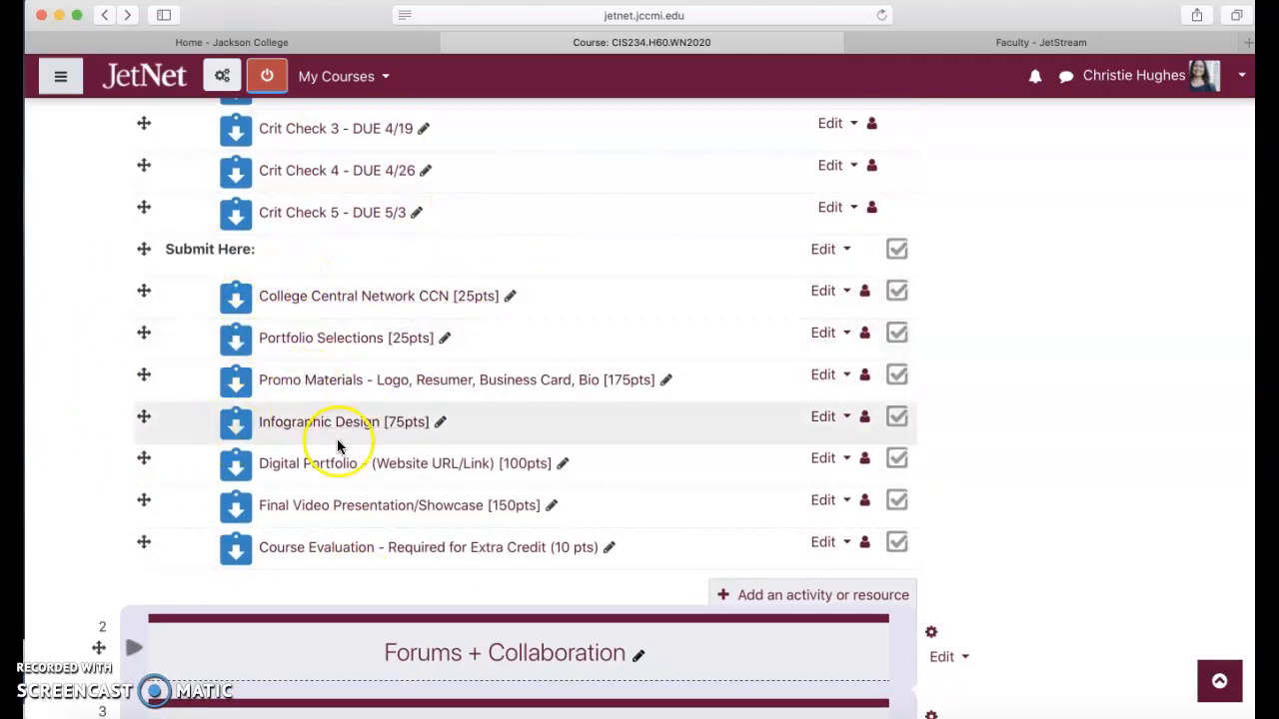
pyautogui.moveTo(103, 450)
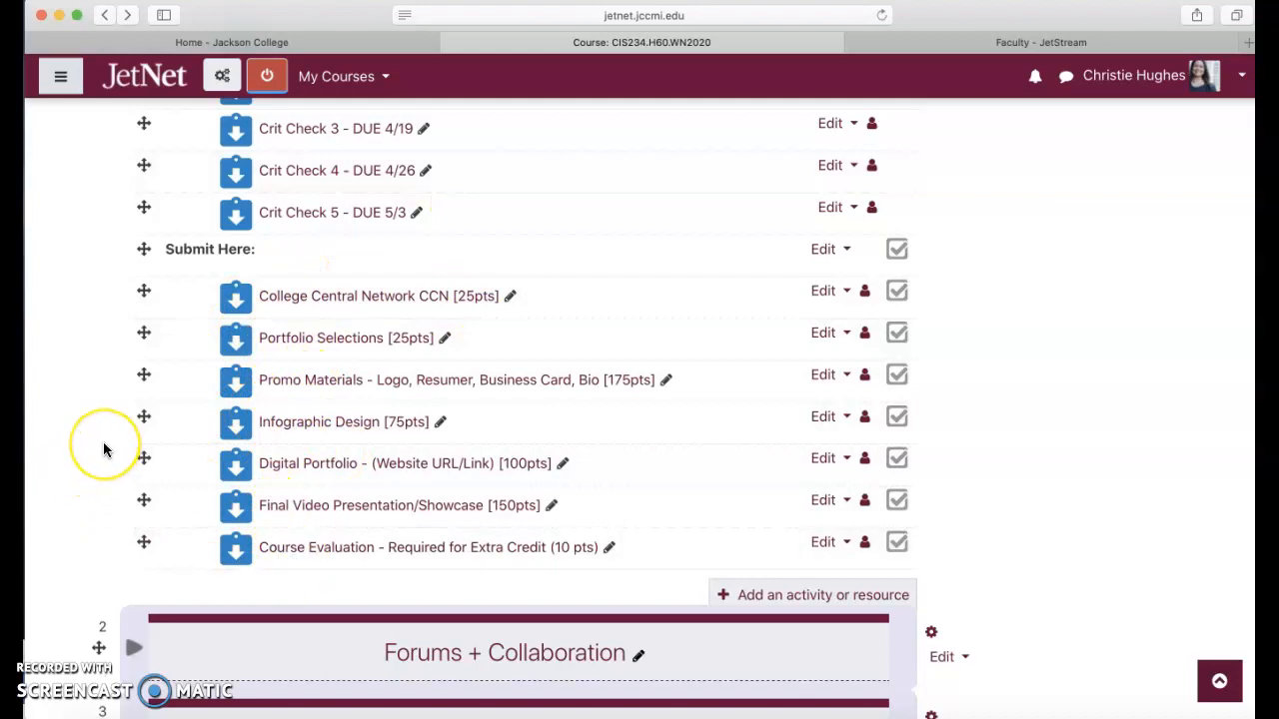
pyautogui.moveTo(300, 384)
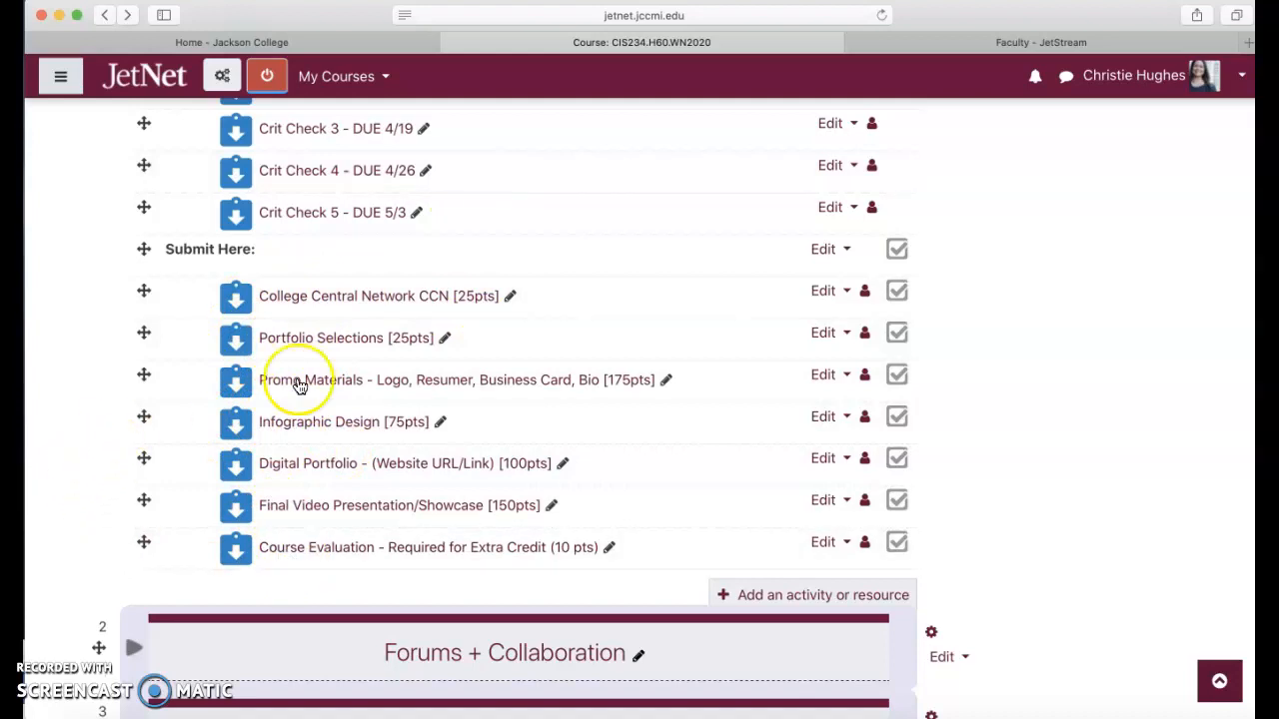
pyautogui.moveTo(460, 388)
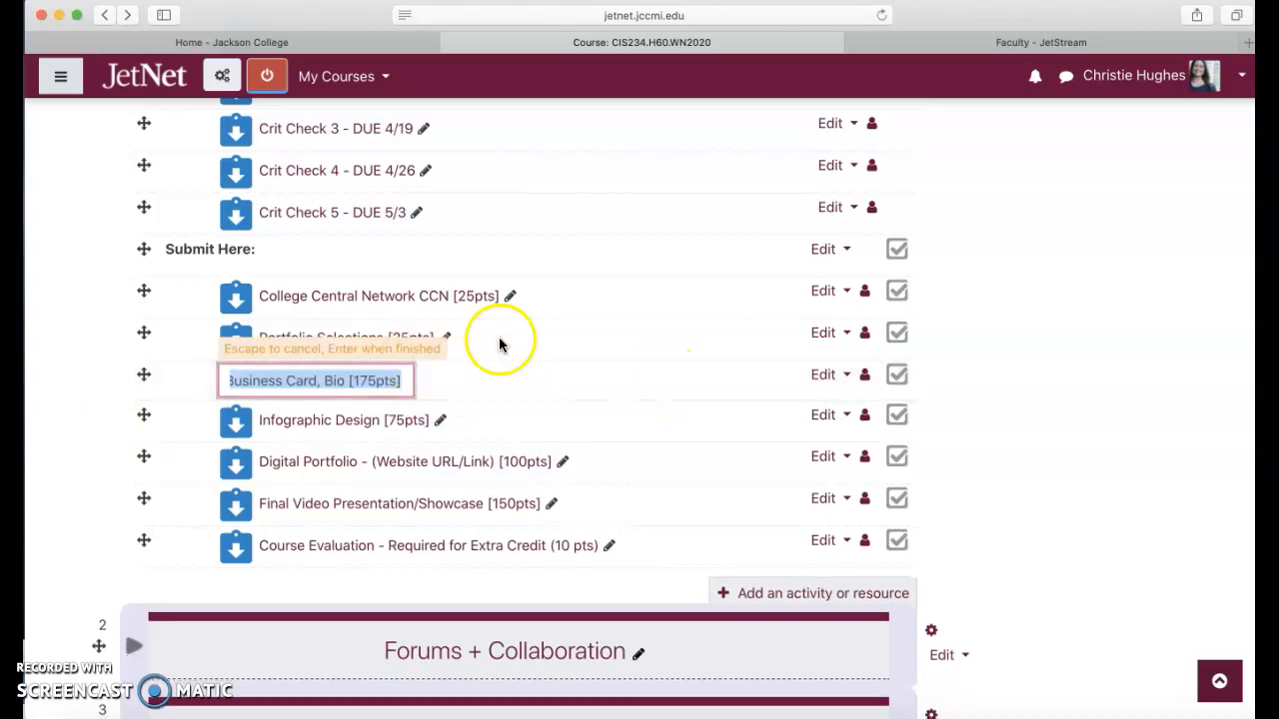
# Retitle the item 'Promo Materials - Logo, Resume, Business Card, Bio [175pts]', correcting 'Resumer'
pyautogui.write('Promo Materials - Logo, Resume,')
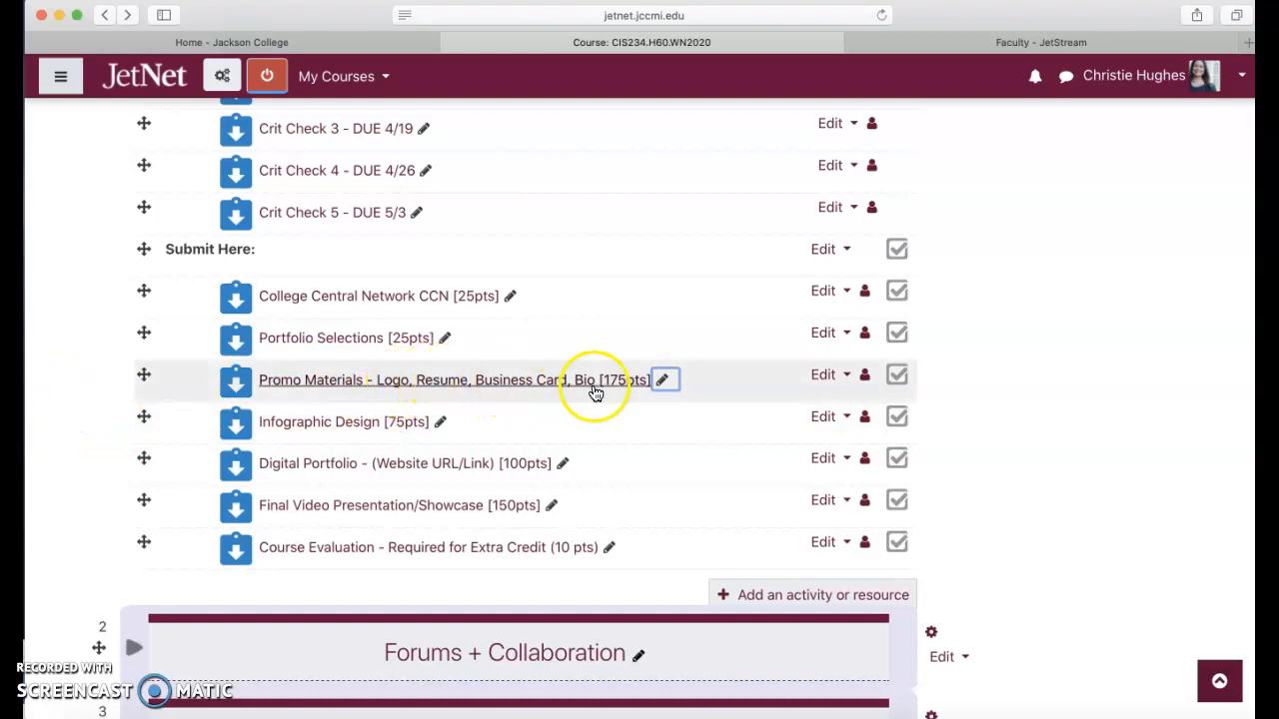
pyautogui.moveTo(619, 384)
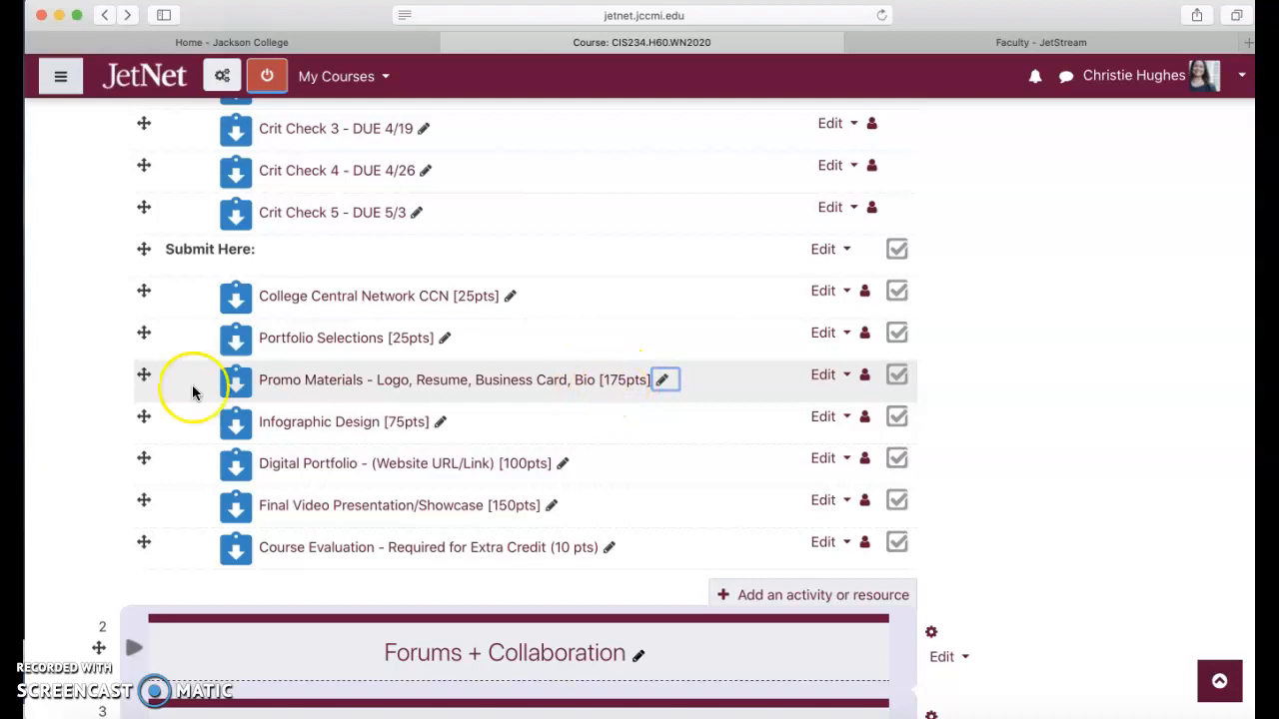
pyautogui.moveTo(348, 400)
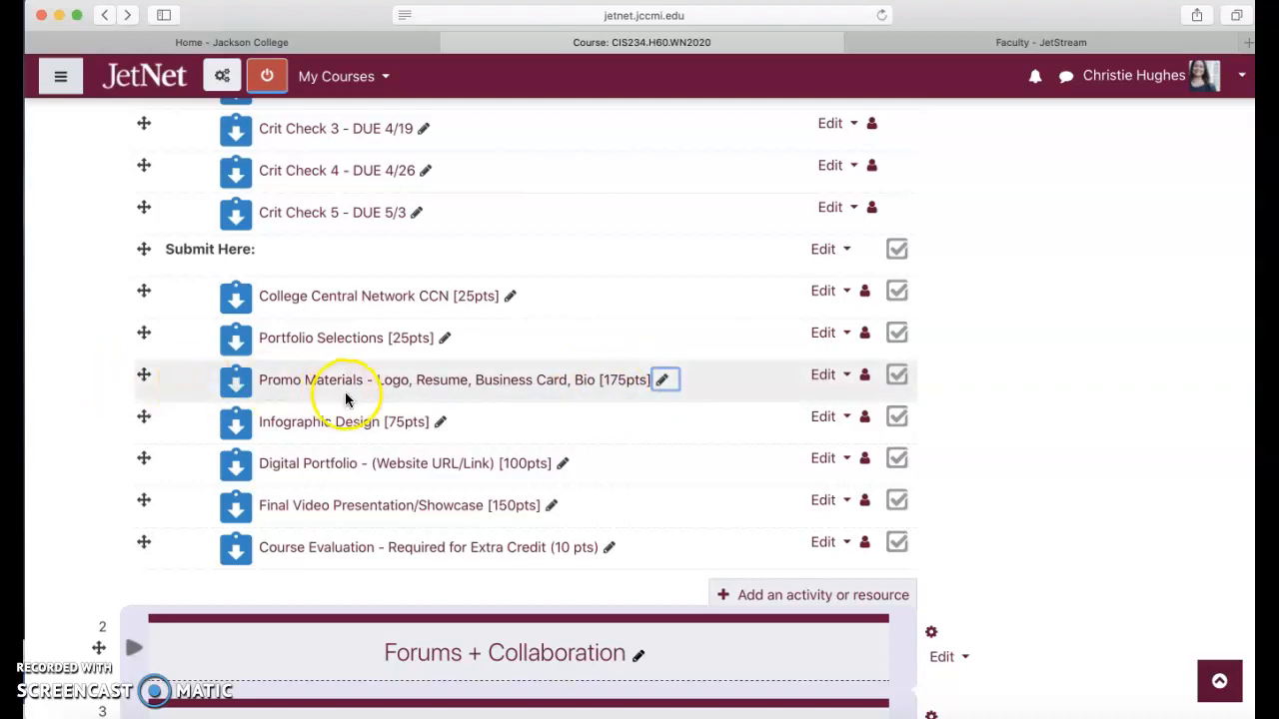
pyautogui.moveTo(397, 388)
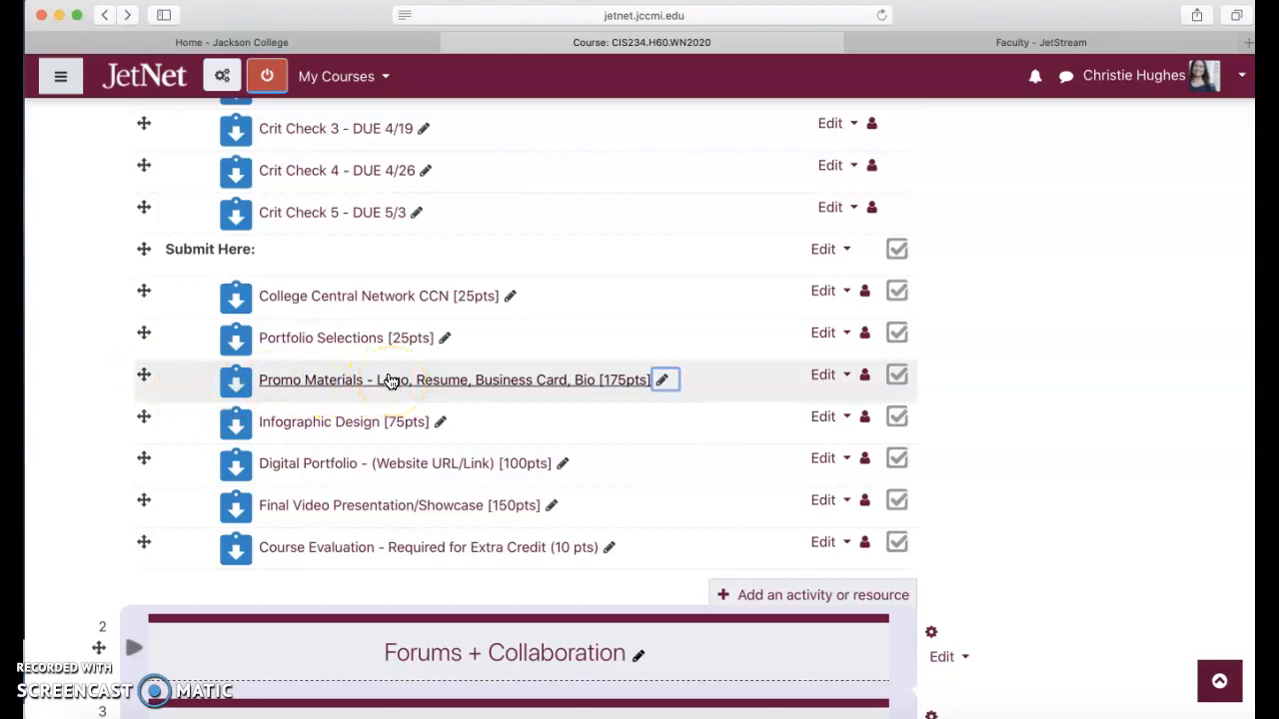
pyautogui.moveTo(439, 392)
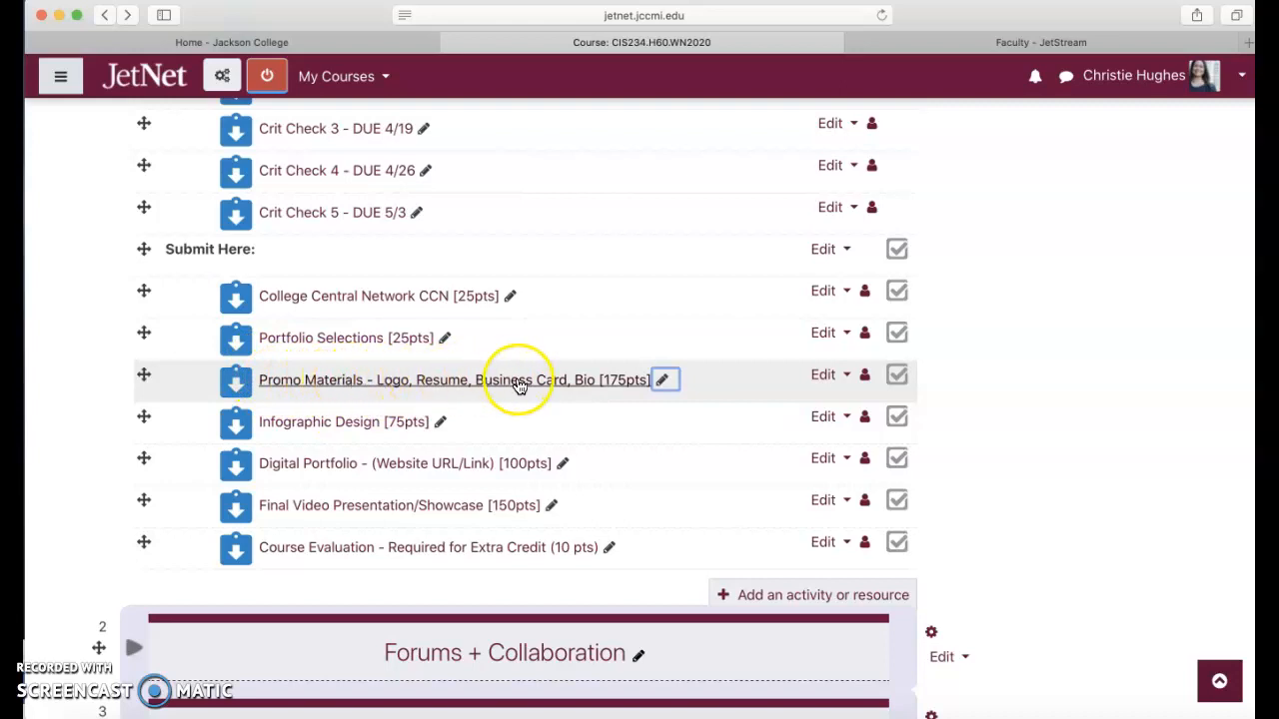
pyautogui.moveTo(196, 379)
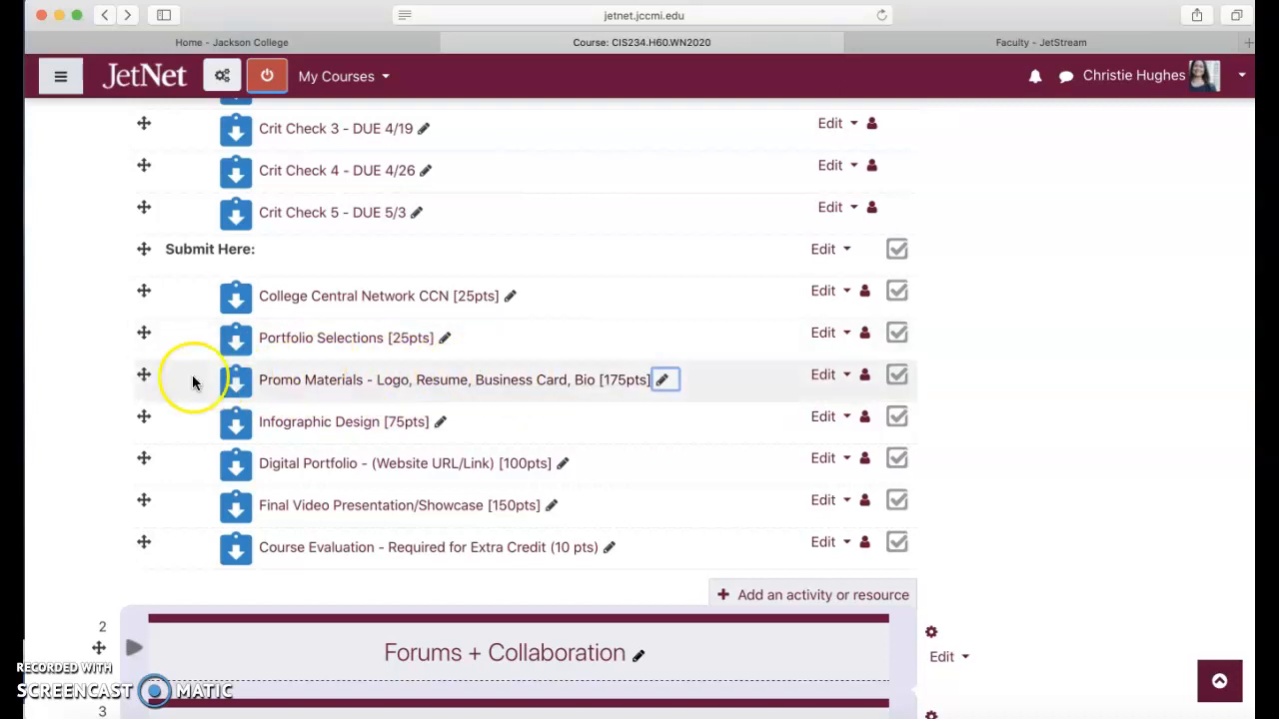
pyautogui.moveTo(192, 379)
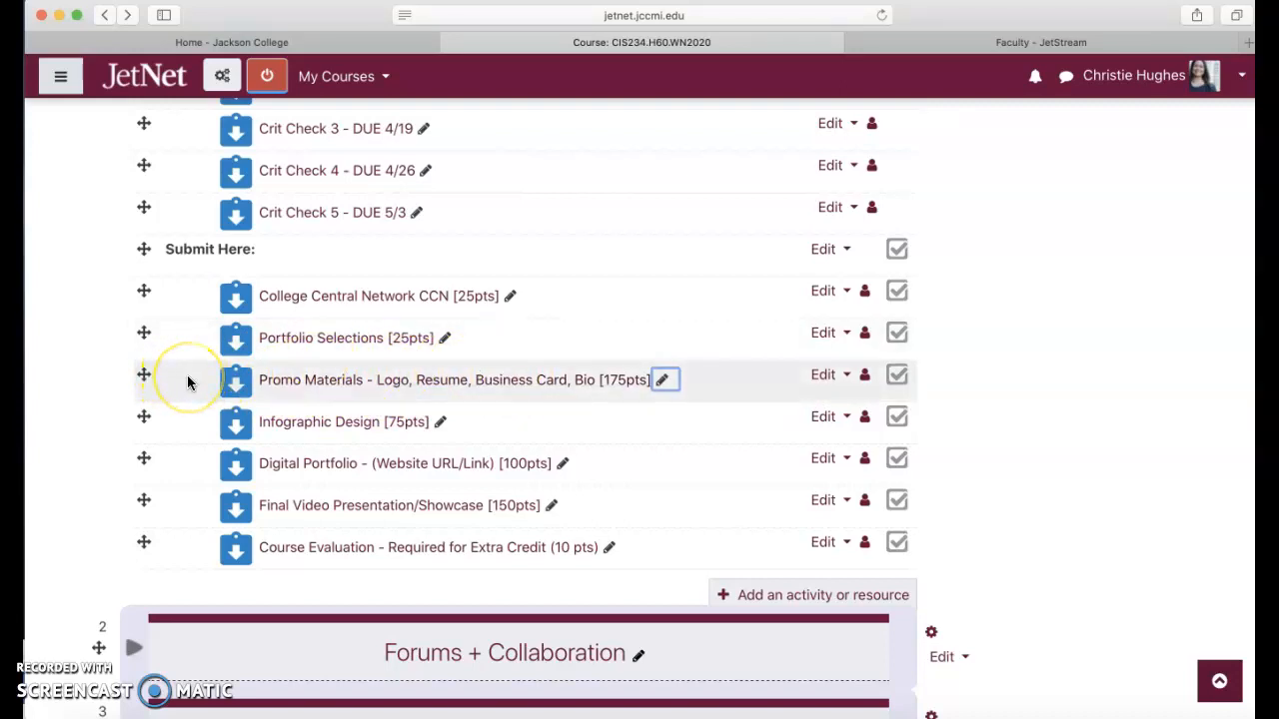
pyautogui.moveTo(190, 382)
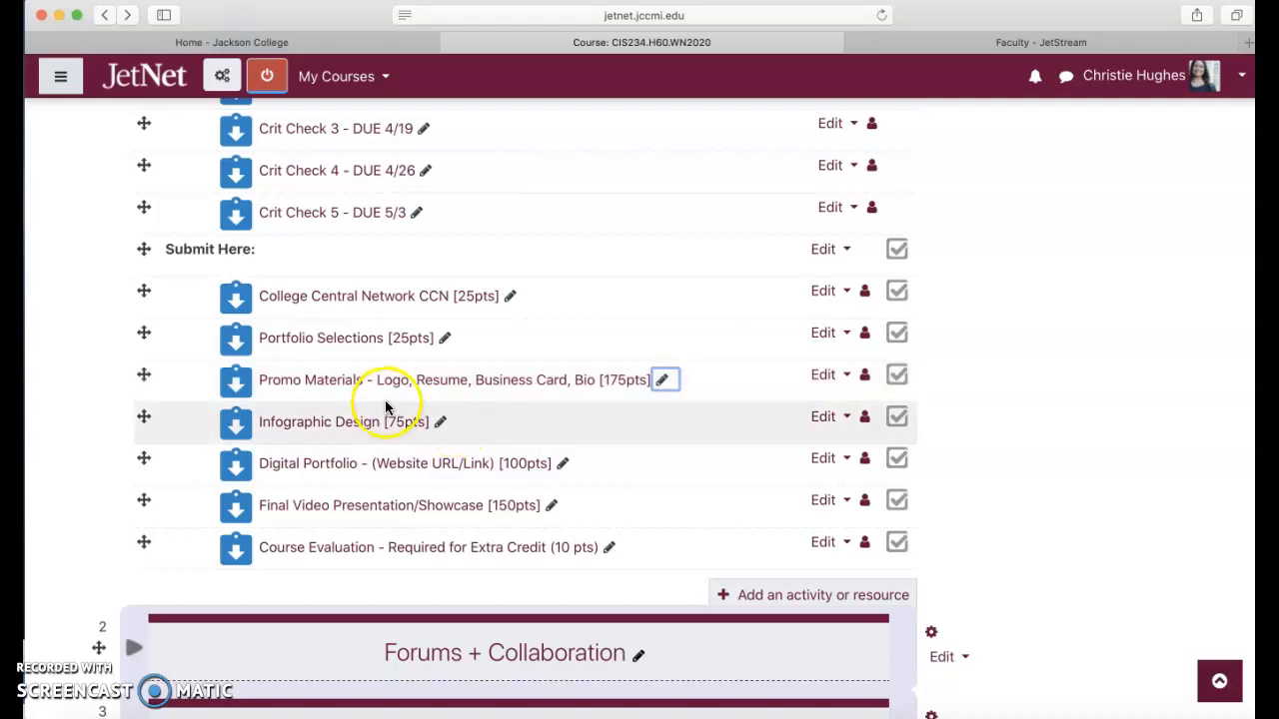
pyautogui.moveTo(450, 389)
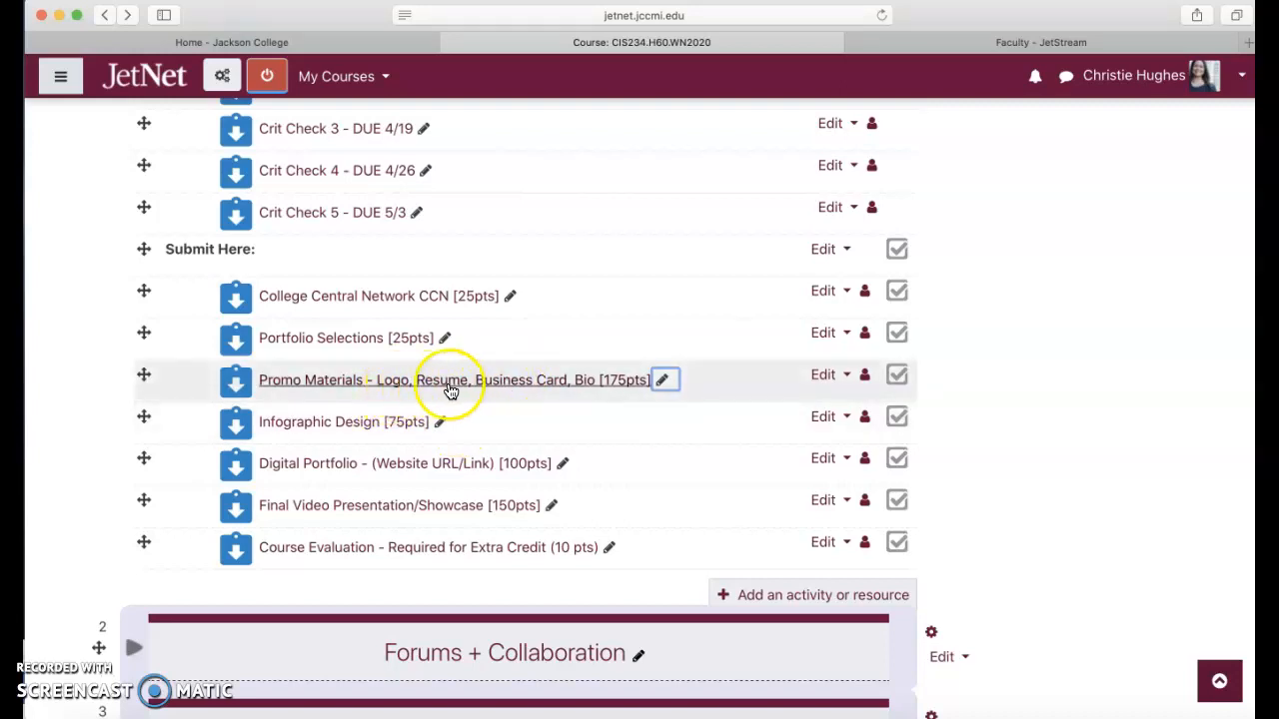
pyautogui.moveTo(318, 423)
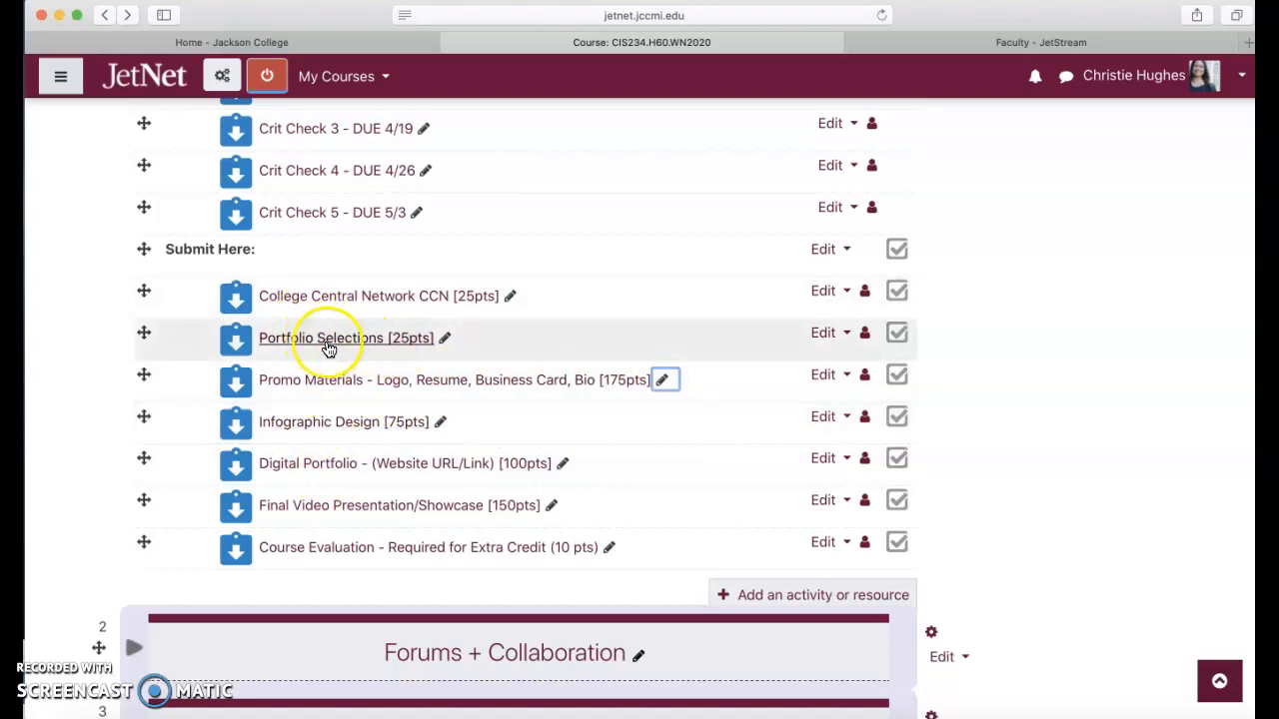
pyautogui.moveTo(412, 304)
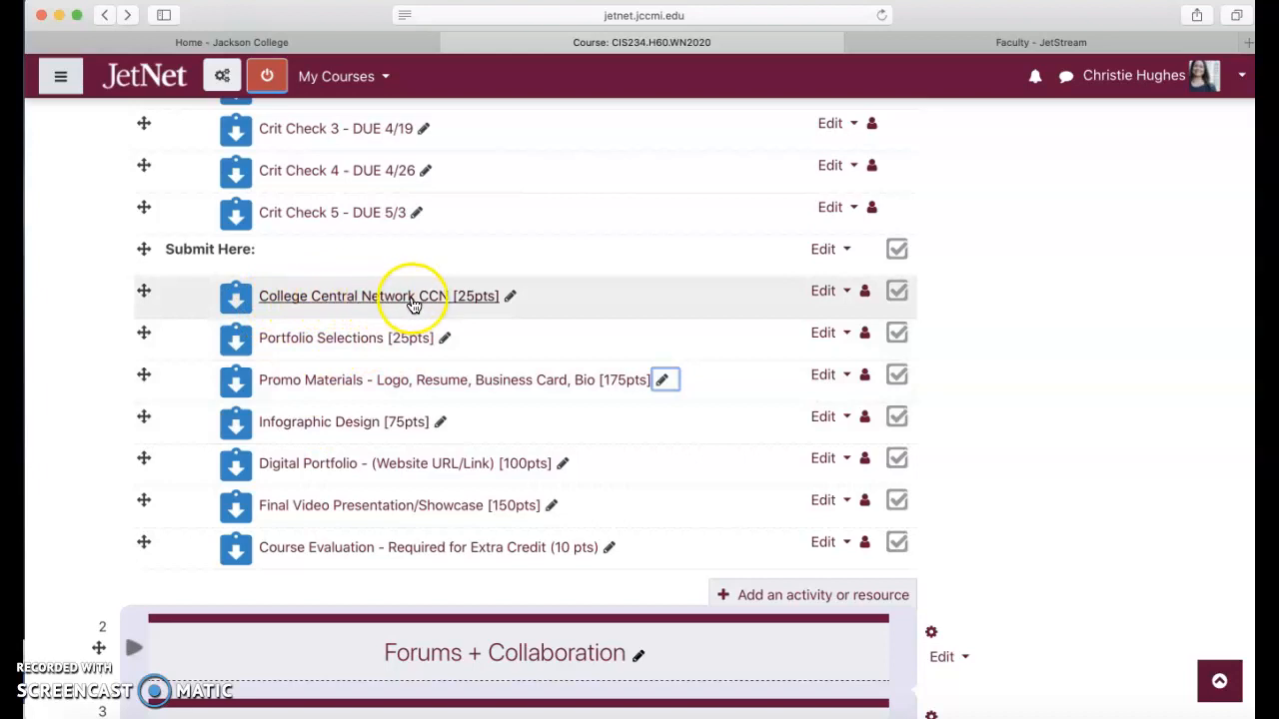
pyautogui.moveTo(402, 298)
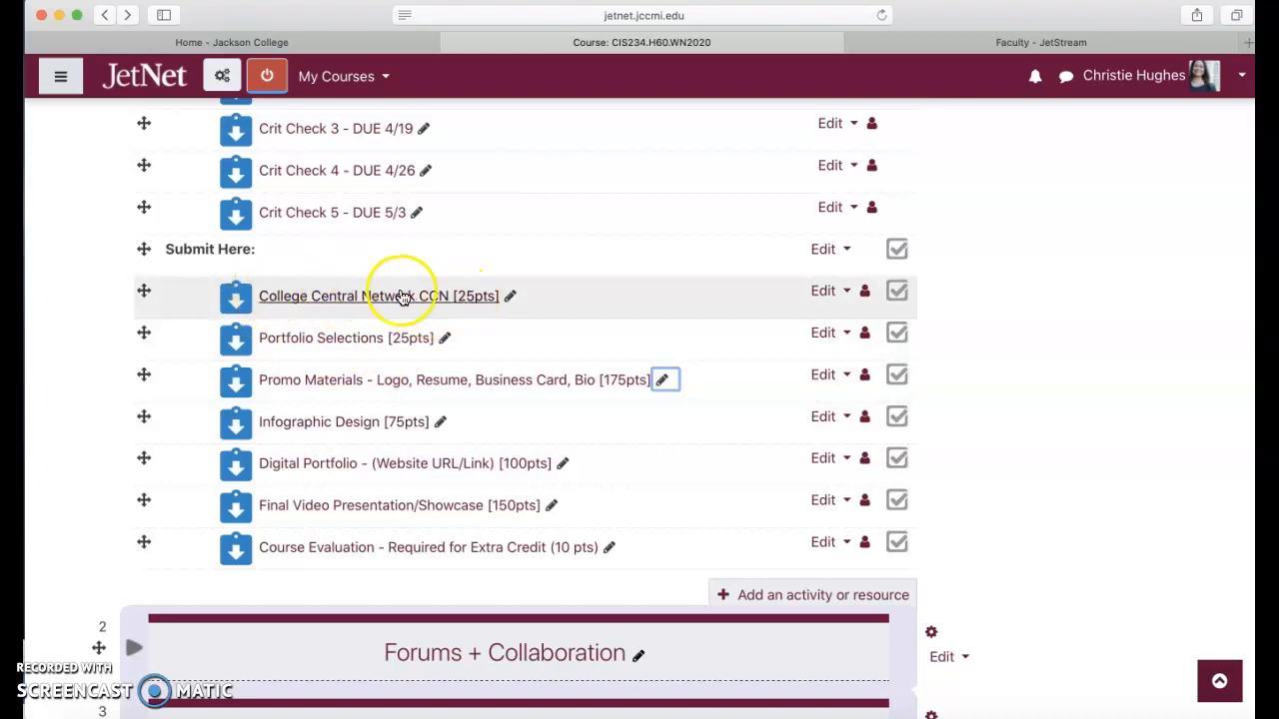
pyautogui.moveTo(376, 304)
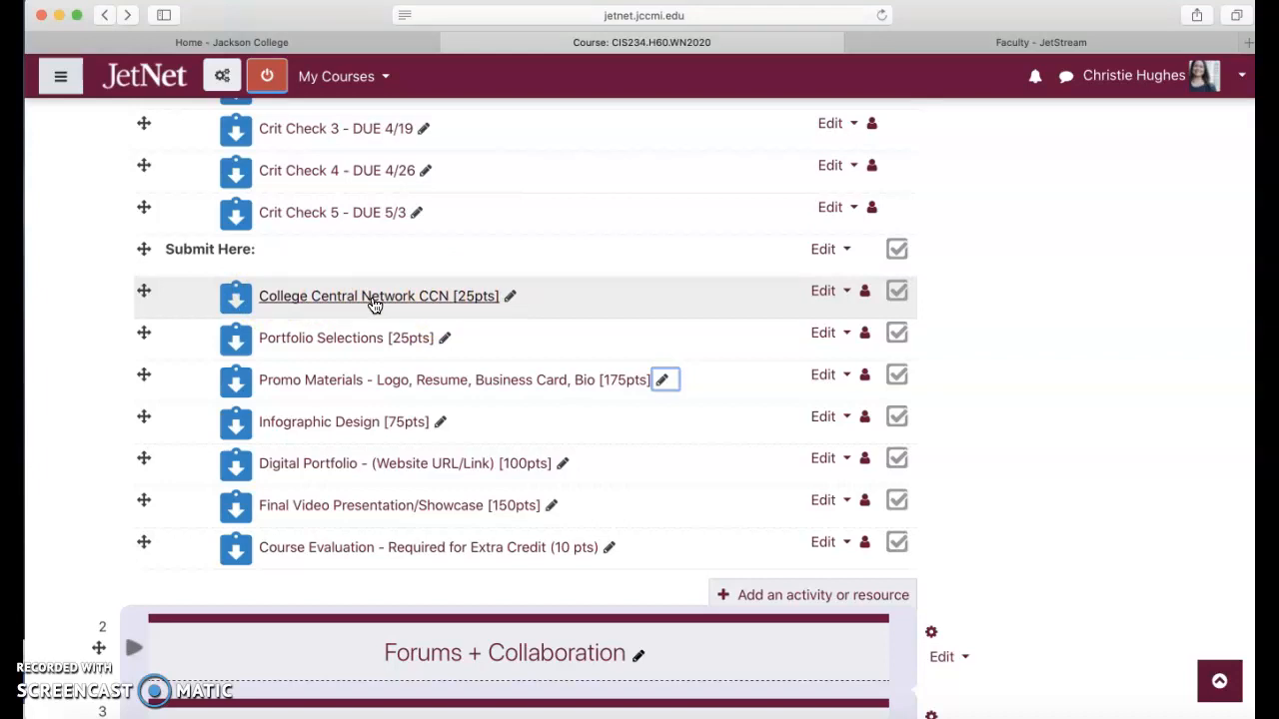
pyautogui.moveTo(366, 299)
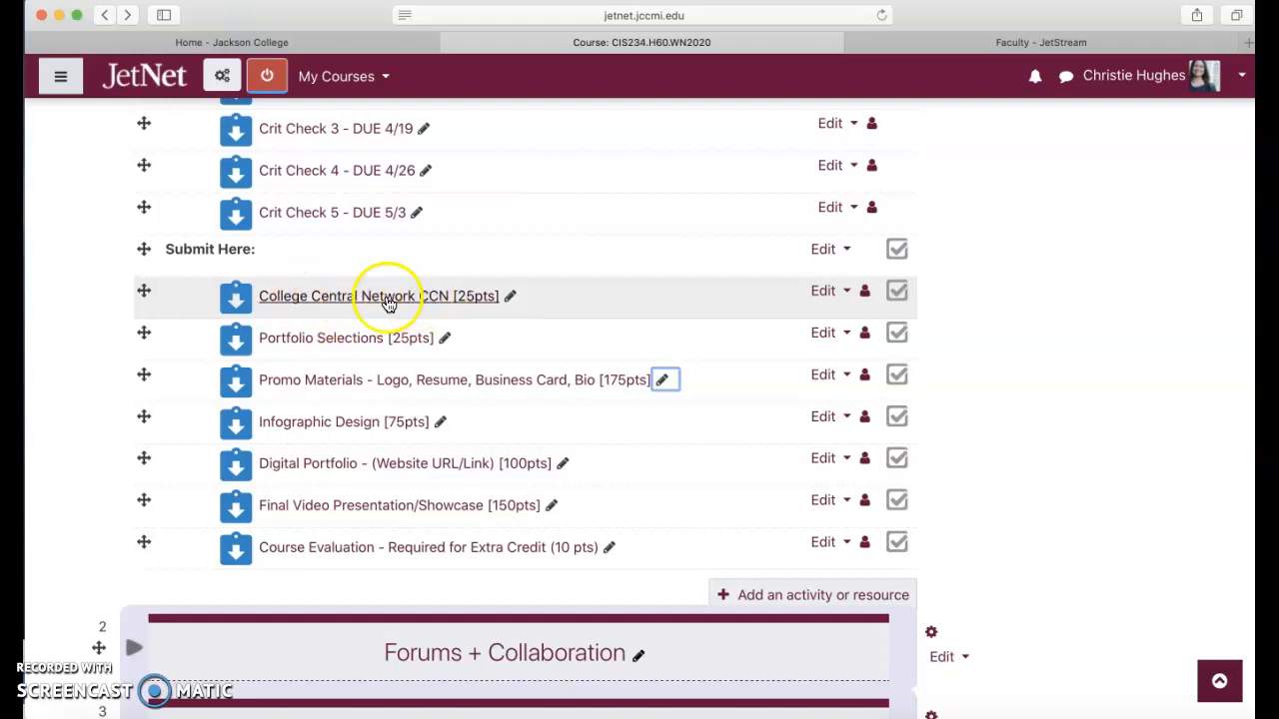
pyautogui.moveTo(368, 300)
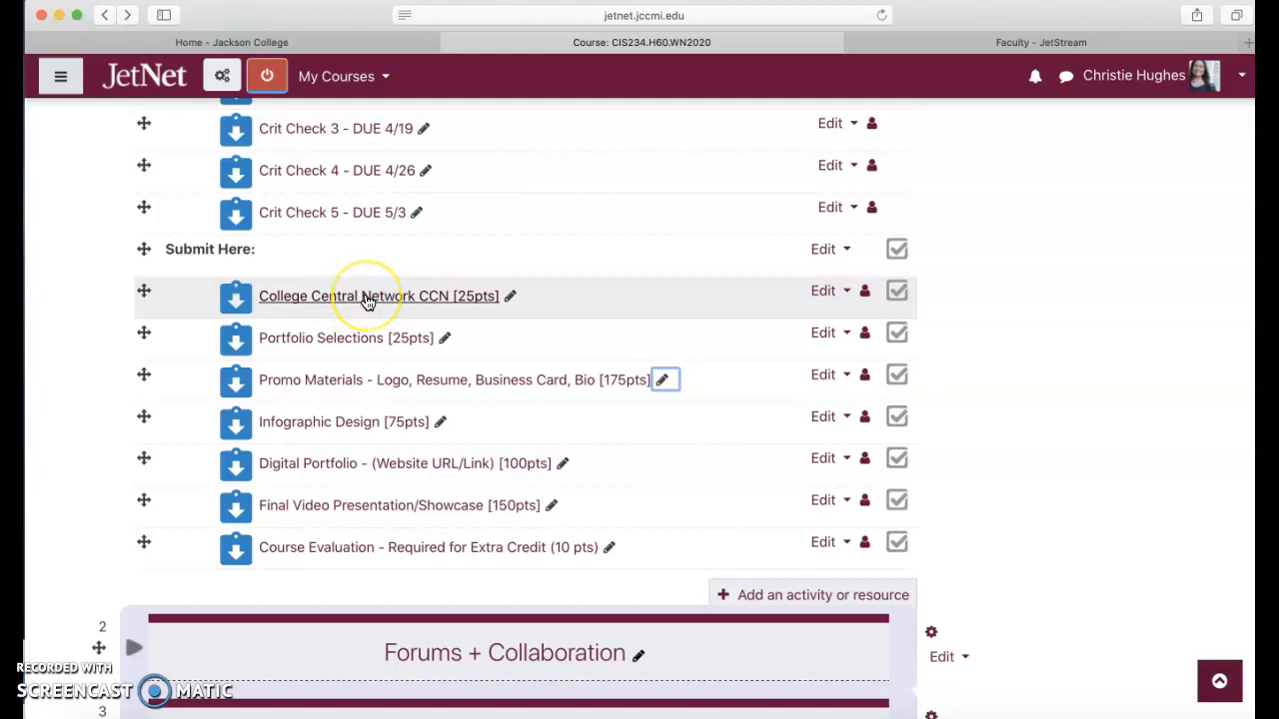
pyautogui.moveTo(358, 344)
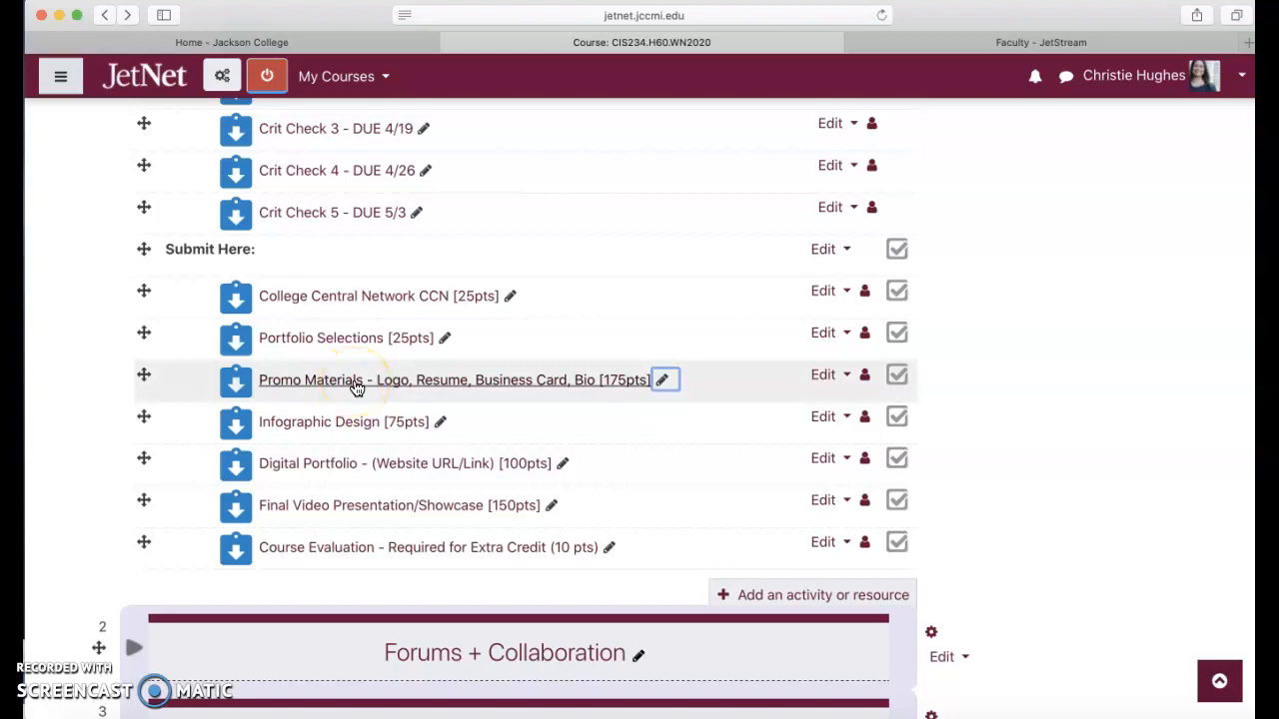
pyautogui.moveTo(358, 428)
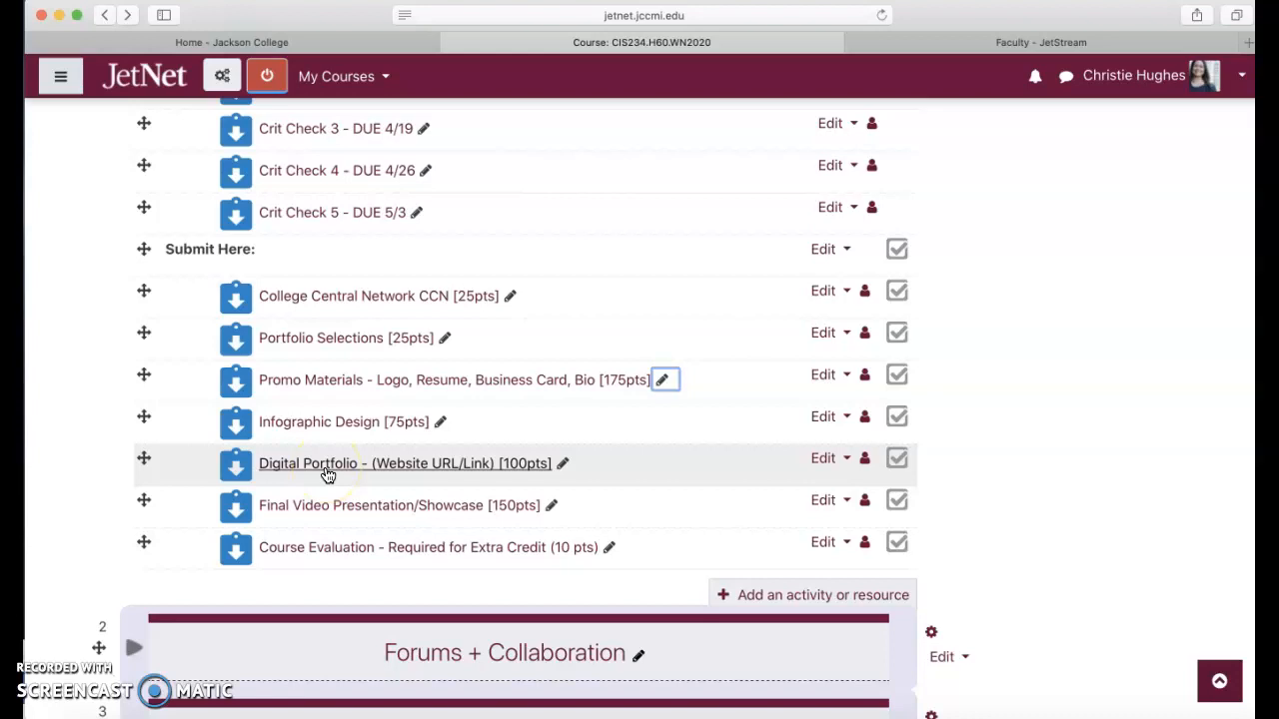
pyautogui.moveTo(396, 515)
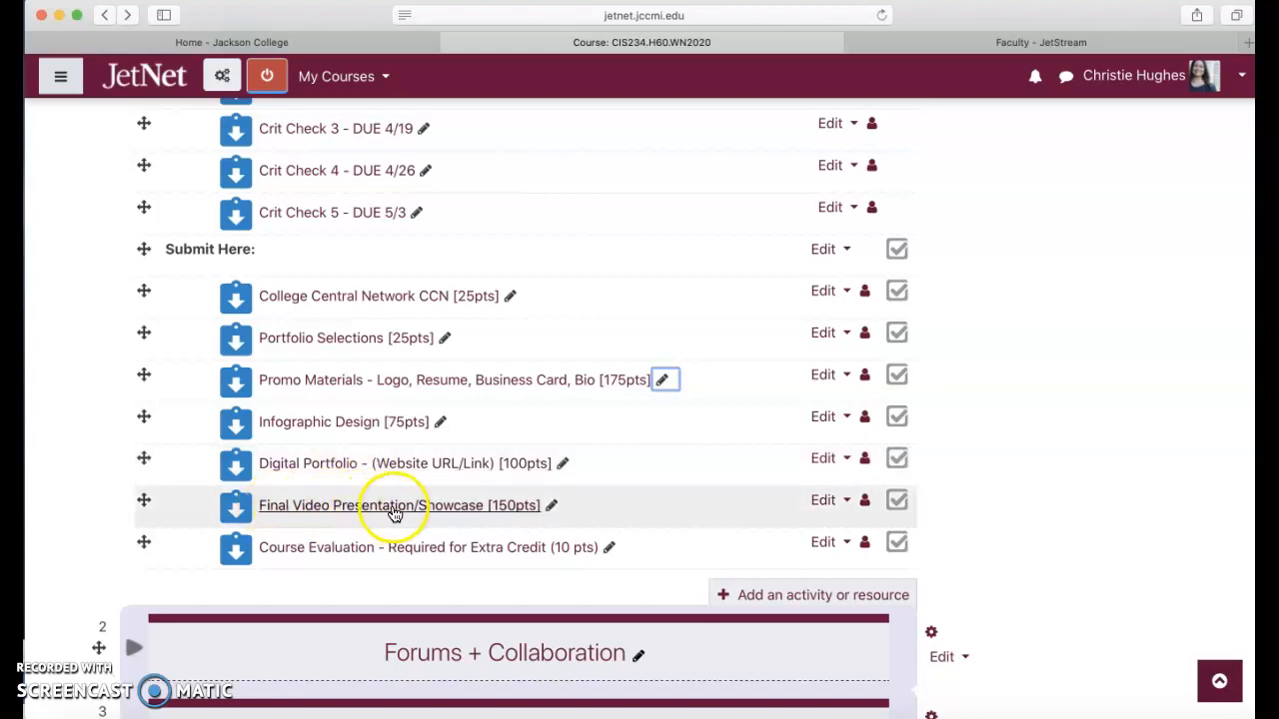
pyautogui.moveTo(575, 588)
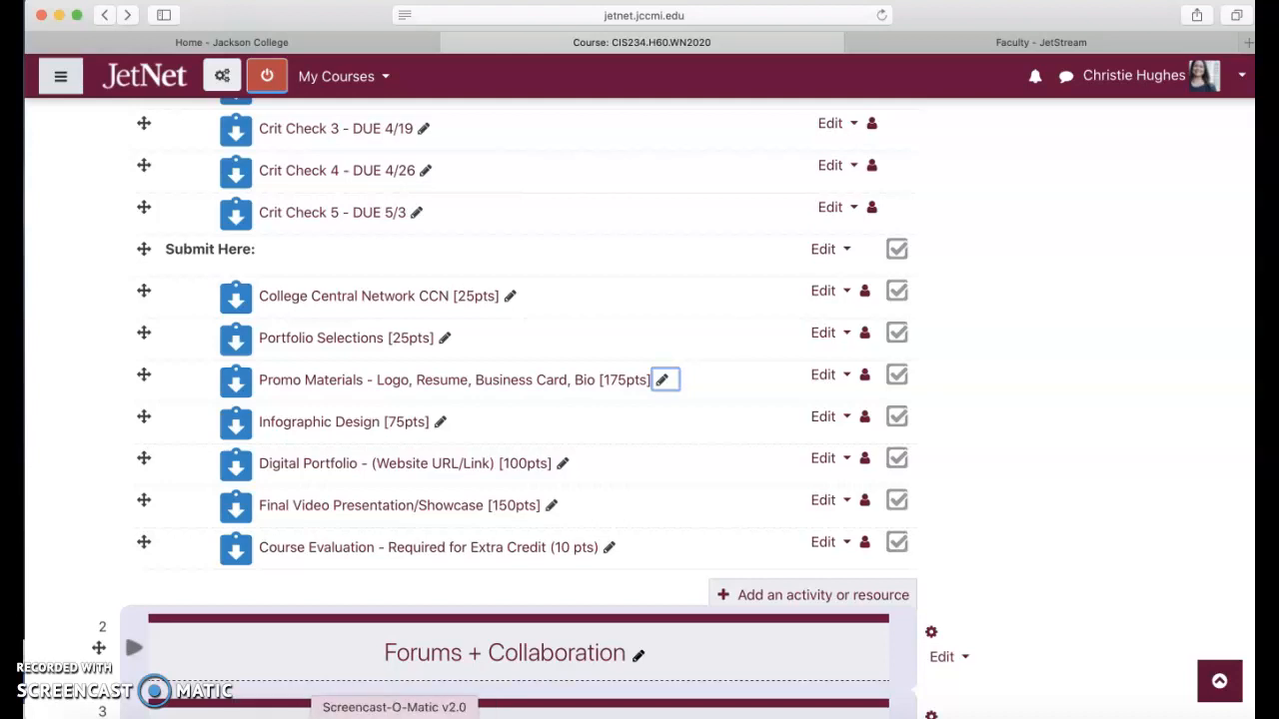
pyautogui.moveTo(111, 362)
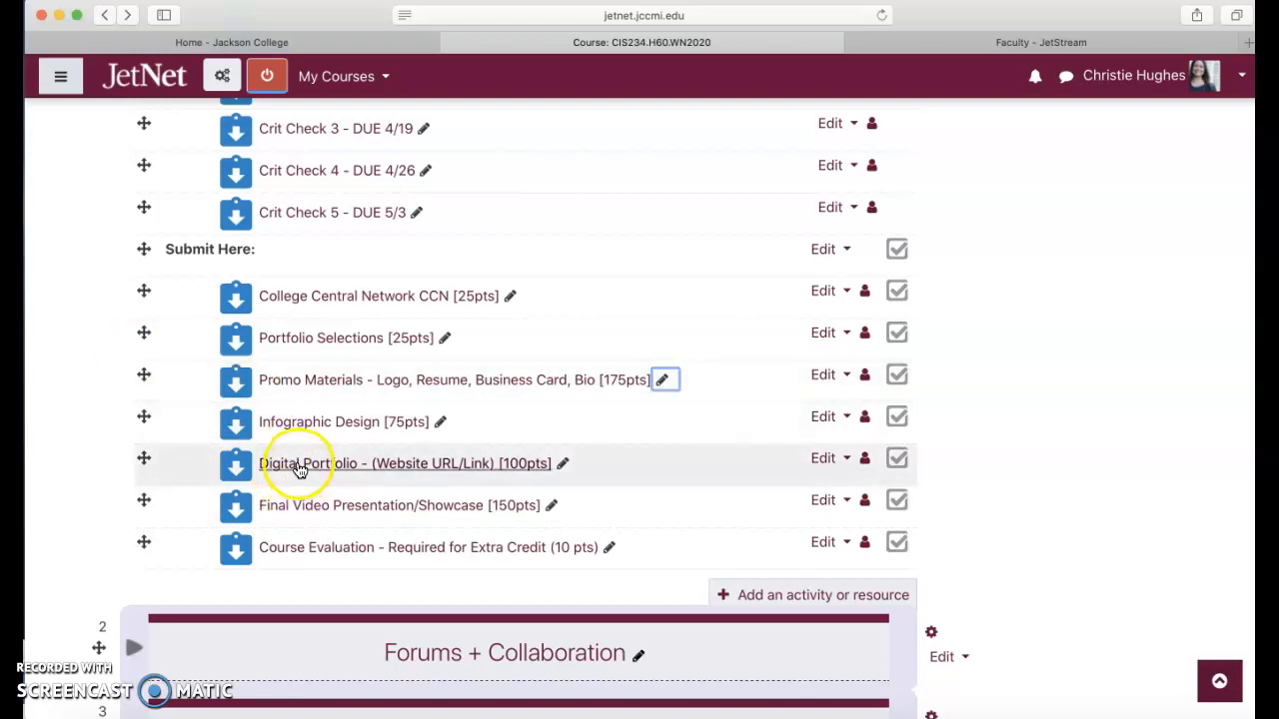
pyautogui.moveTo(56, 441)
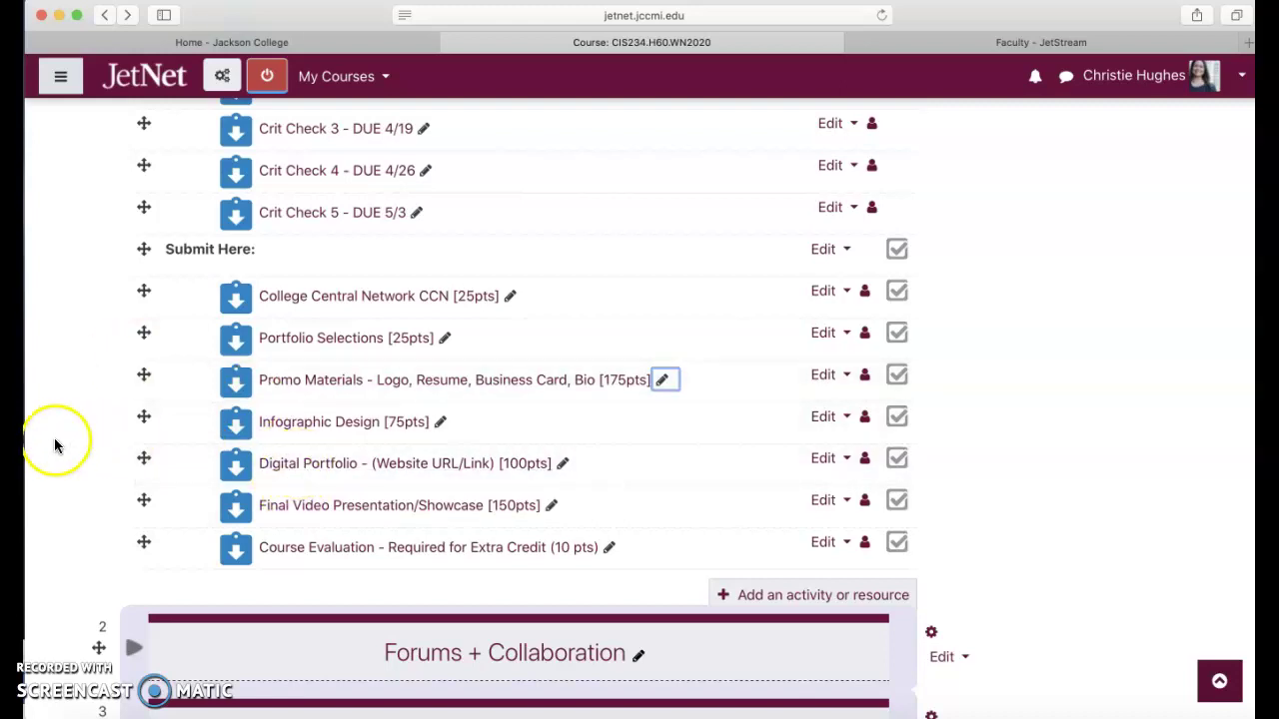
pyautogui.moveTo(84, 447)
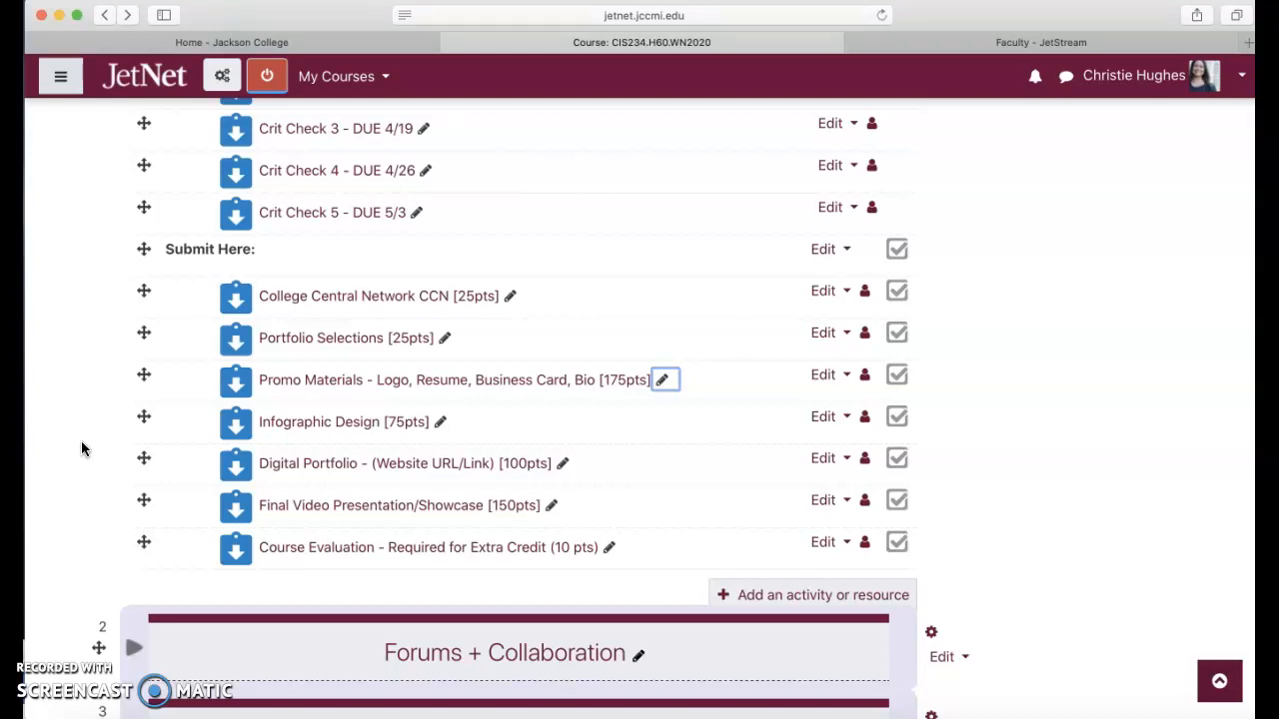
# Scroll up so all three collapsed section headers show below the Icebreaker Forum
pyautogui.scroll(3)
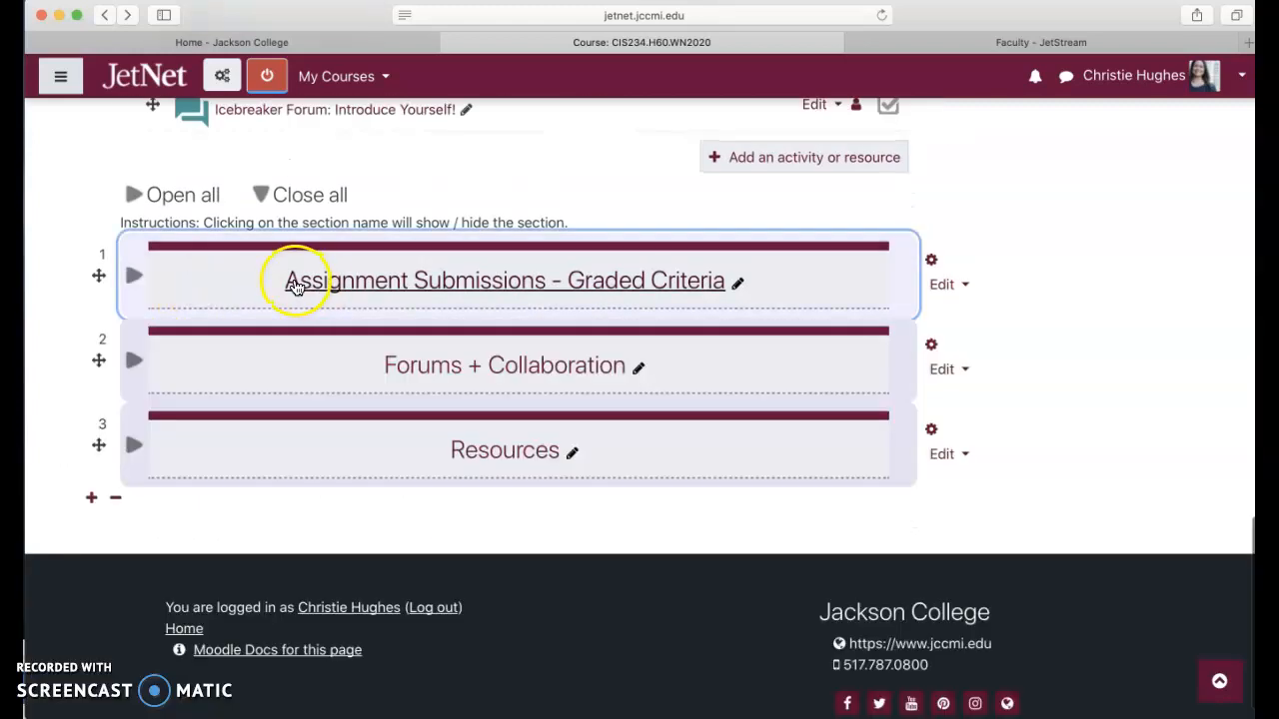
pyautogui.moveTo(649, 292)
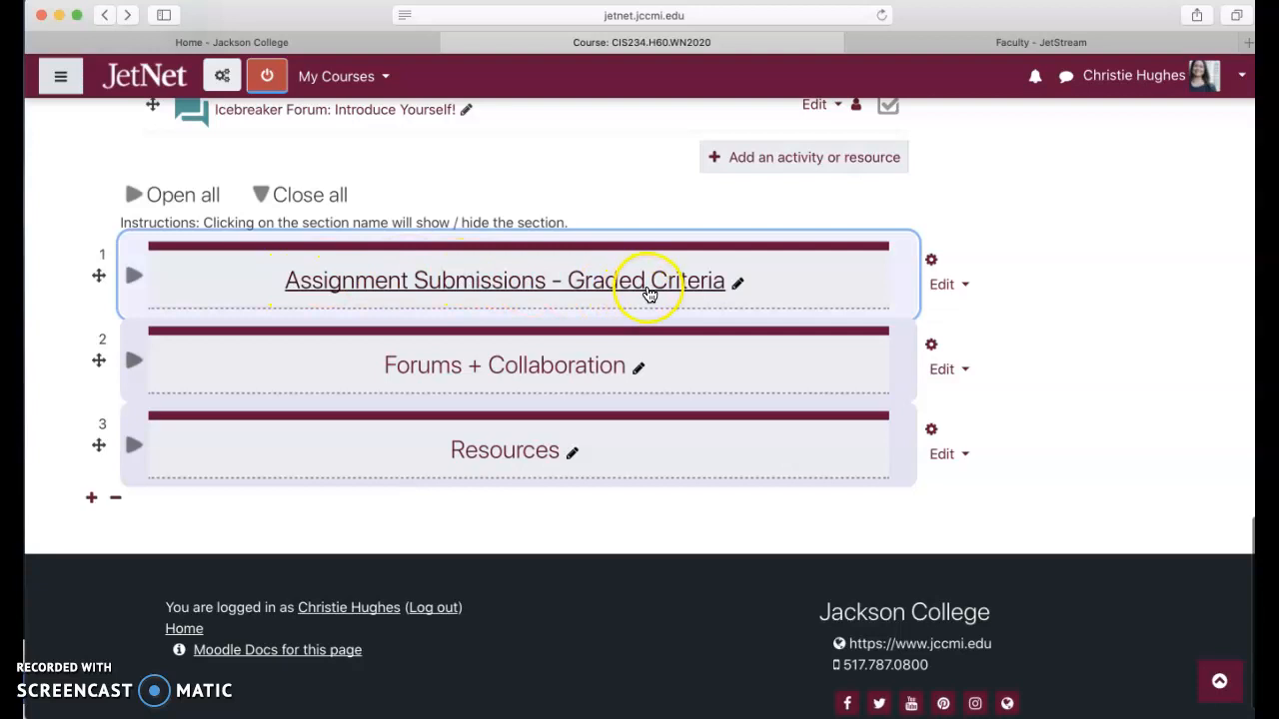
pyautogui.moveTo(725, 356)
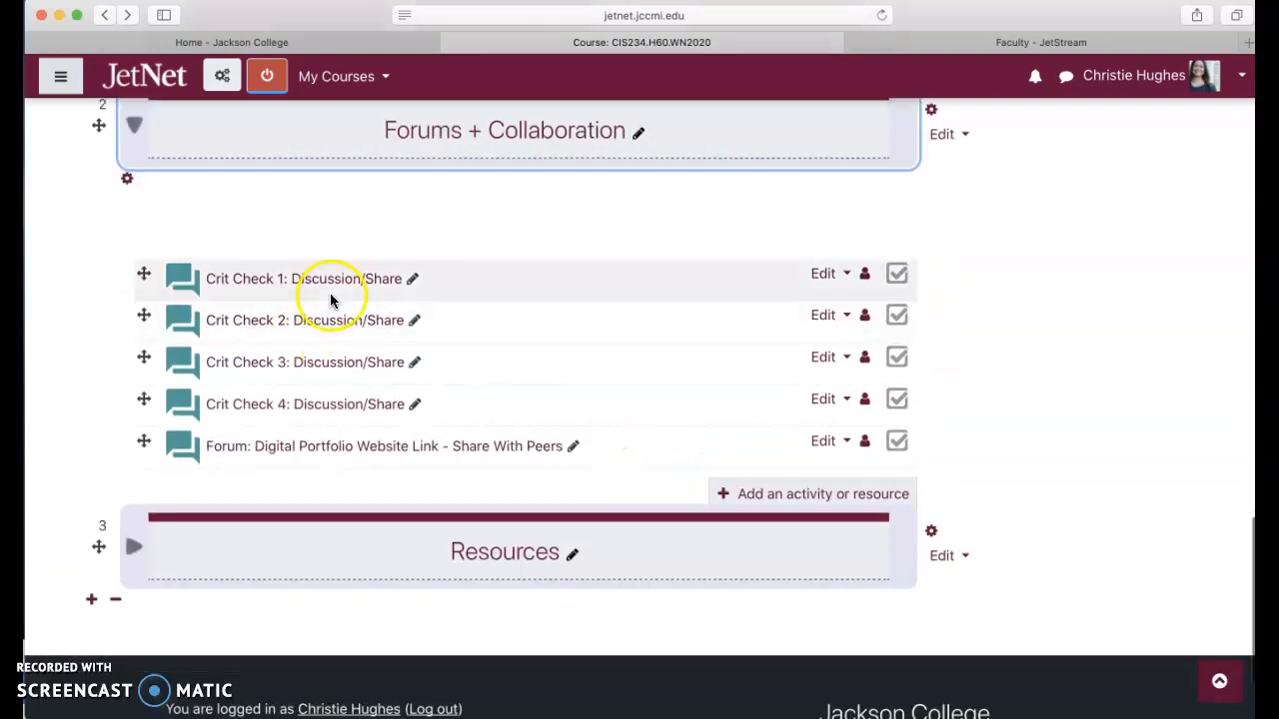
pyautogui.moveTo(380, 417)
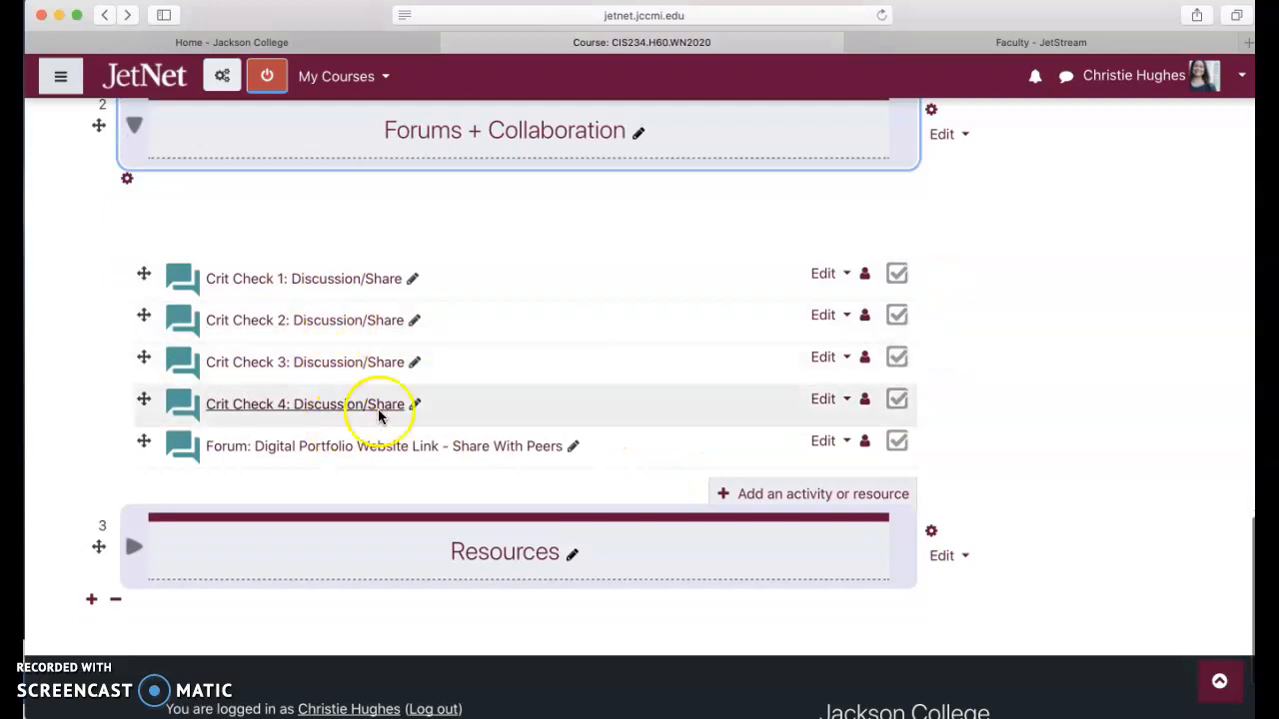
# Duplicate the Crit Check 4 forum to create Crit Check 5: Discussion/Share, then view Resources
pyautogui.click(823, 400)
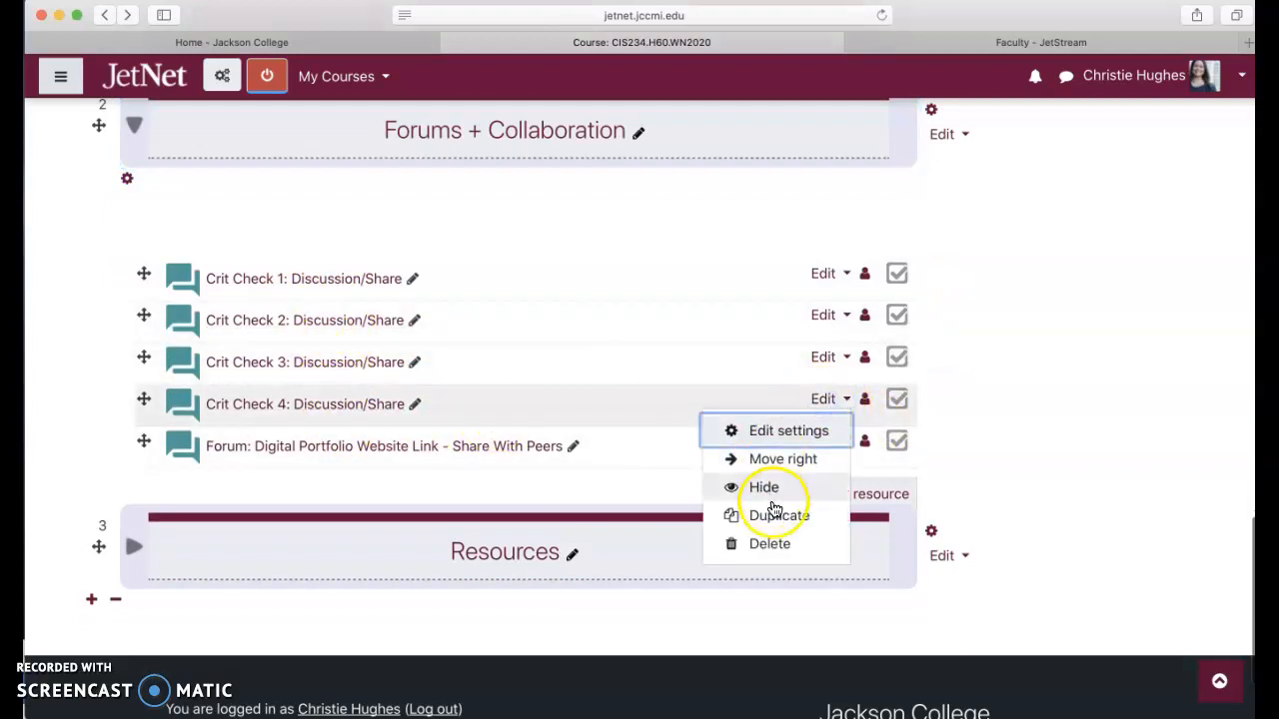
pyautogui.click(775, 516)
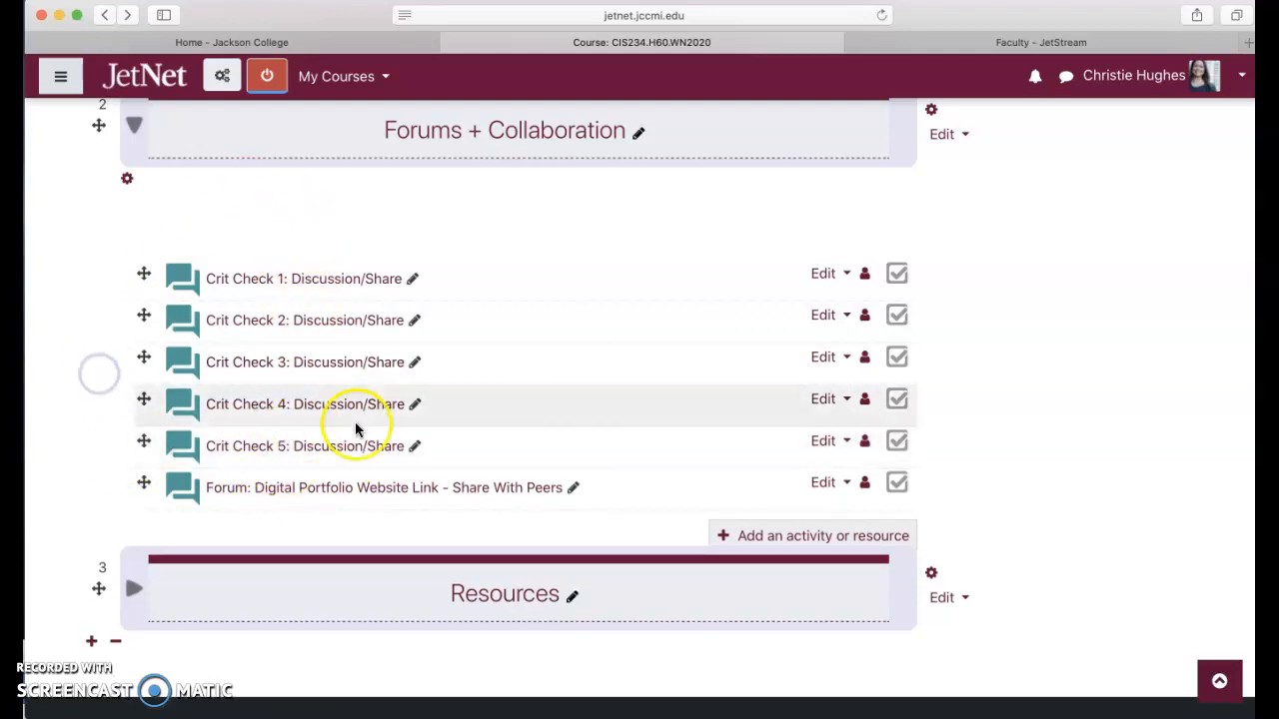
pyautogui.moveTo(461, 487)
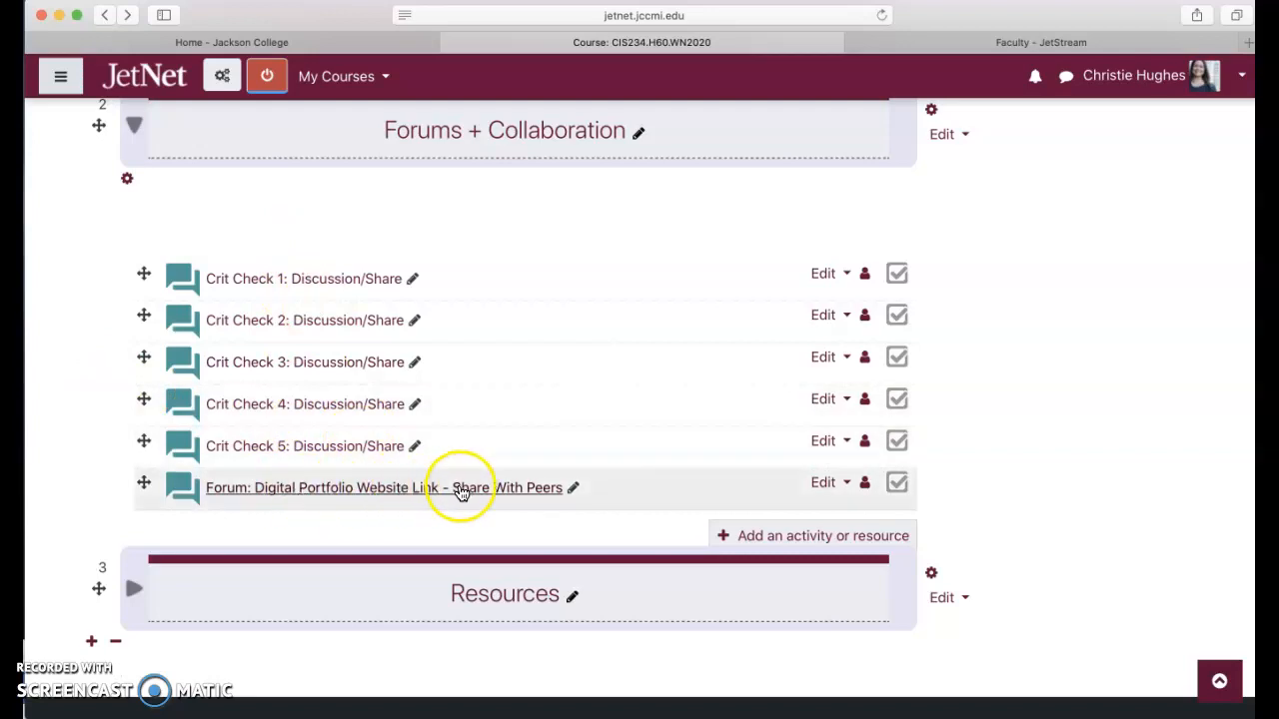
pyautogui.moveTo(276, 488)
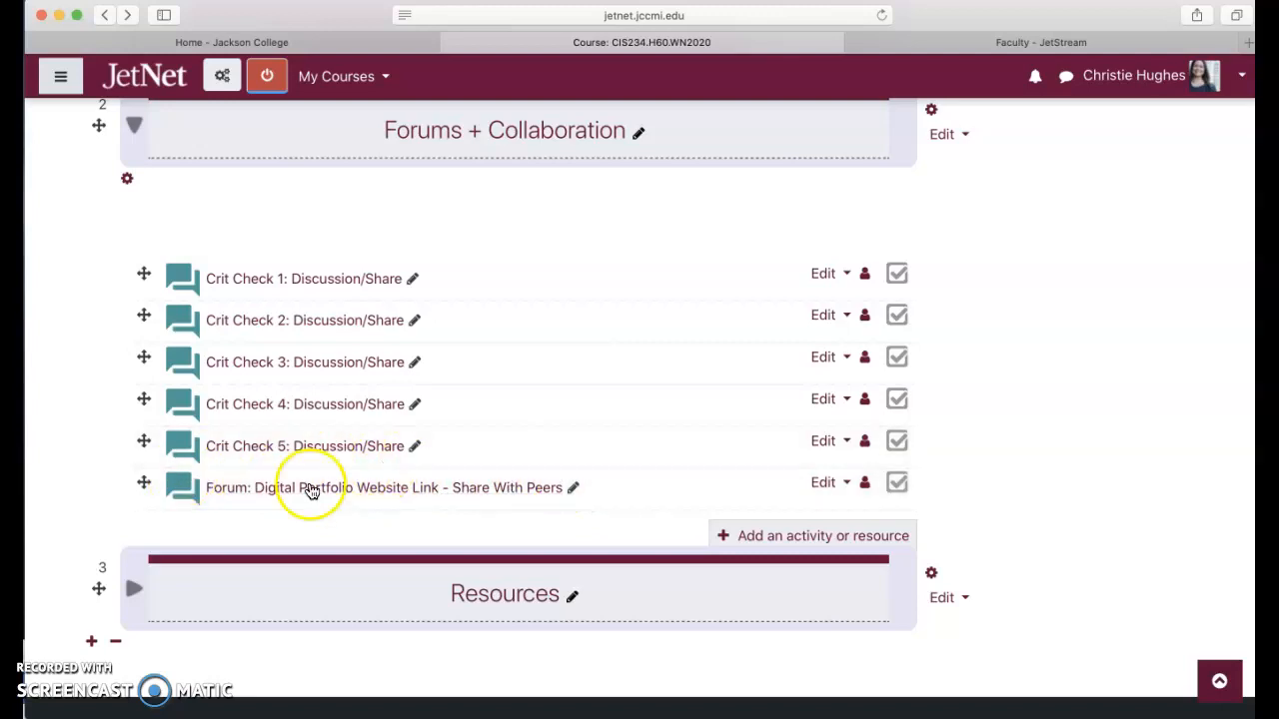
pyautogui.moveTo(556, 492)
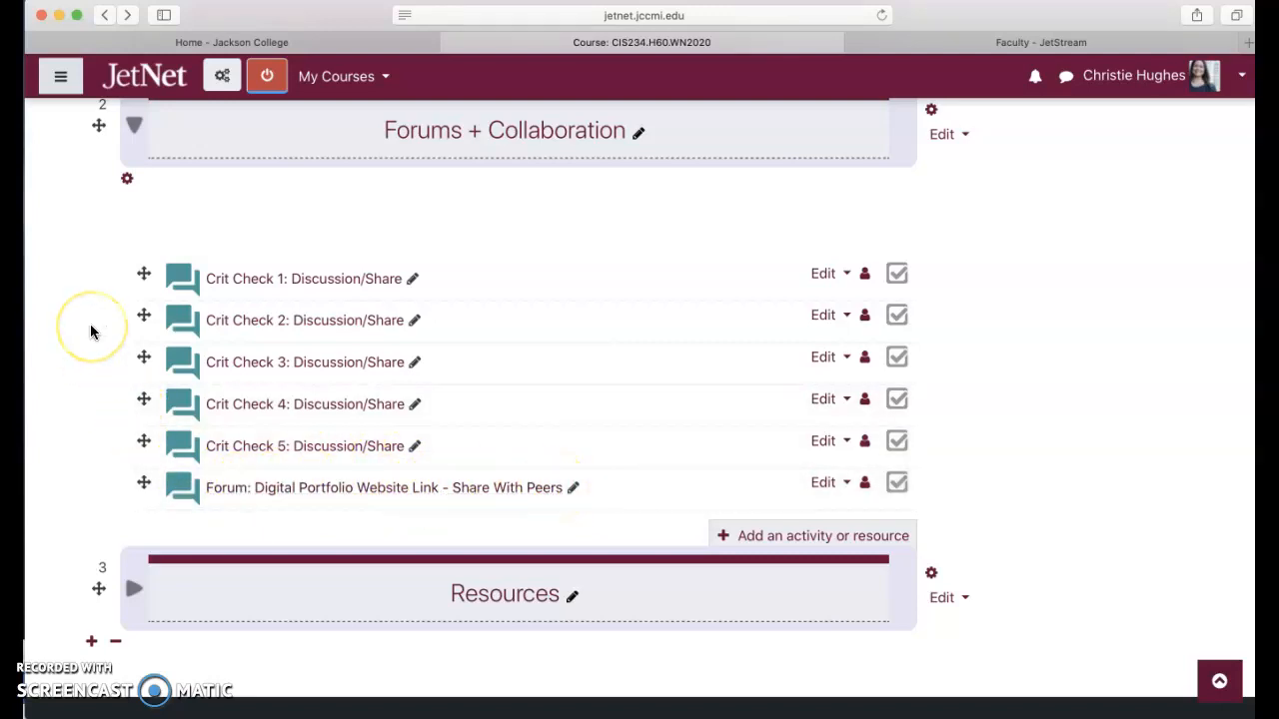
pyautogui.moveTo(136, 384)
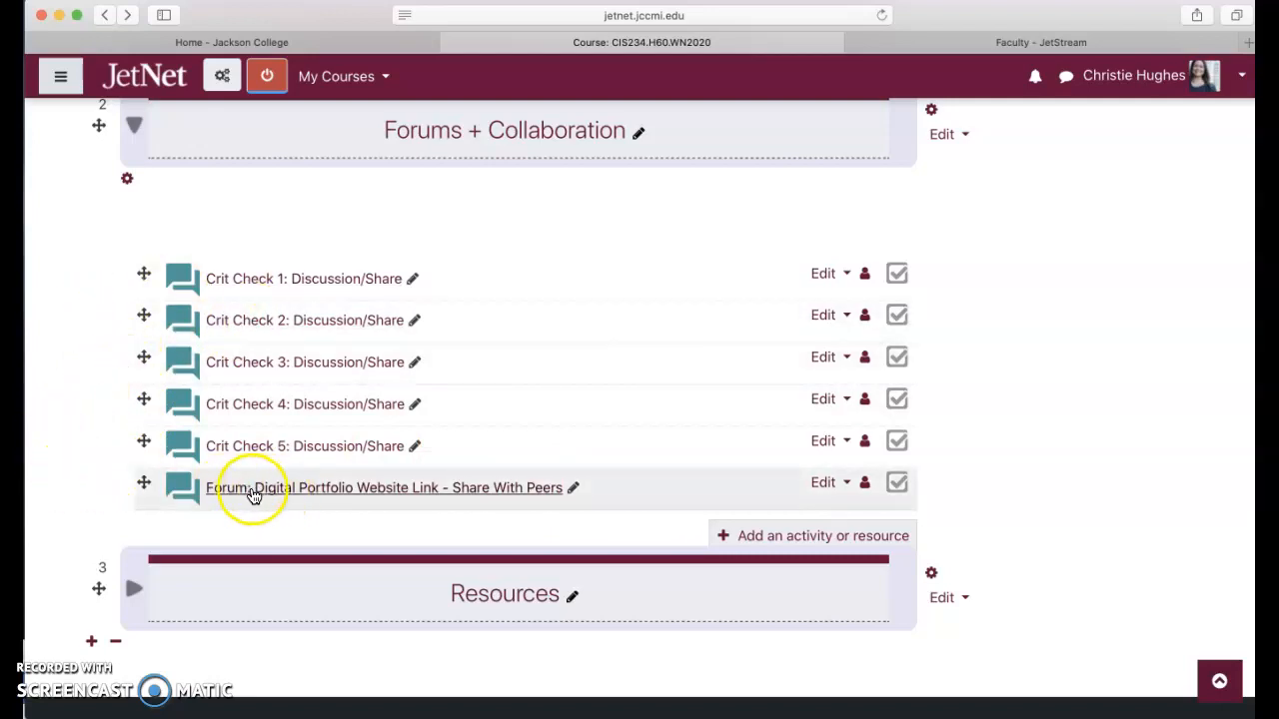
pyautogui.moveTo(280, 139)
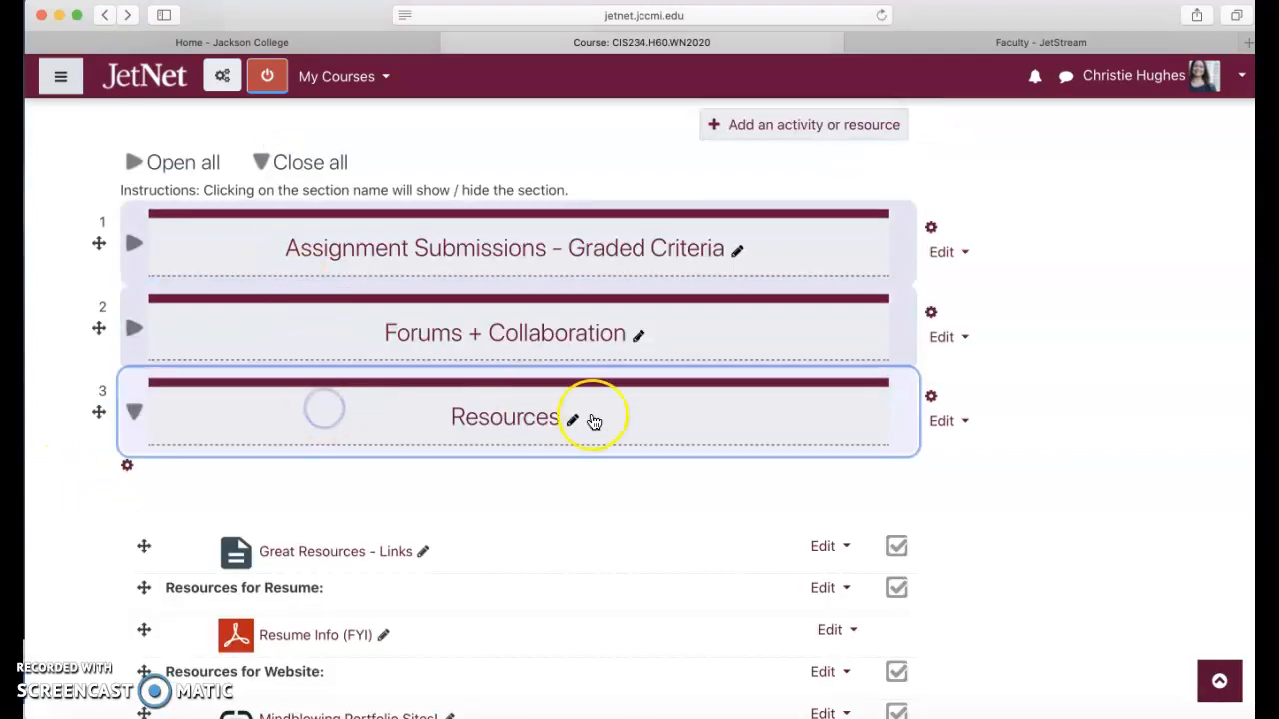
pyautogui.scroll(-3)
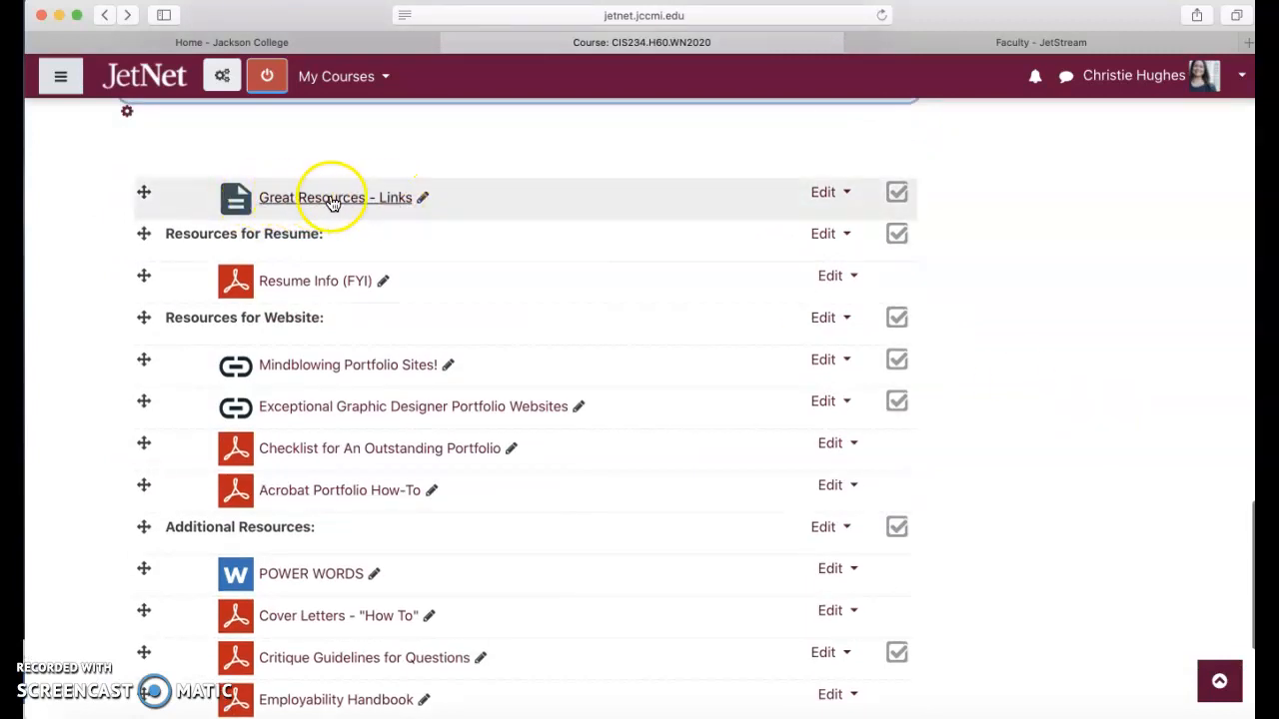
# Review the Great Resources - Links page down through Critique Guidelines to the last-modified date
pyautogui.click(328, 198)
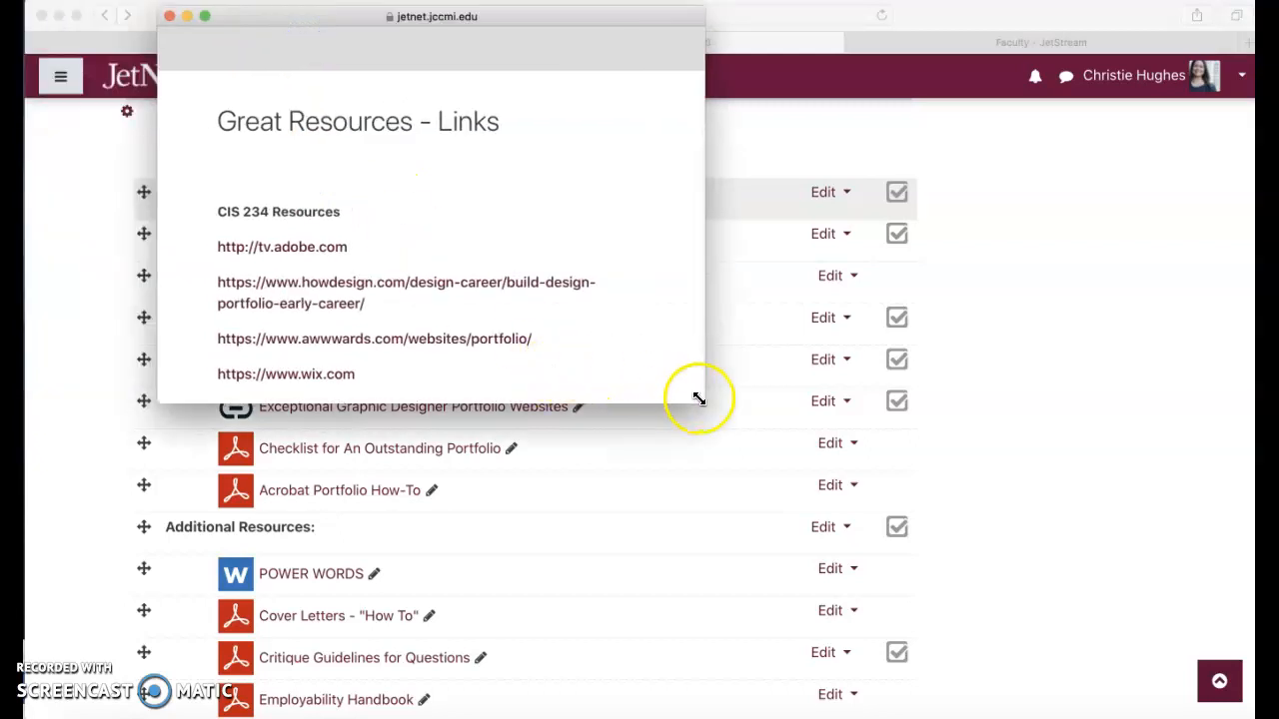
pyautogui.scroll(-3)
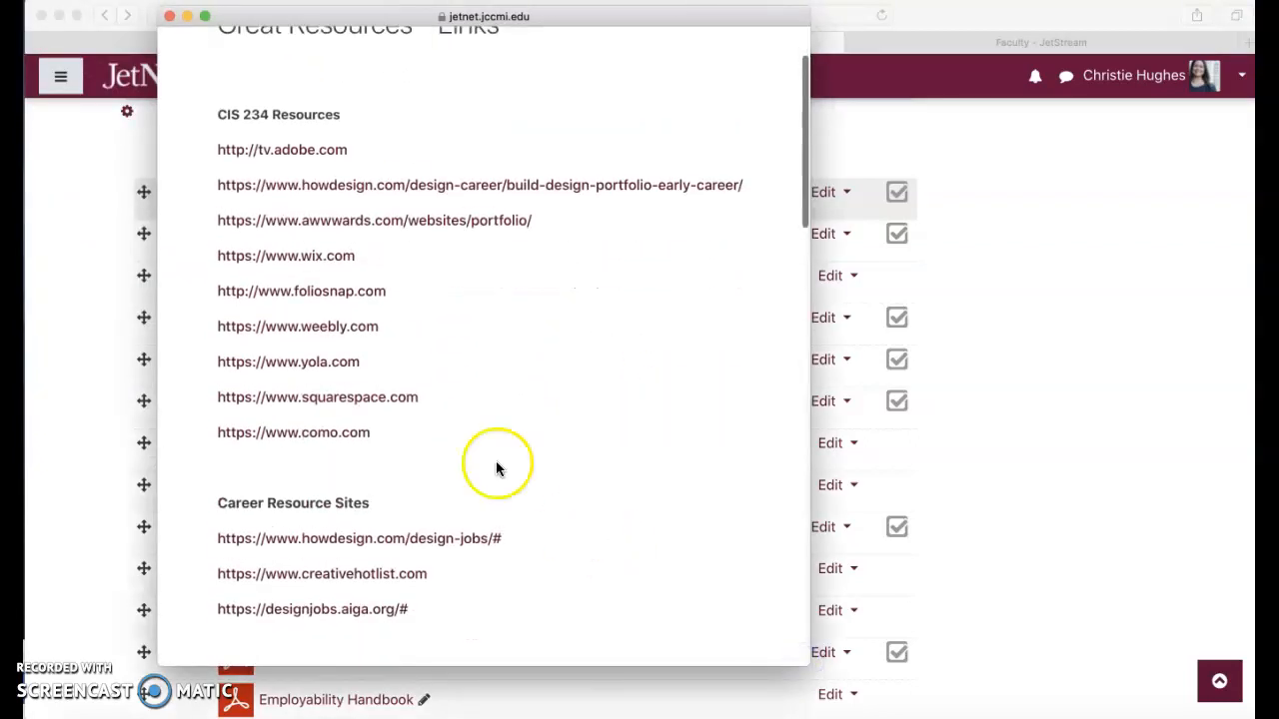
pyautogui.moveTo(336, 332)
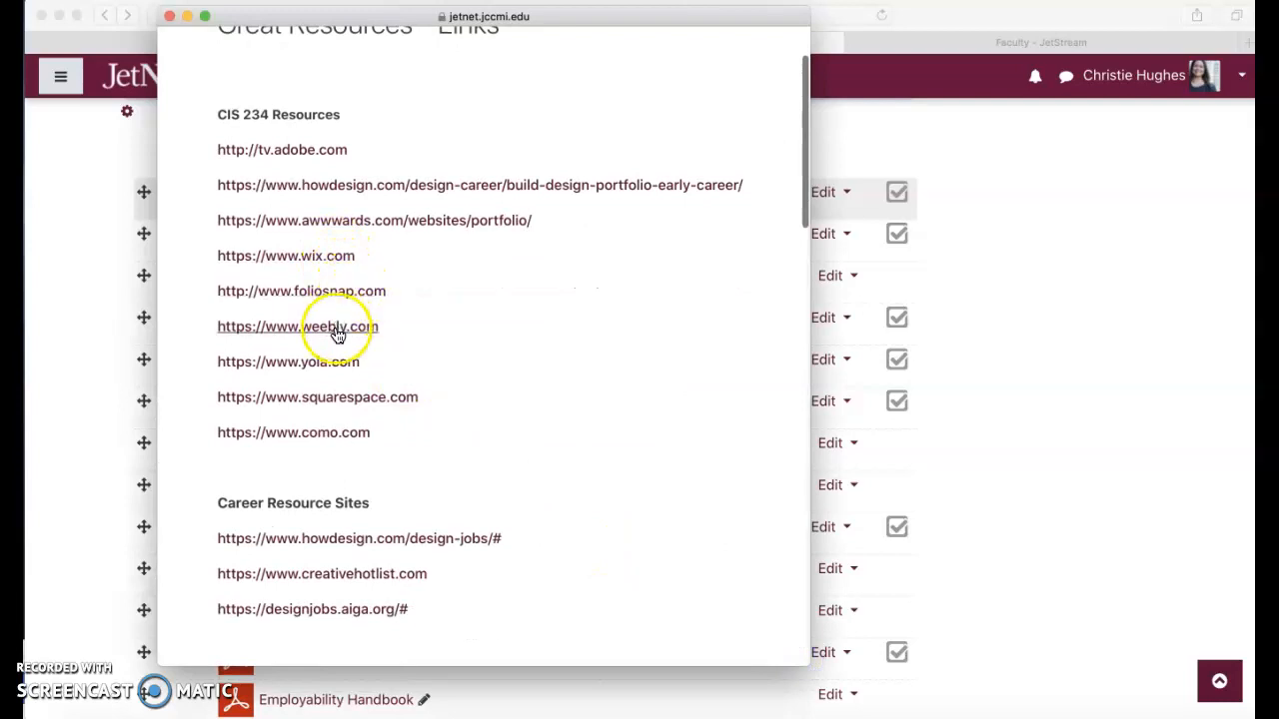
pyautogui.scroll(-3)
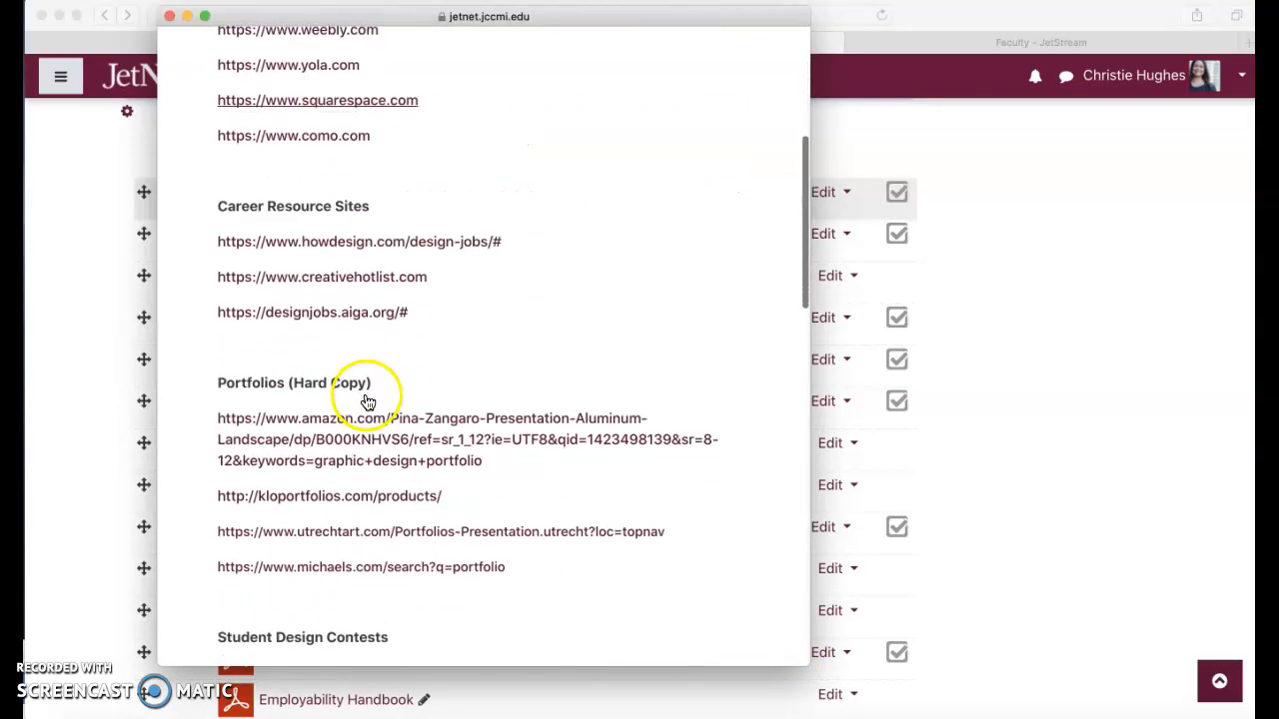
pyautogui.moveTo(339, 347)
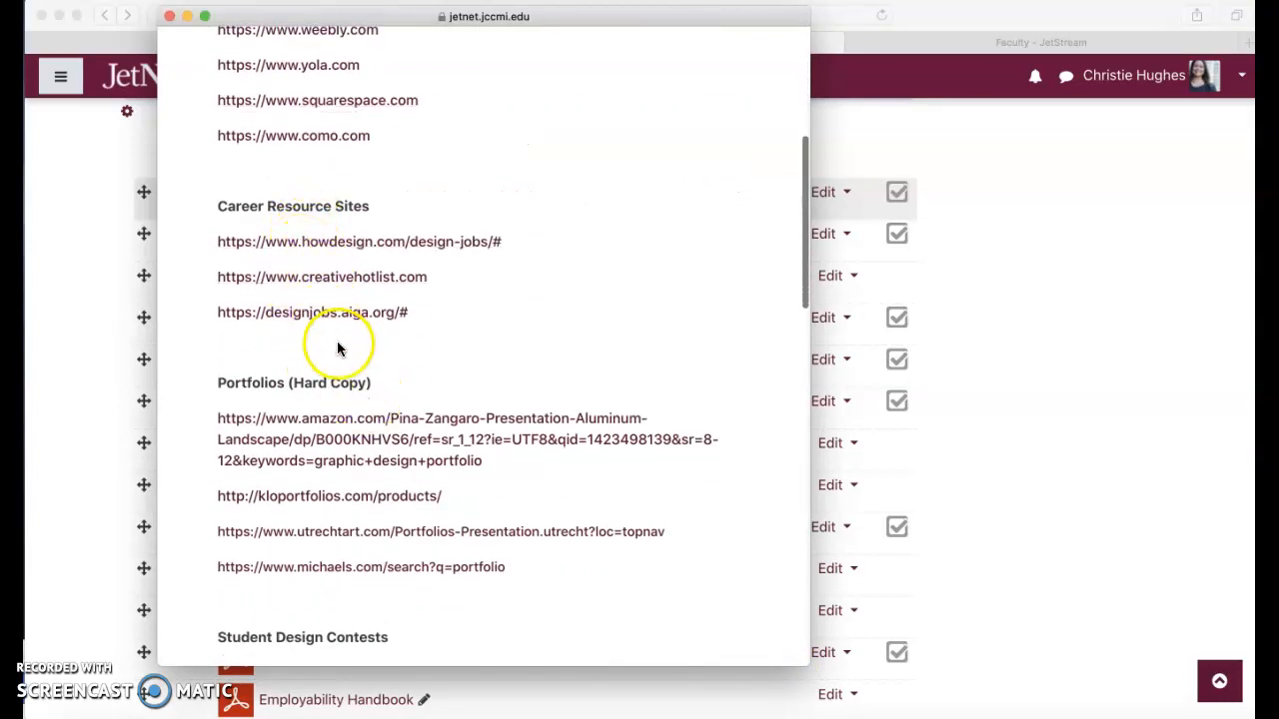
pyautogui.moveTo(284, 513)
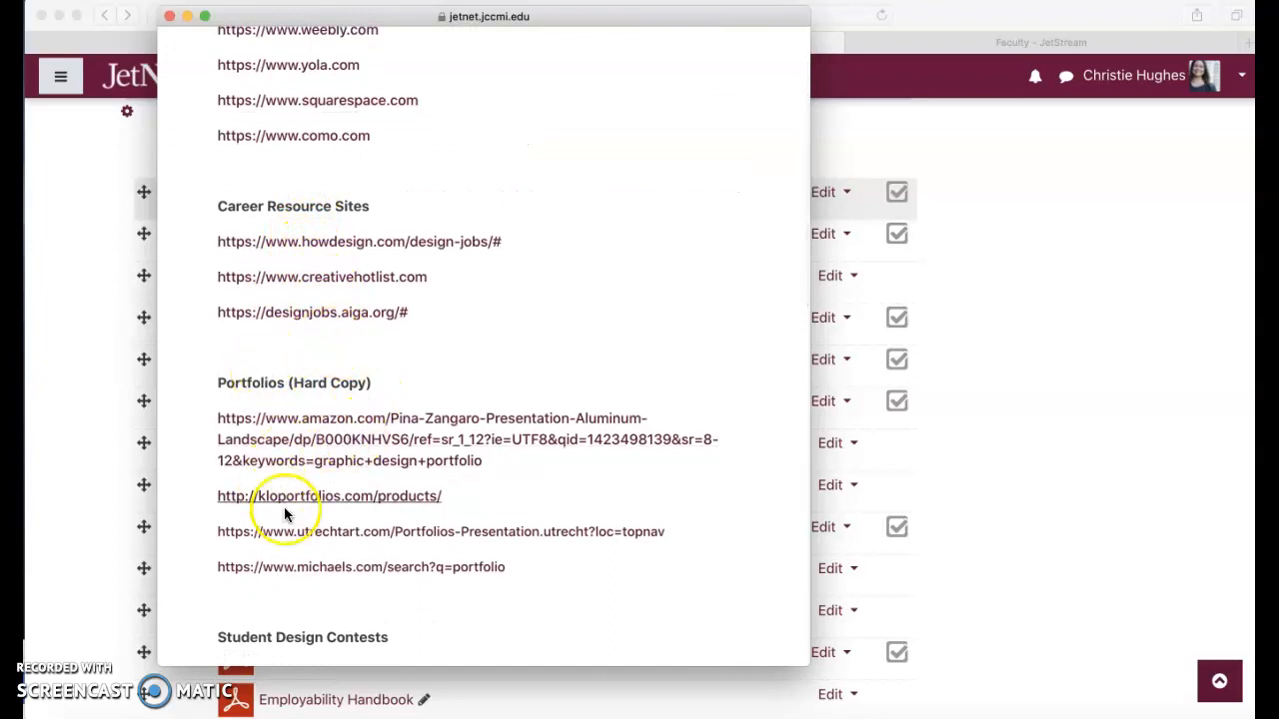
pyautogui.moveTo(276, 374)
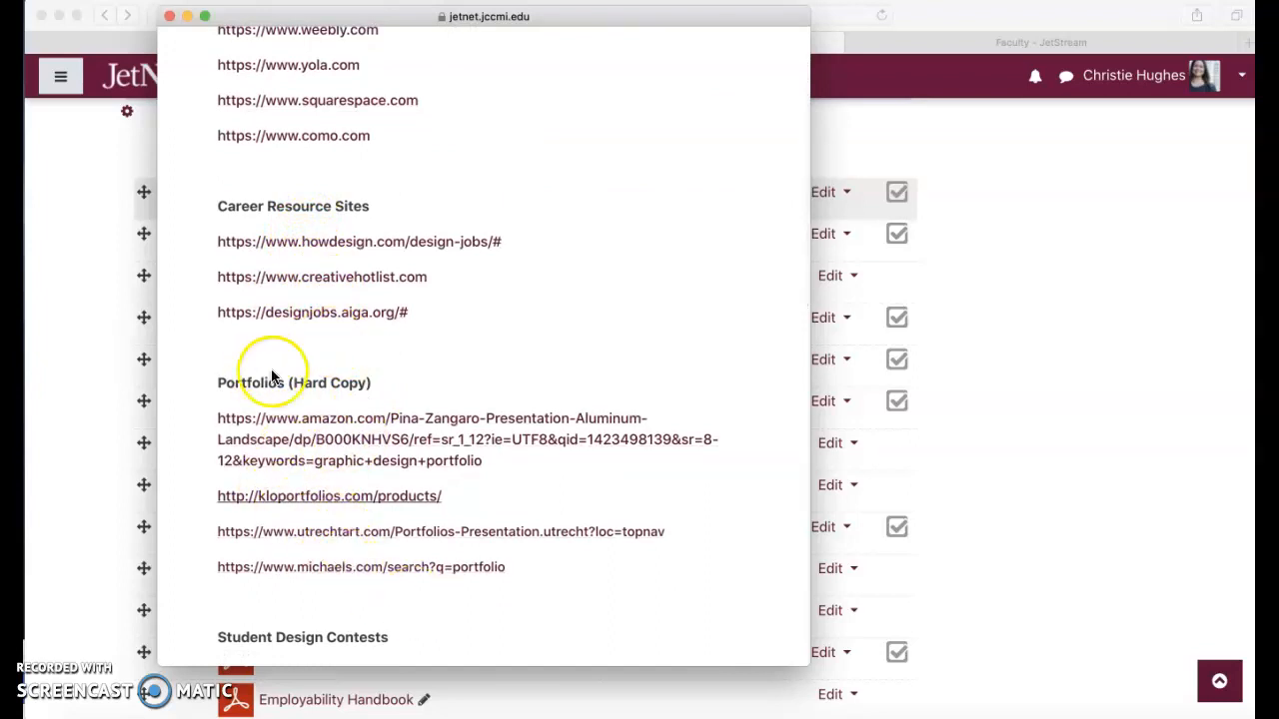
pyautogui.scroll(-3)
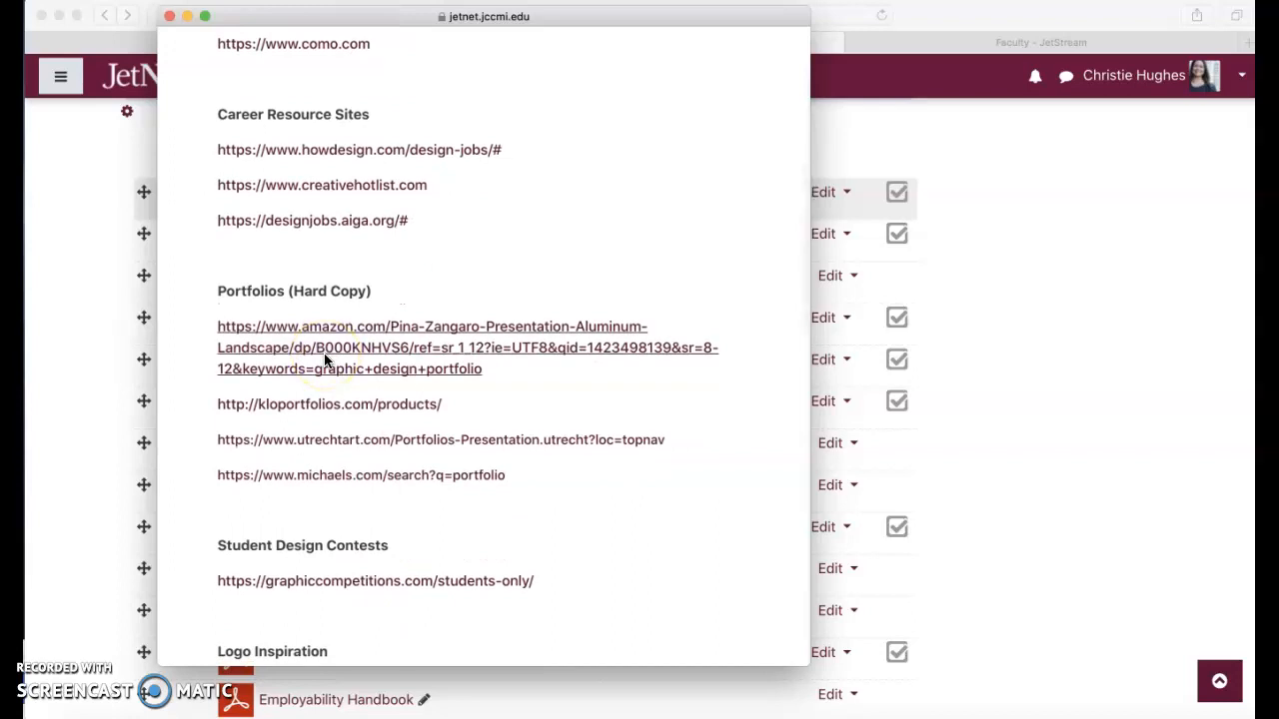
pyautogui.scroll(-3)
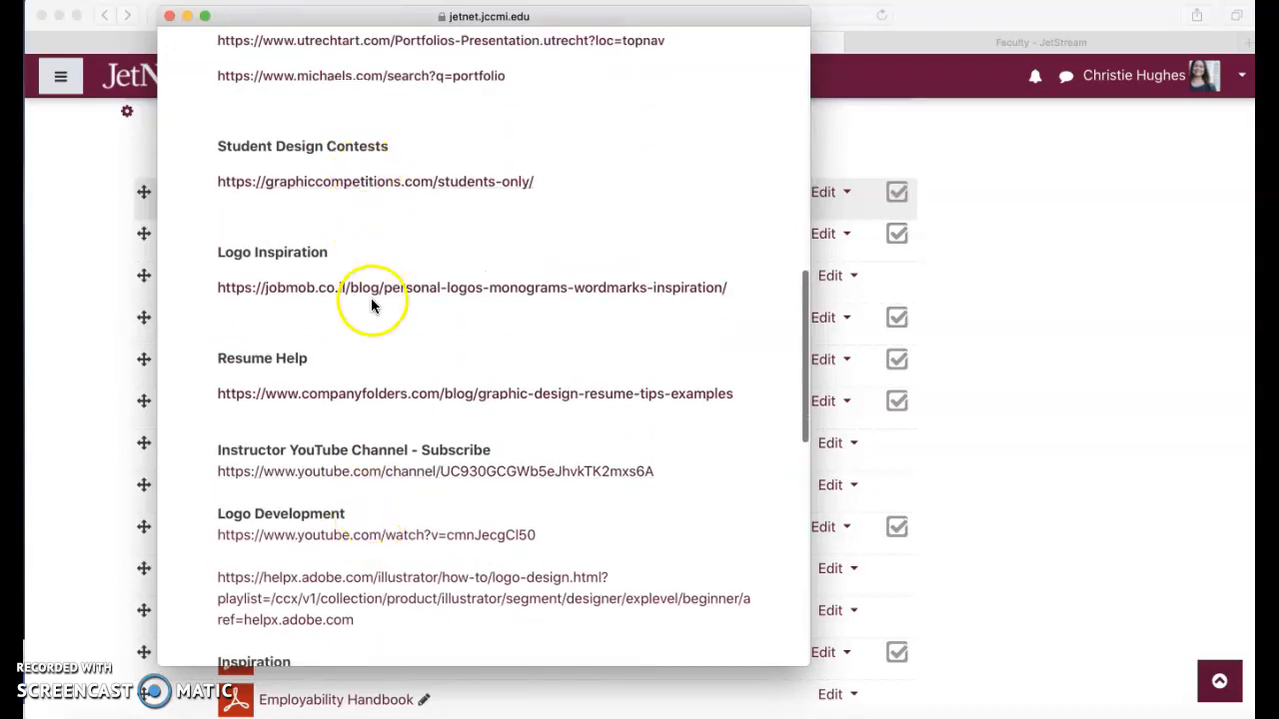
pyautogui.moveTo(379, 408)
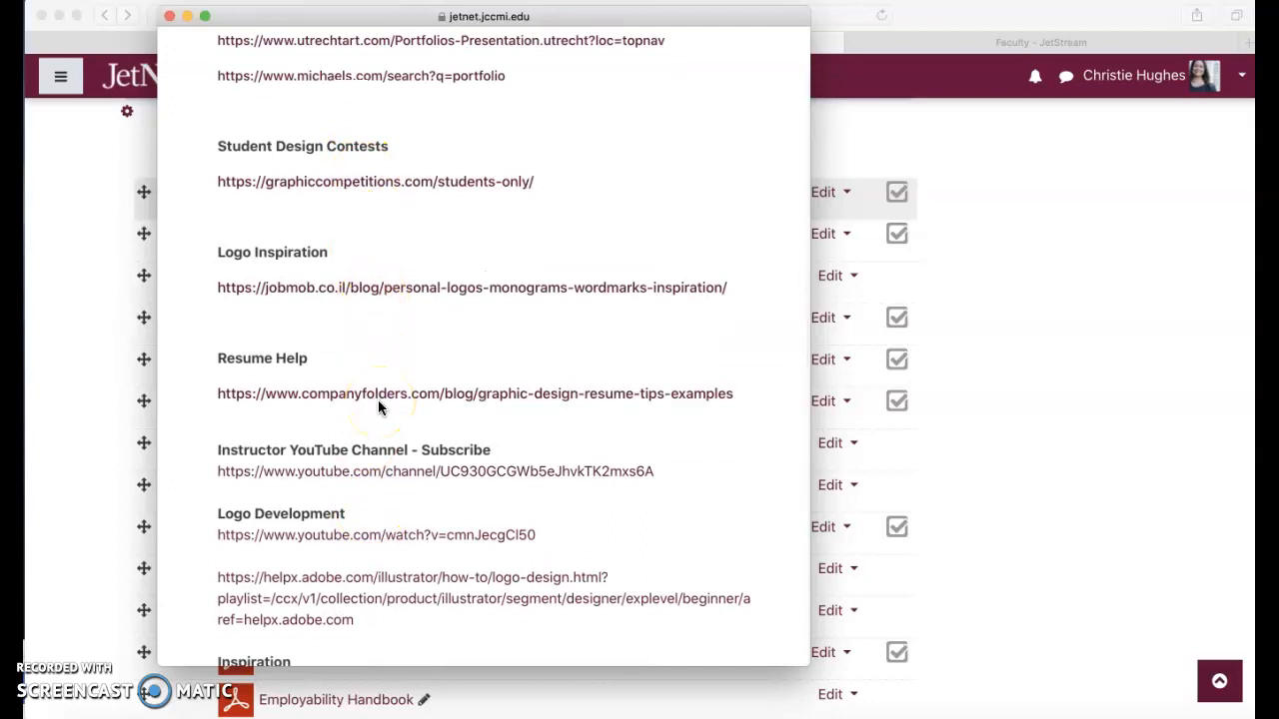
pyautogui.scroll(-3)
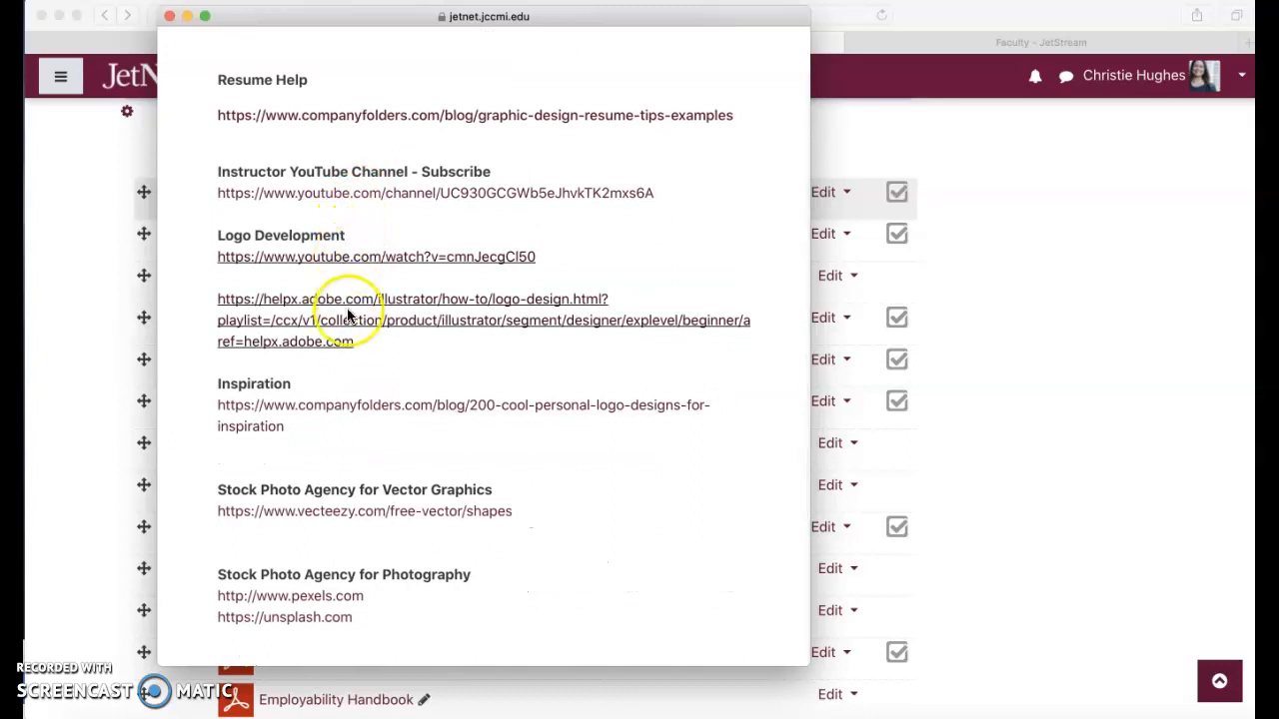
pyautogui.moveTo(348, 414)
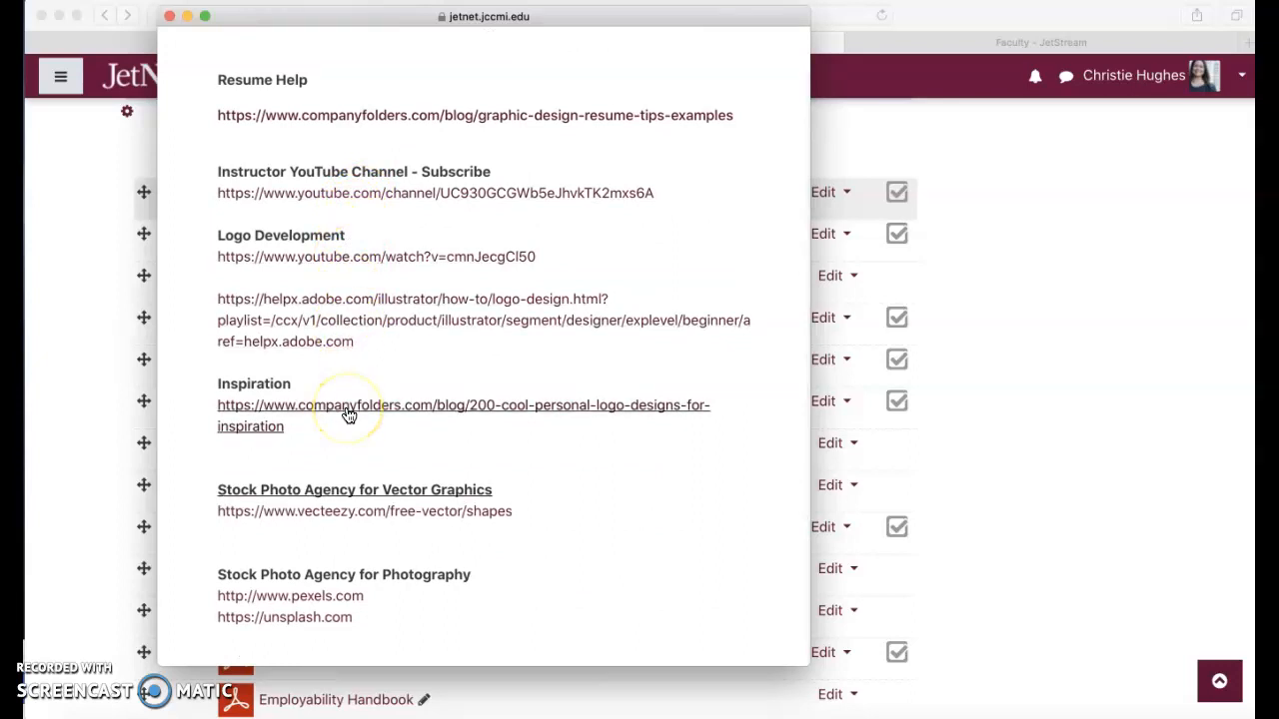
pyautogui.scroll(-3)
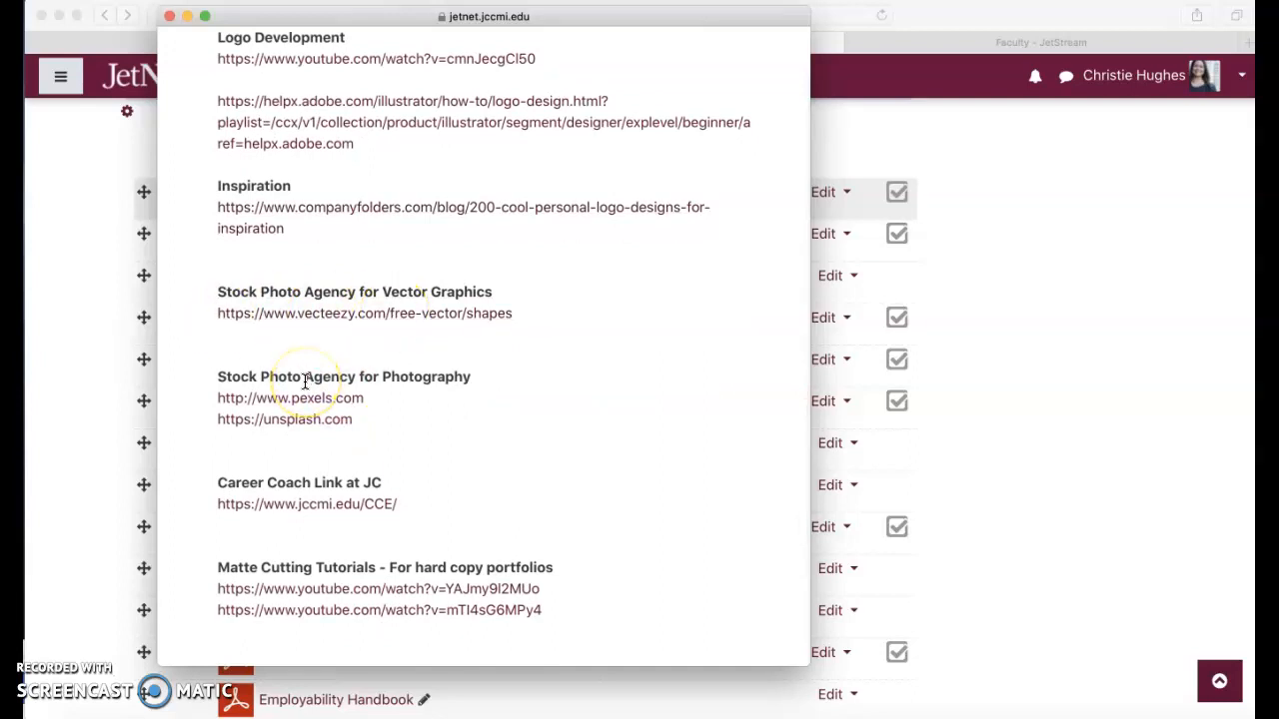
pyautogui.moveTo(296, 559)
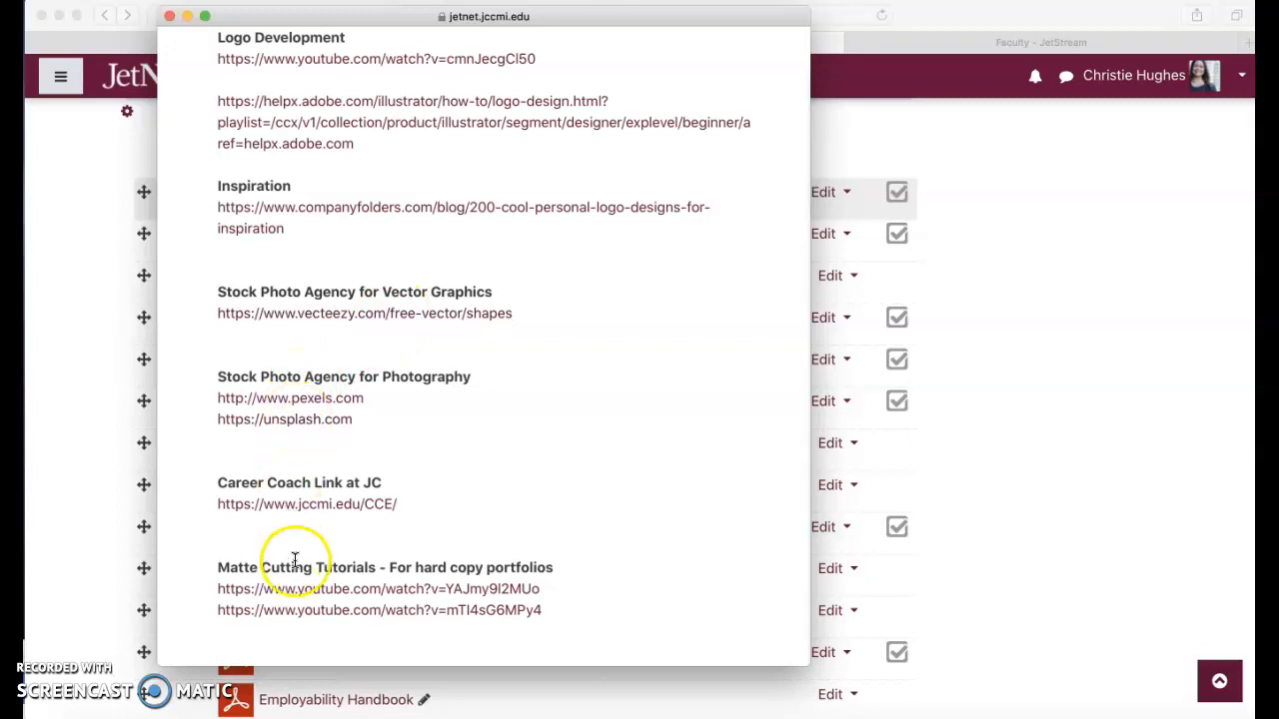
pyautogui.scroll(-3)
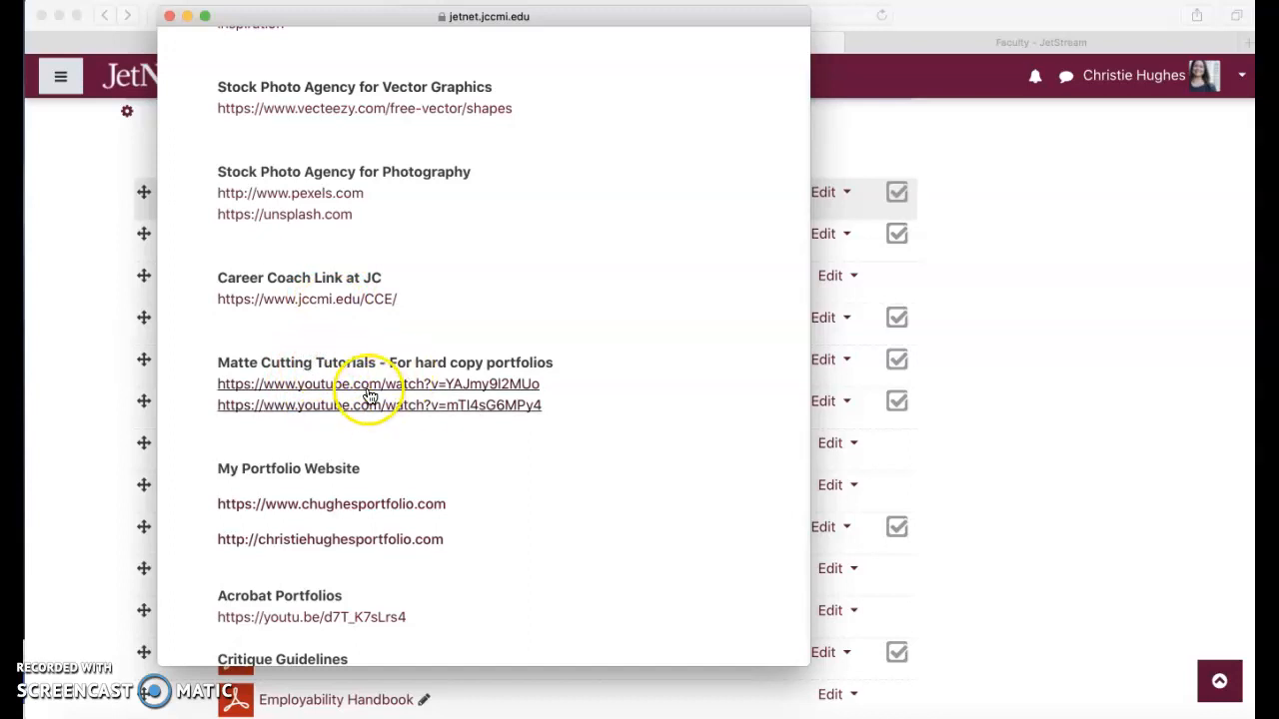
pyautogui.scroll(-3)
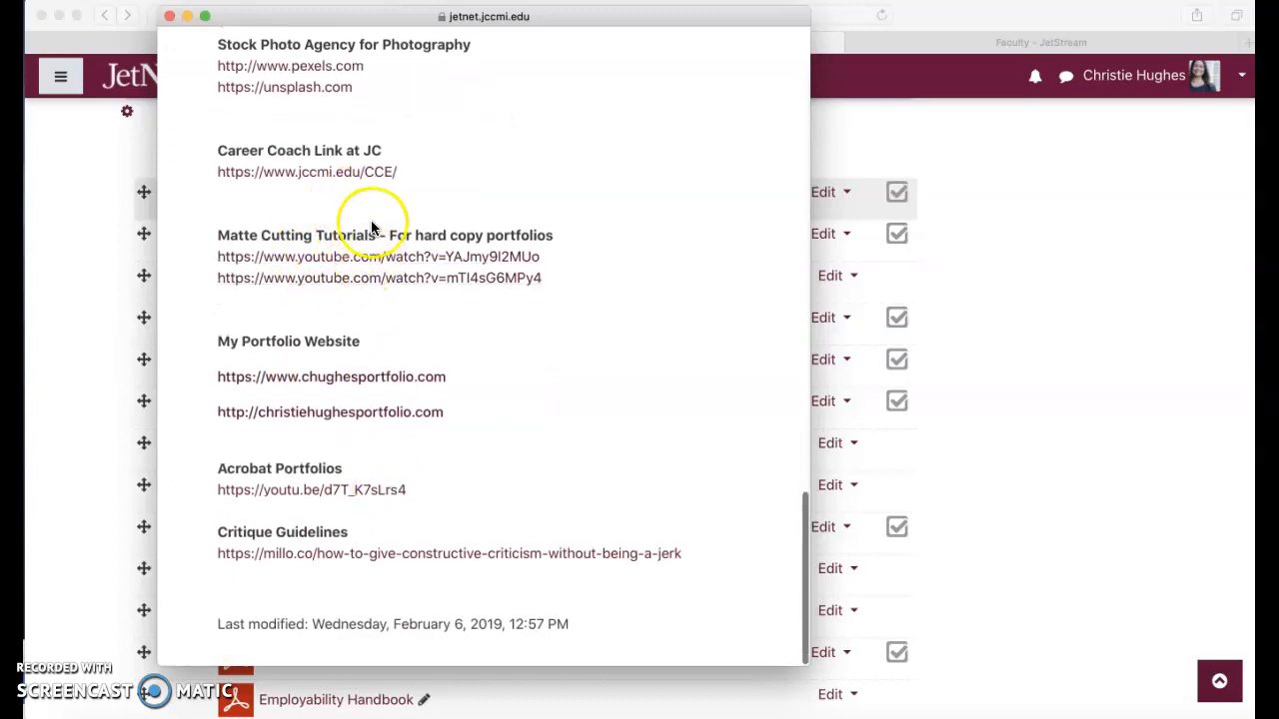
pyautogui.moveTo(332, 308)
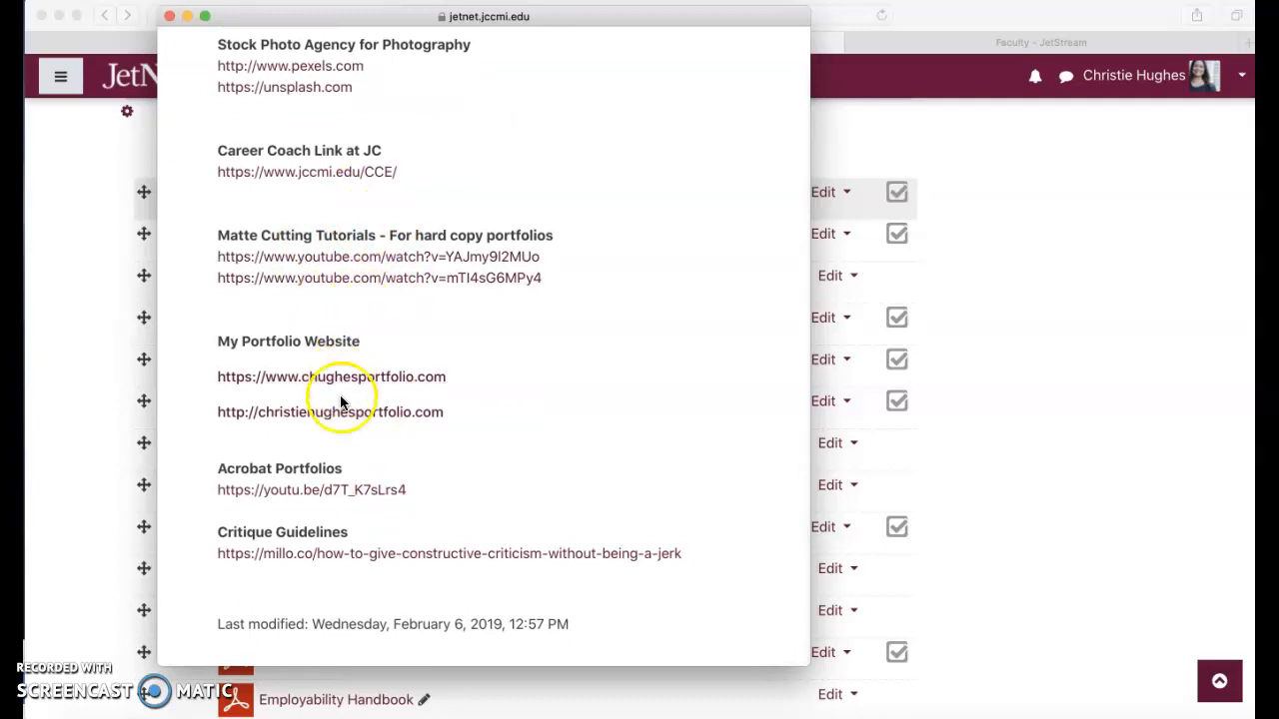
pyautogui.moveTo(330, 394)
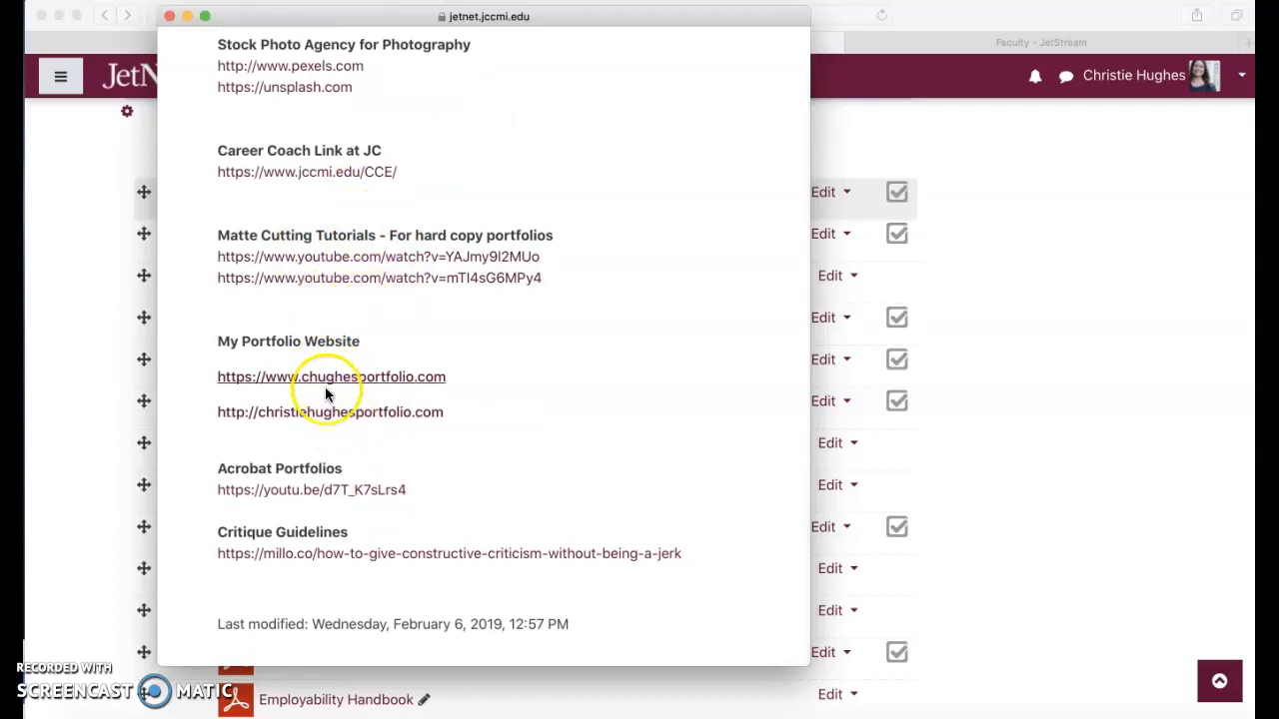
pyautogui.moveTo(320, 404)
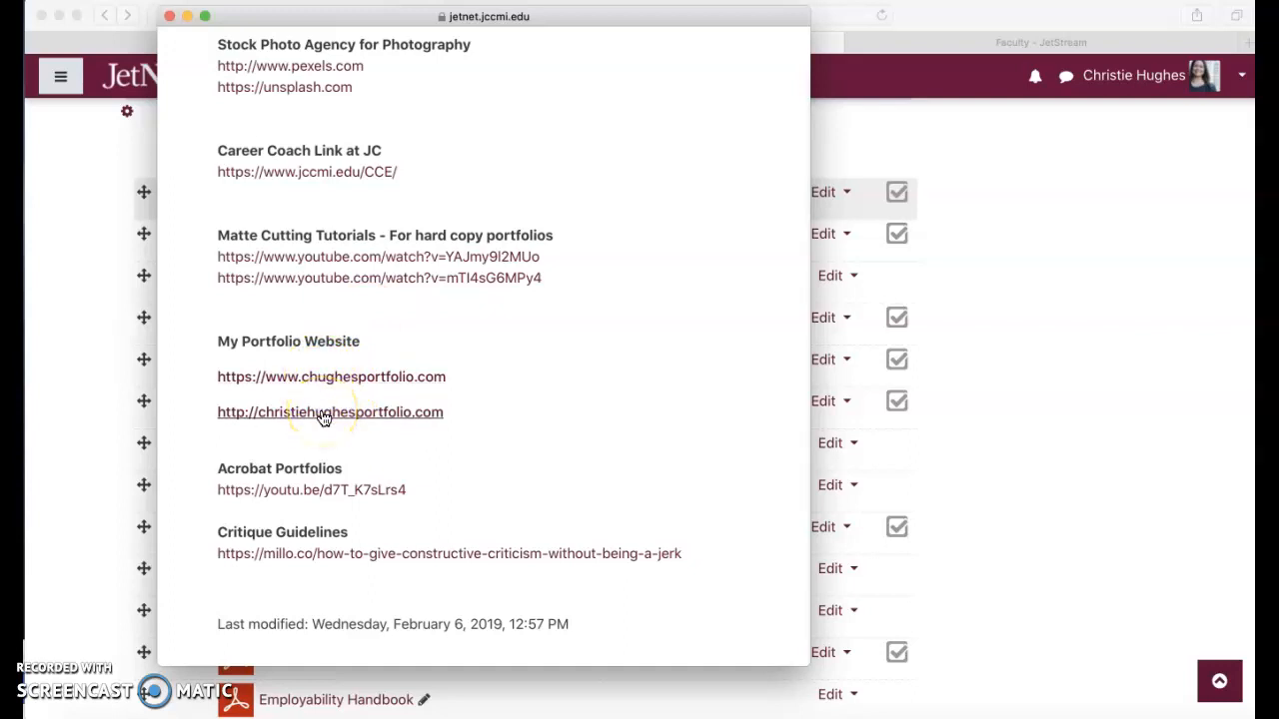
pyautogui.moveTo(290, 378)
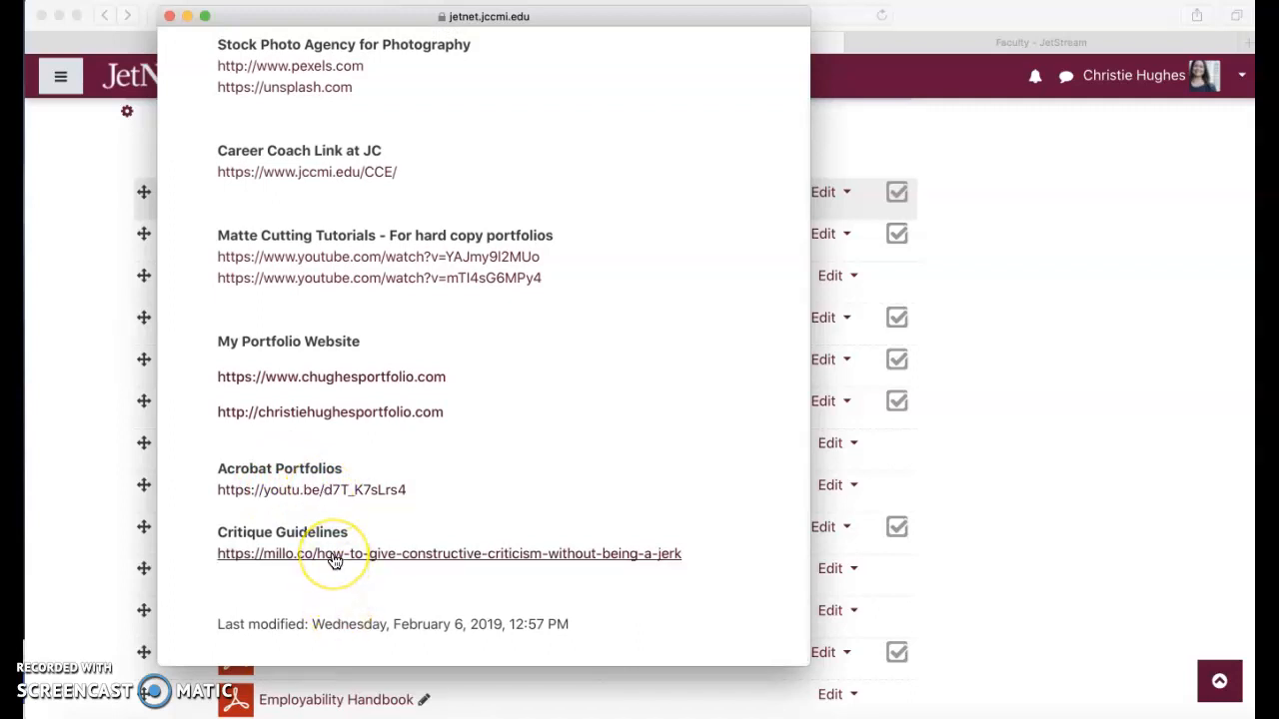
pyautogui.moveTo(348, 496)
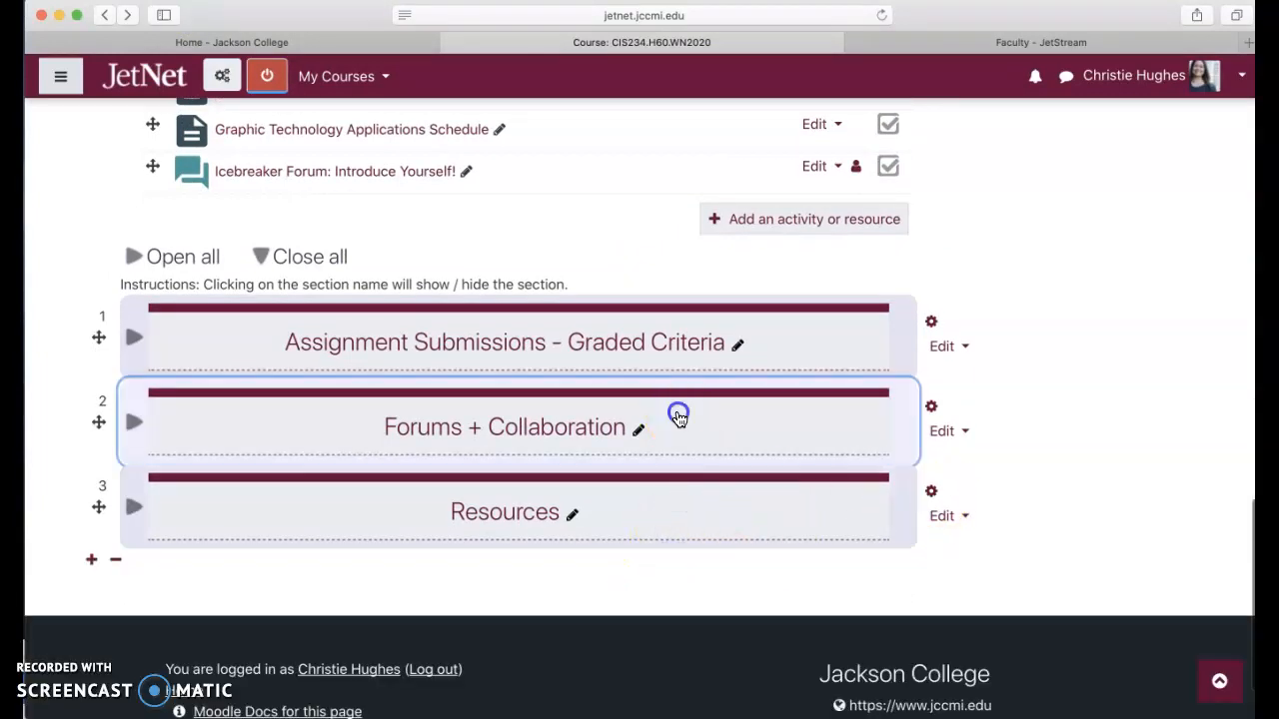
pyautogui.click(506, 341)
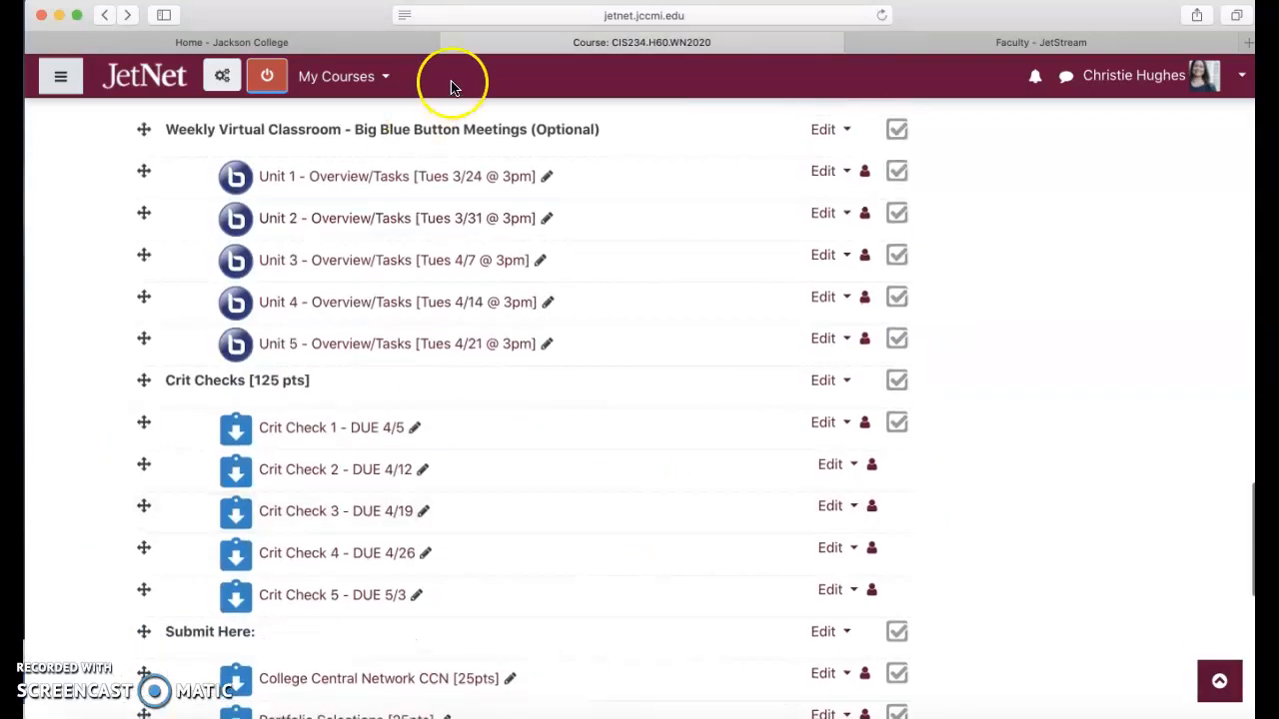
pyautogui.moveTo(380, 511)
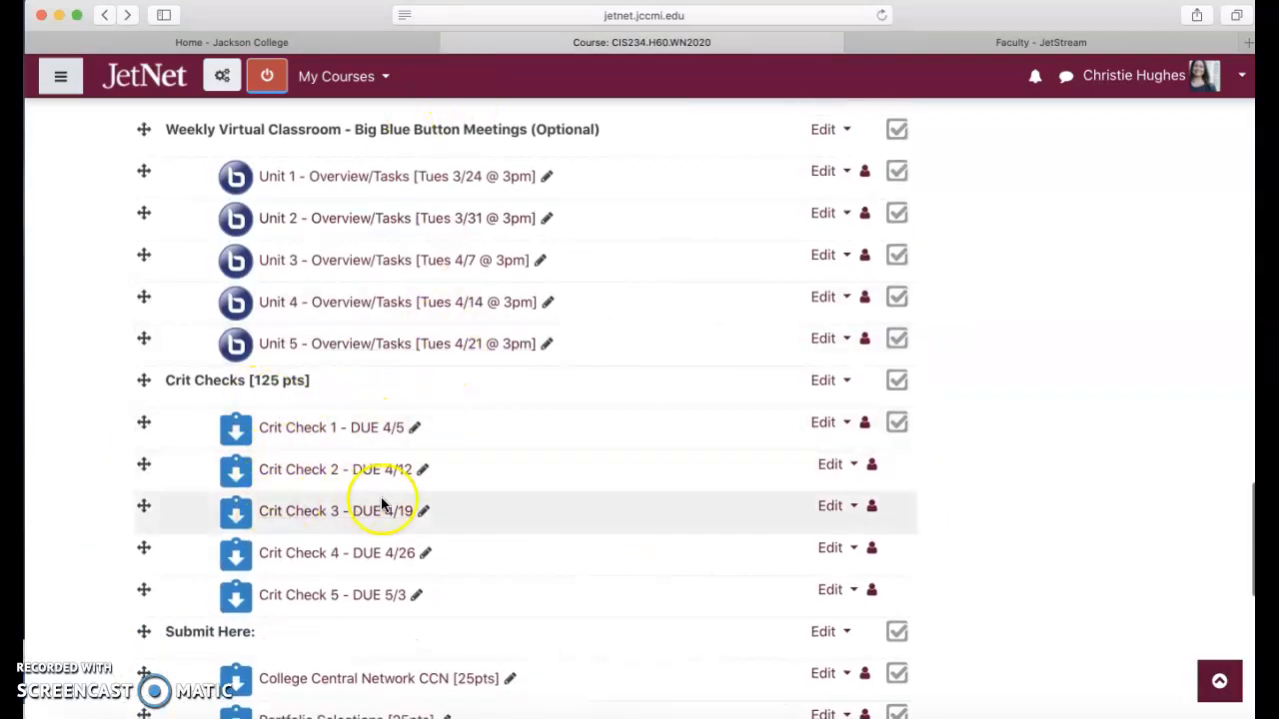
pyautogui.scroll(-3)
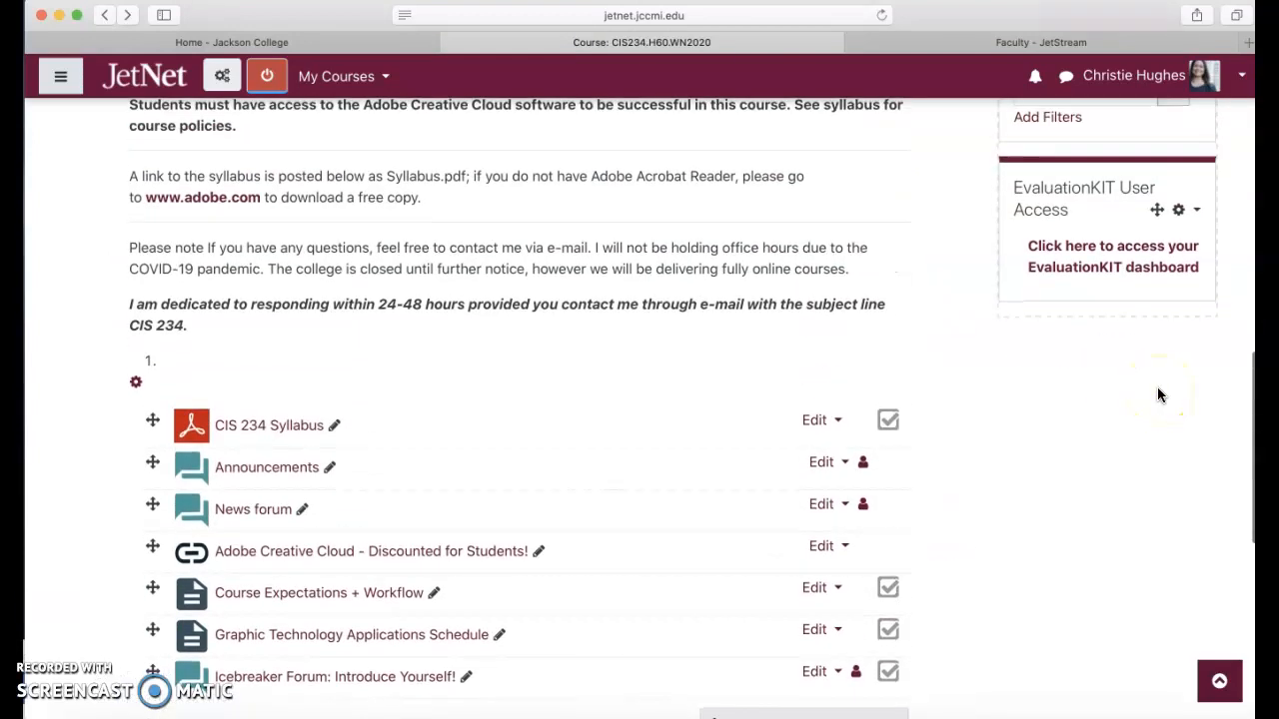
pyautogui.moveTo(684, 344)
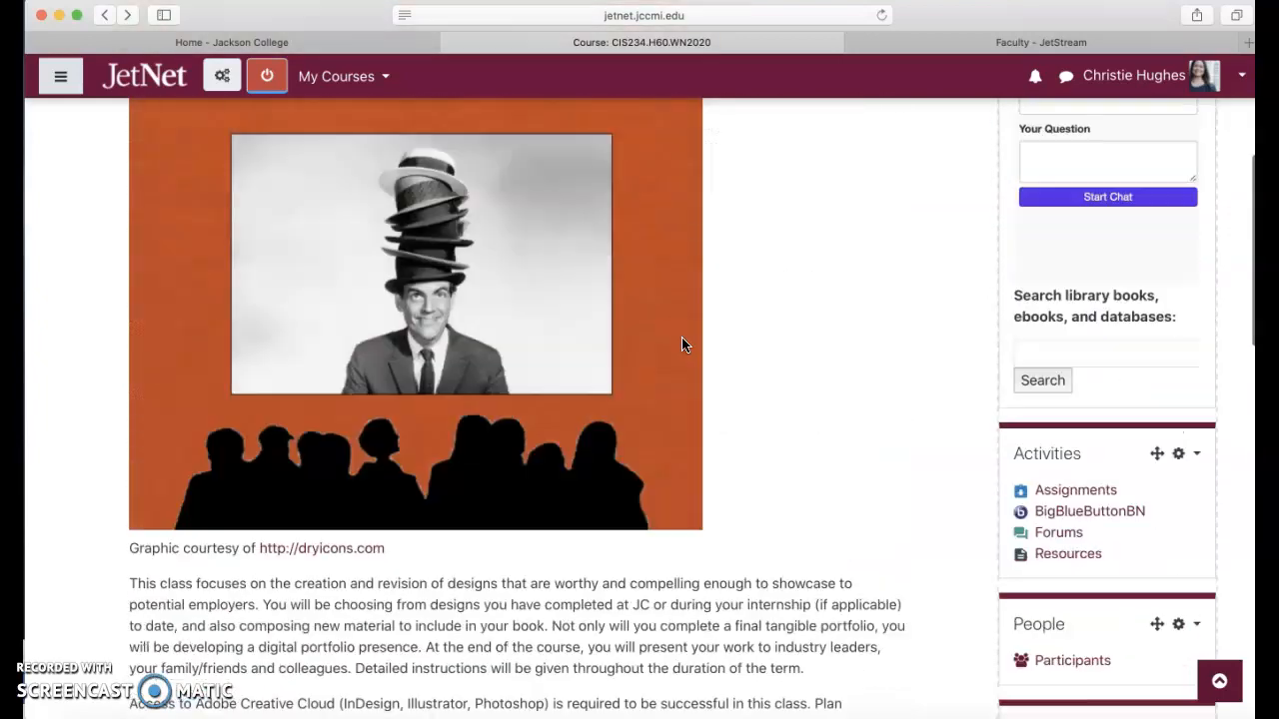
pyautogui.scroll(-3)
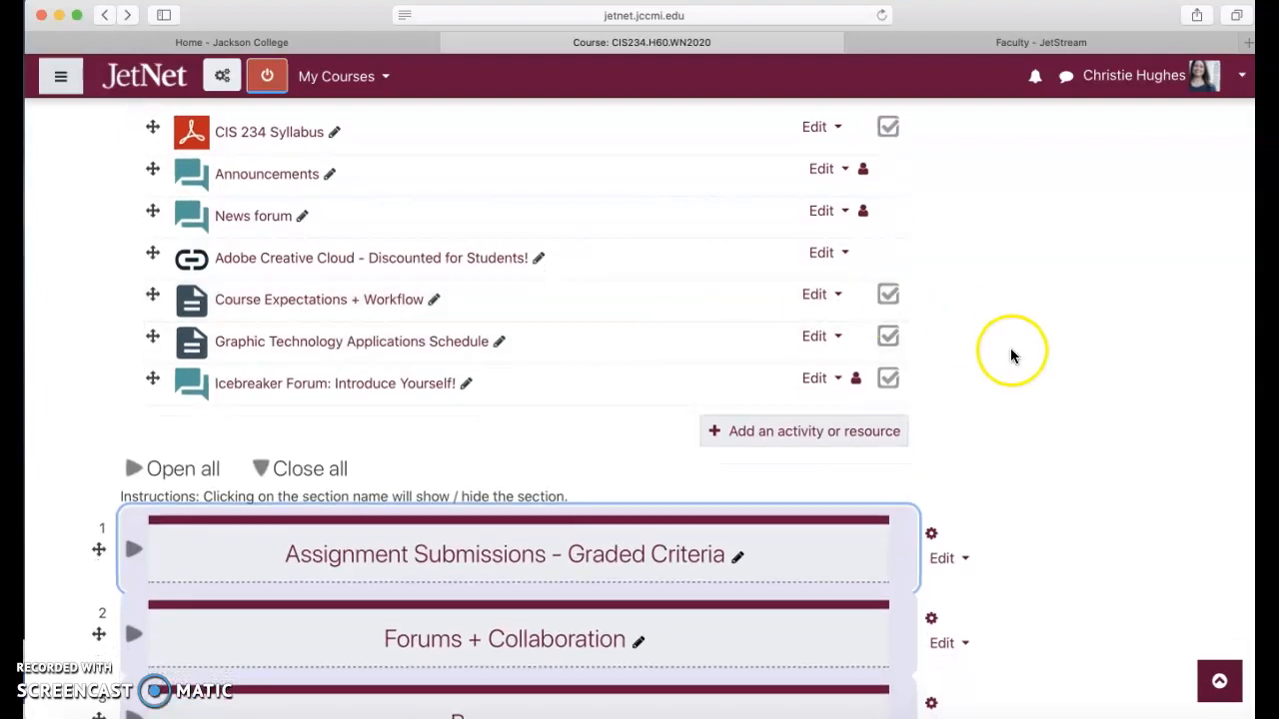
pyautogui.scroll(-3)
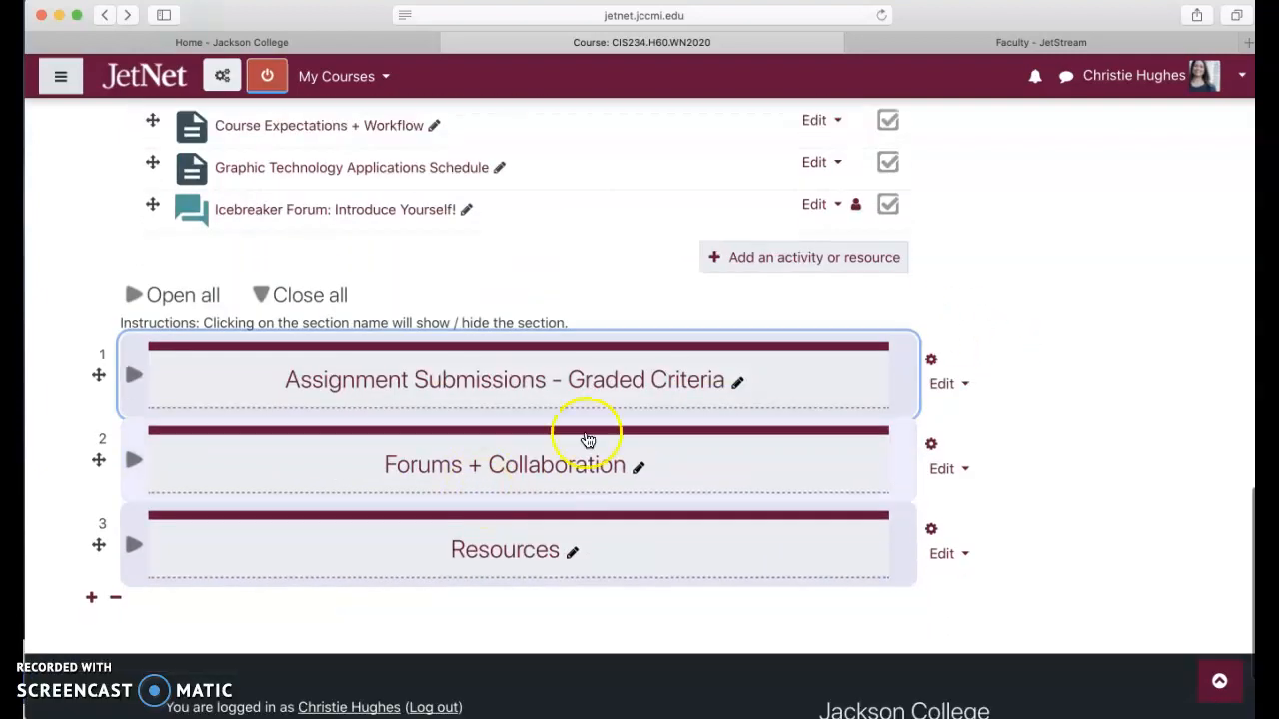
pyautogui.moveTo(795, 384)
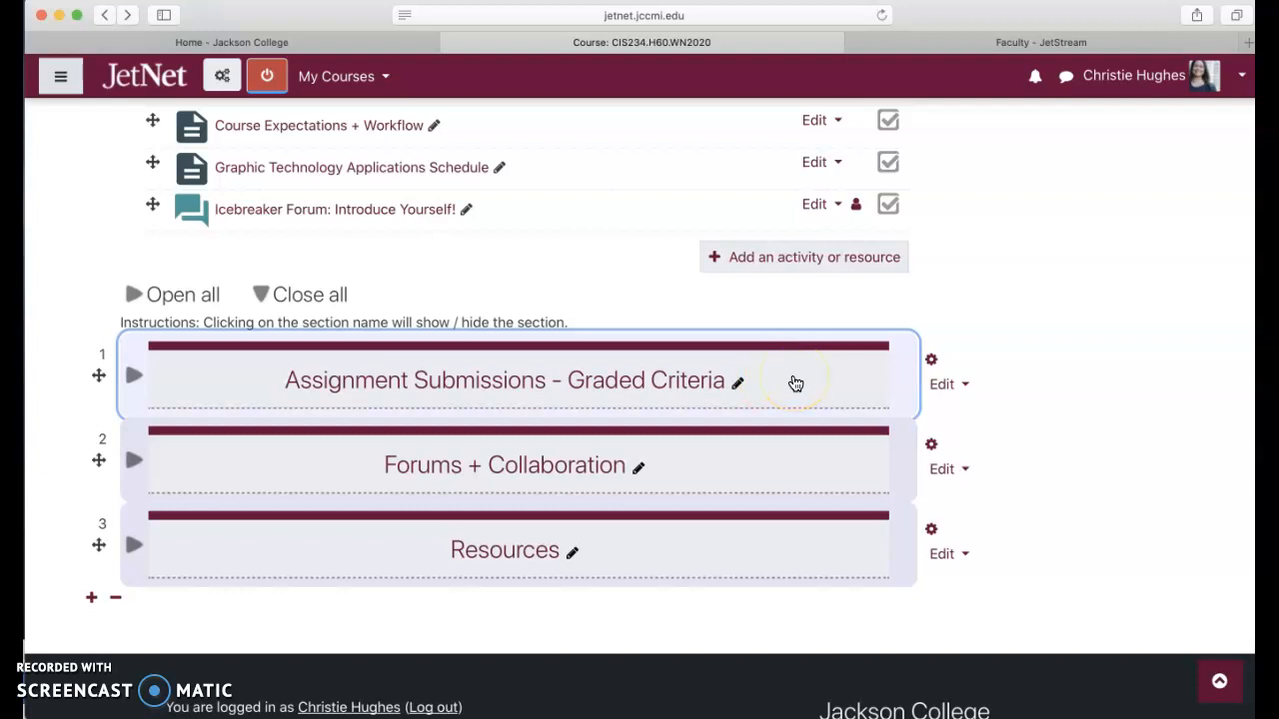
pyautogui.moveTo(425, 659)
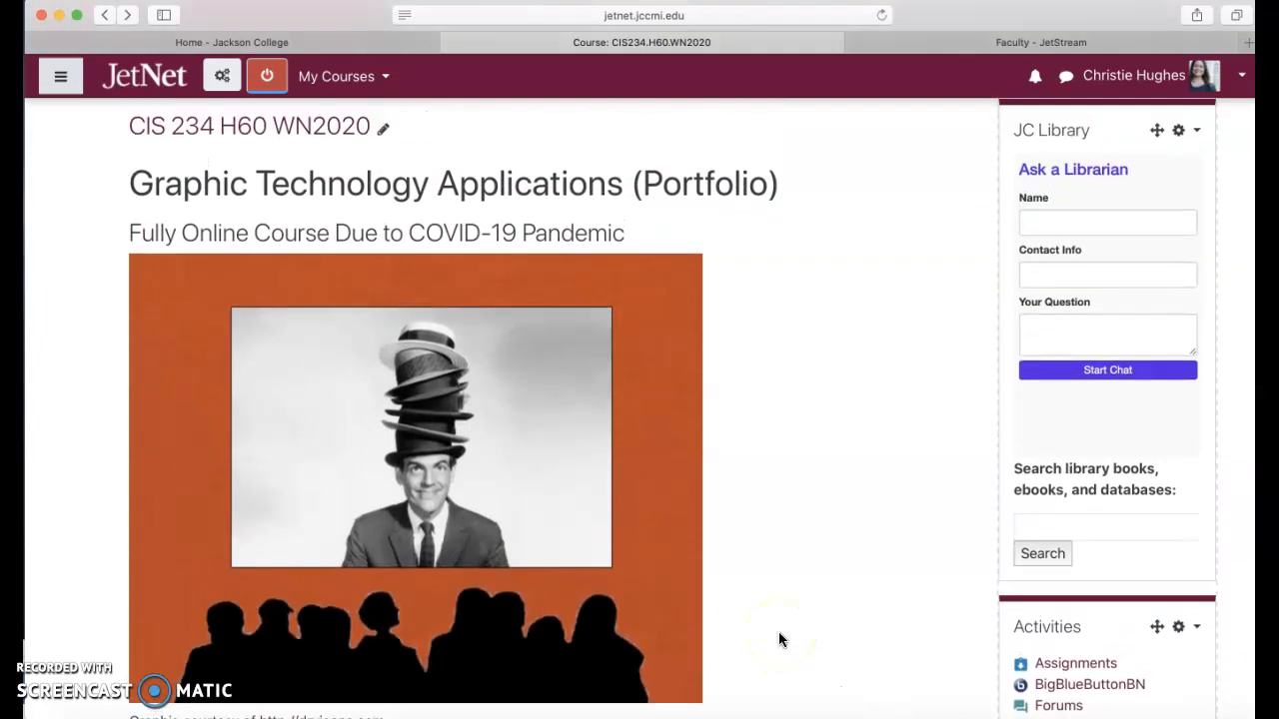
pyautogui.moveTo(408, 661)
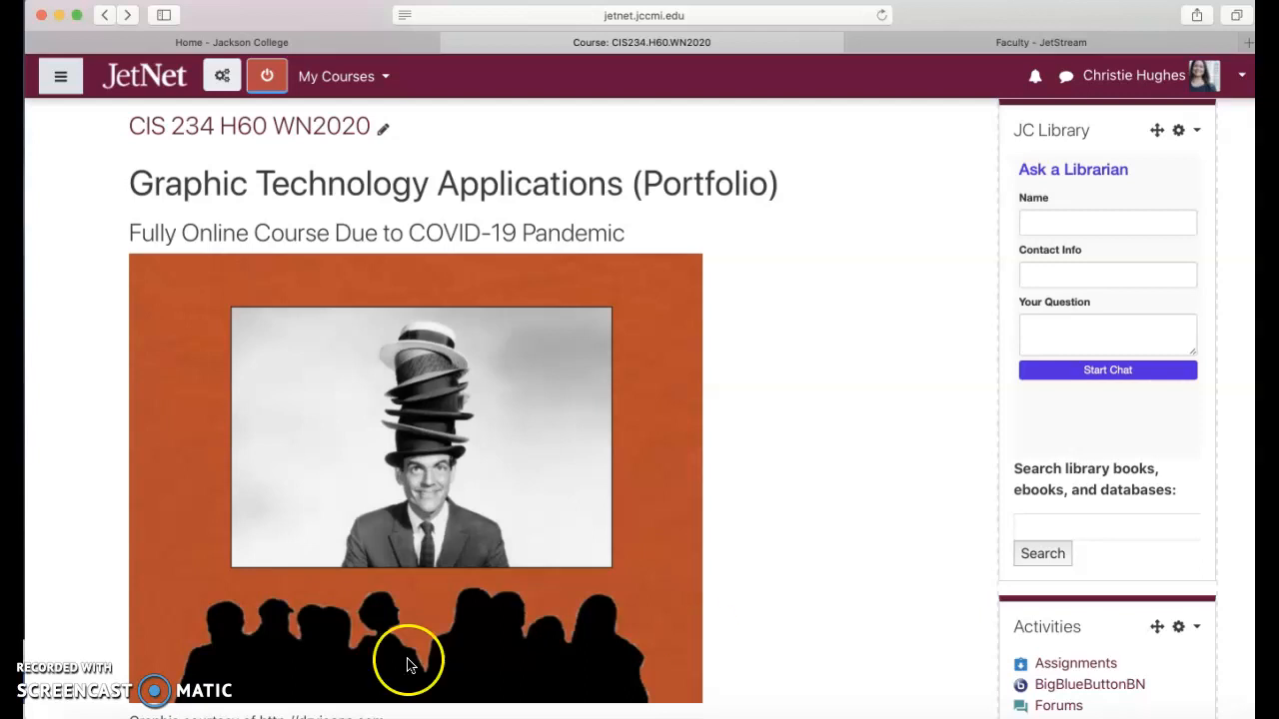